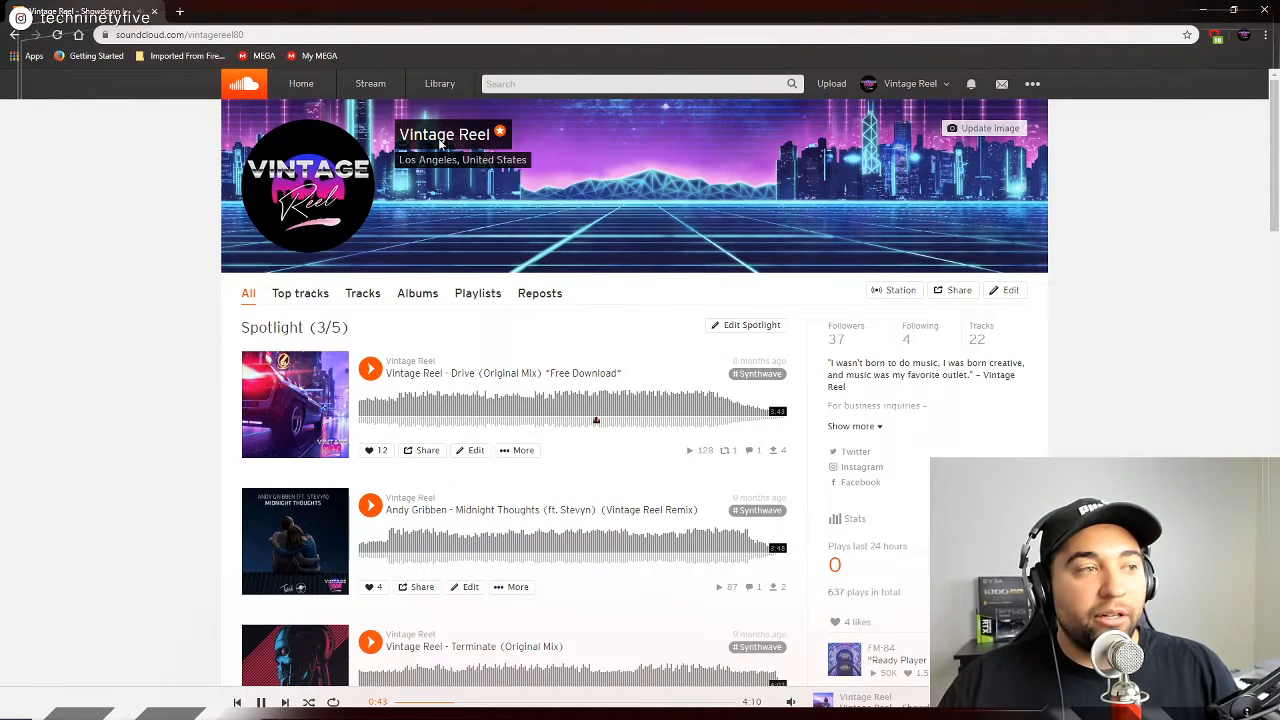
mouse_move(676, 290)
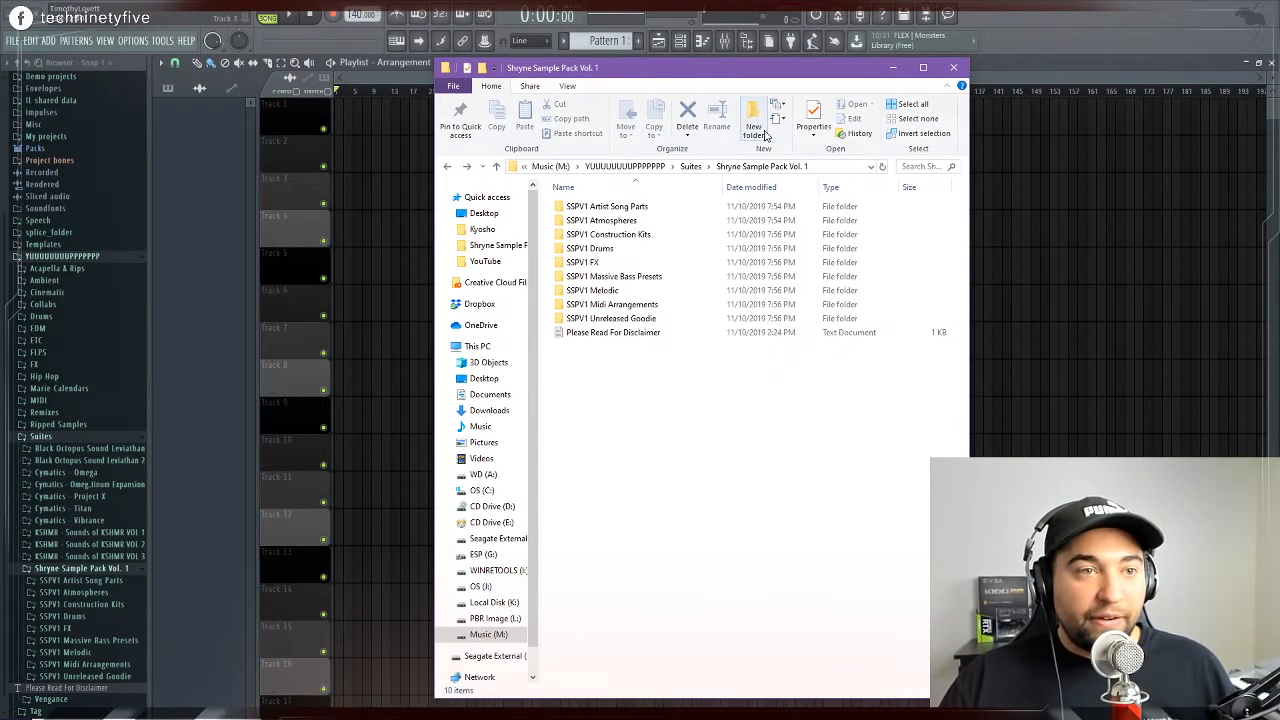
mouse_move(798, 456)
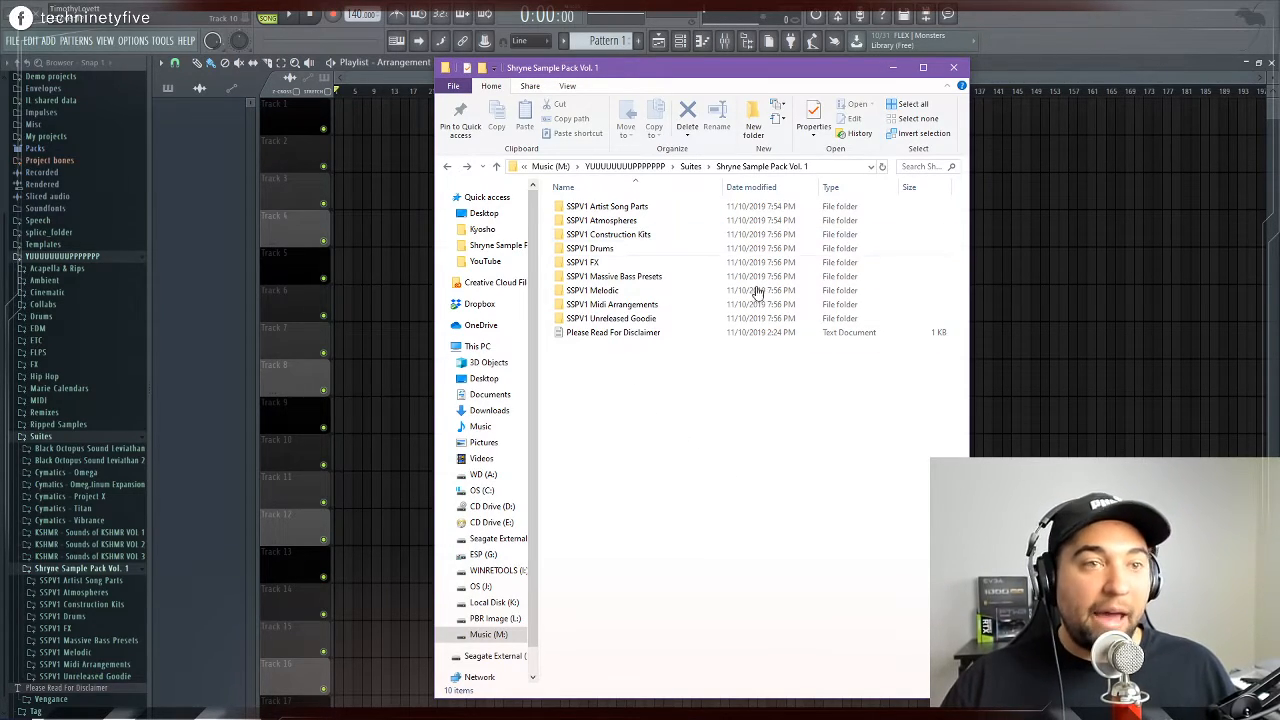
mouse_move(754, 448)
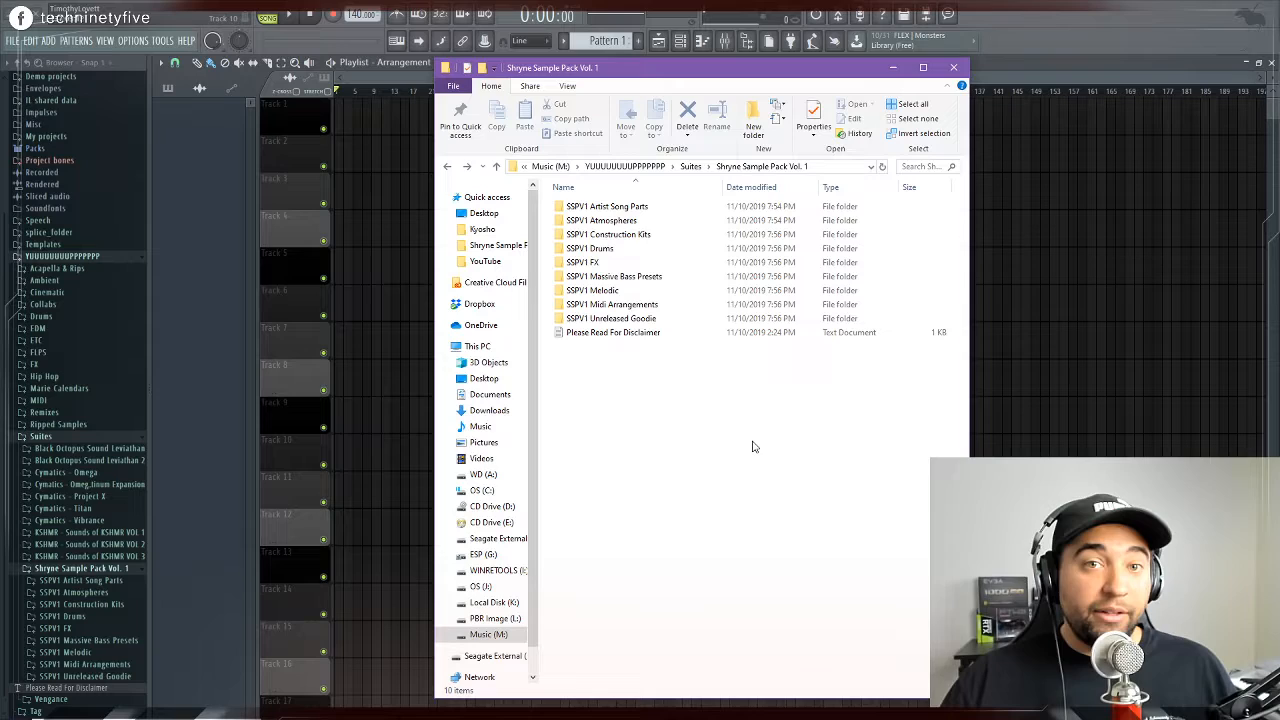
mouse_move(704, 438)
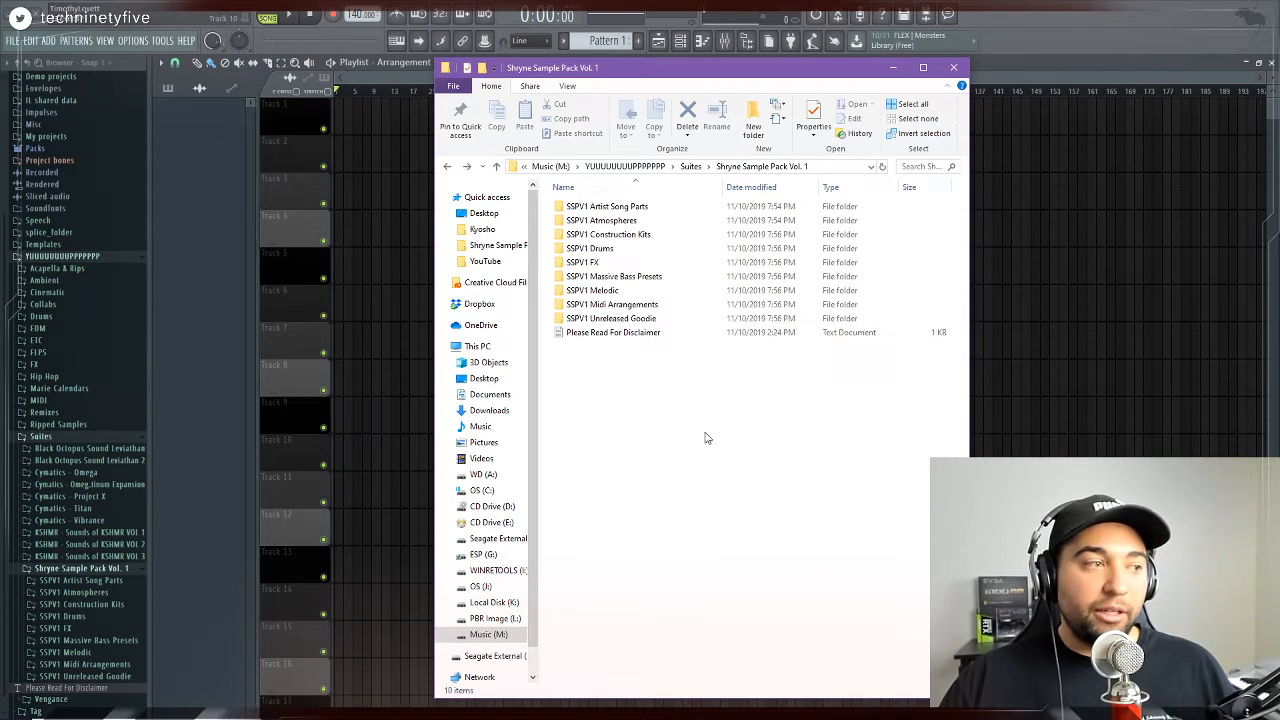
mouse_move(660, 444)
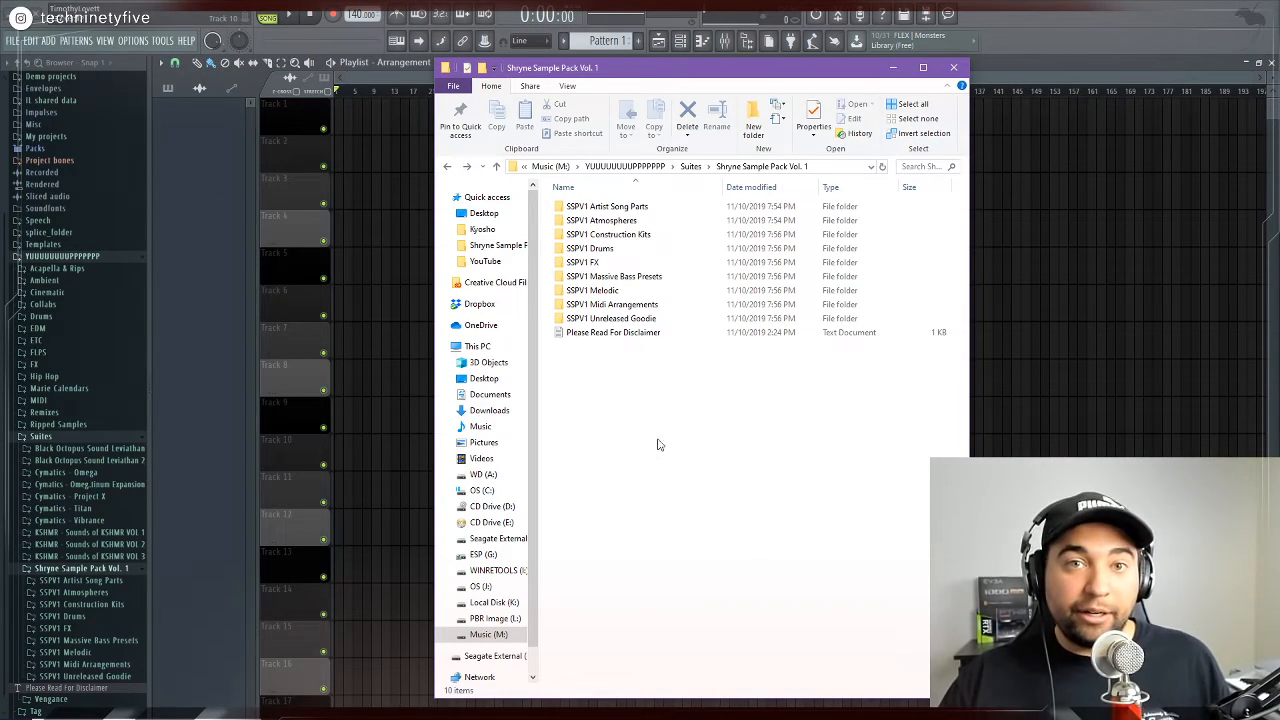
mouse_move(672, 394)
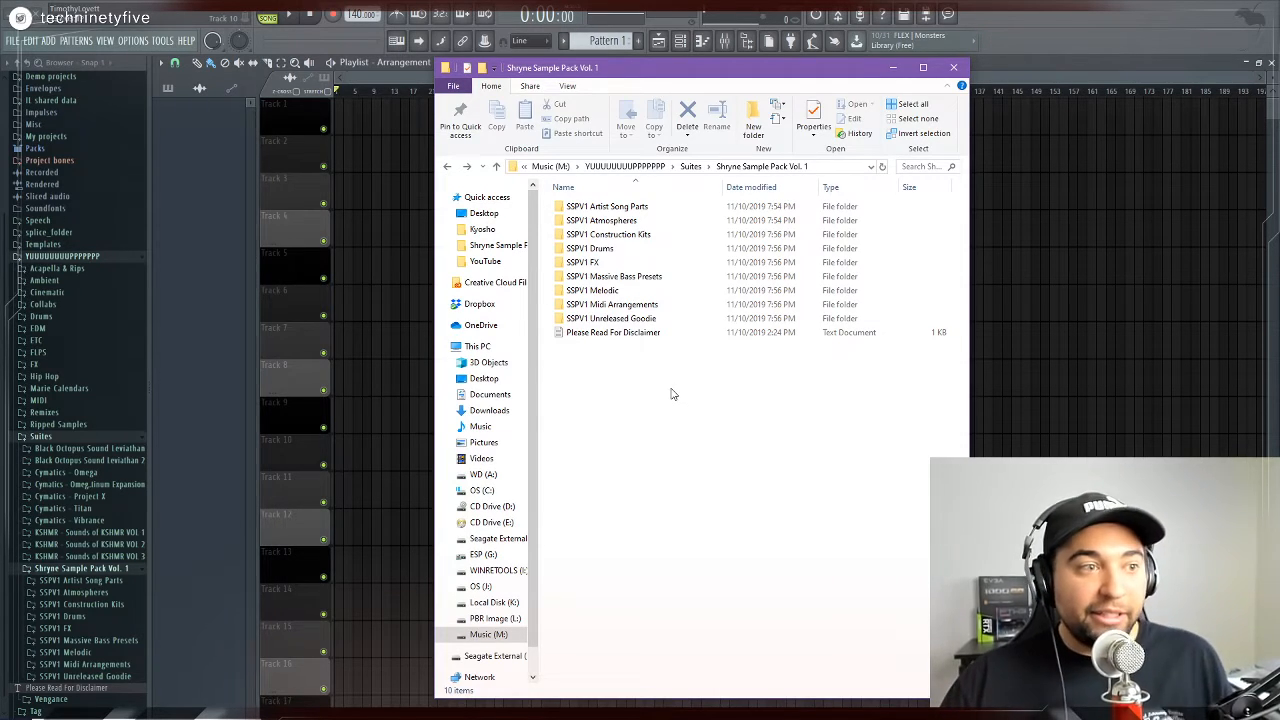
mouse_move(1092, 376)
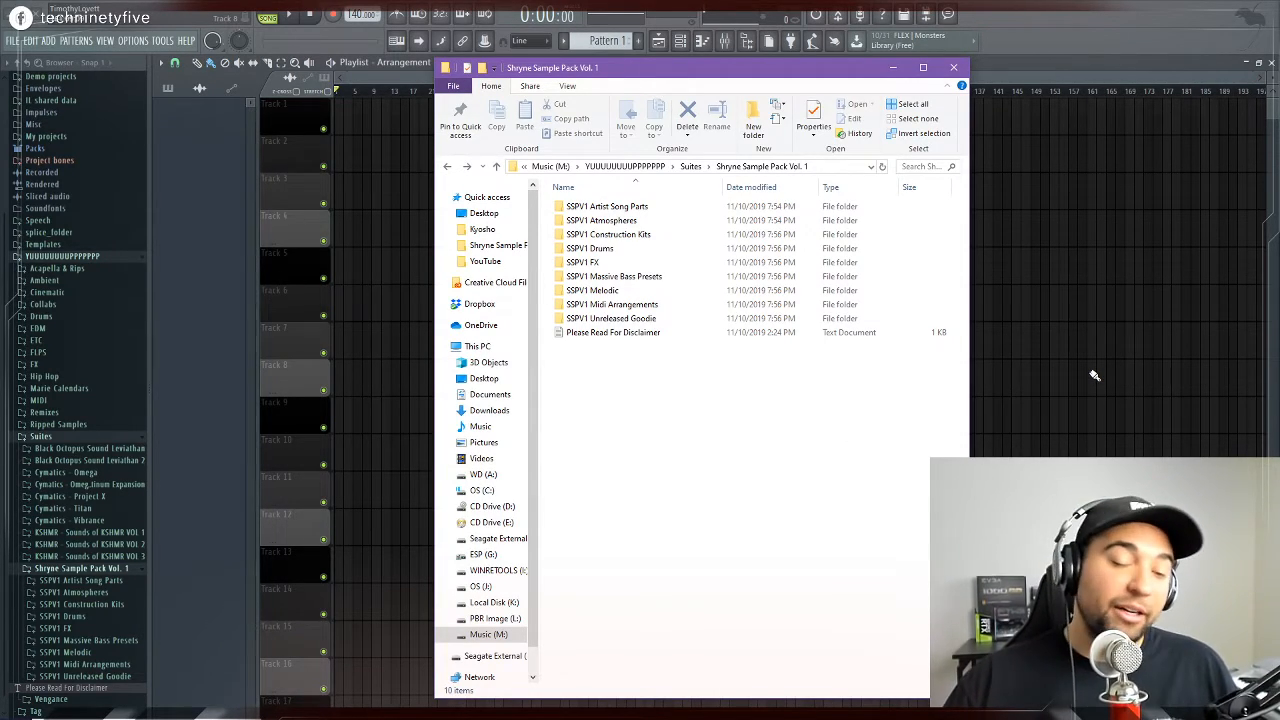
mouse_move(796, 414)
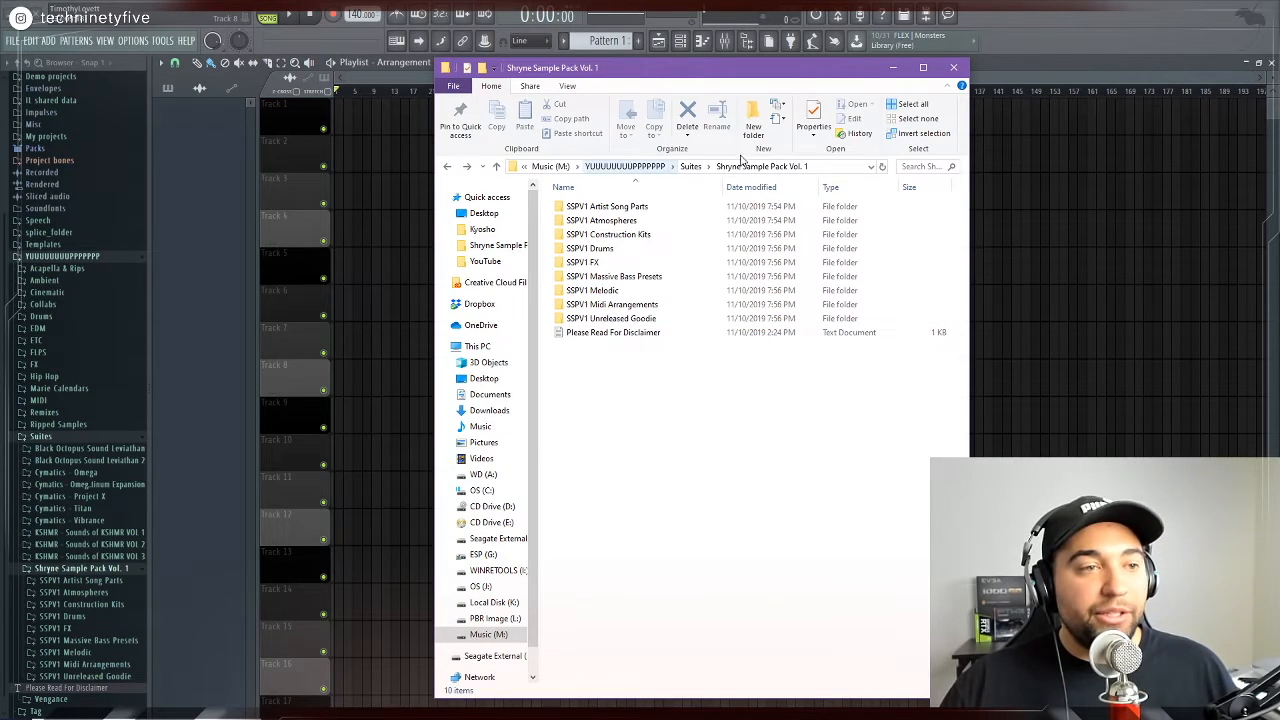
mouse_move(816, 368)
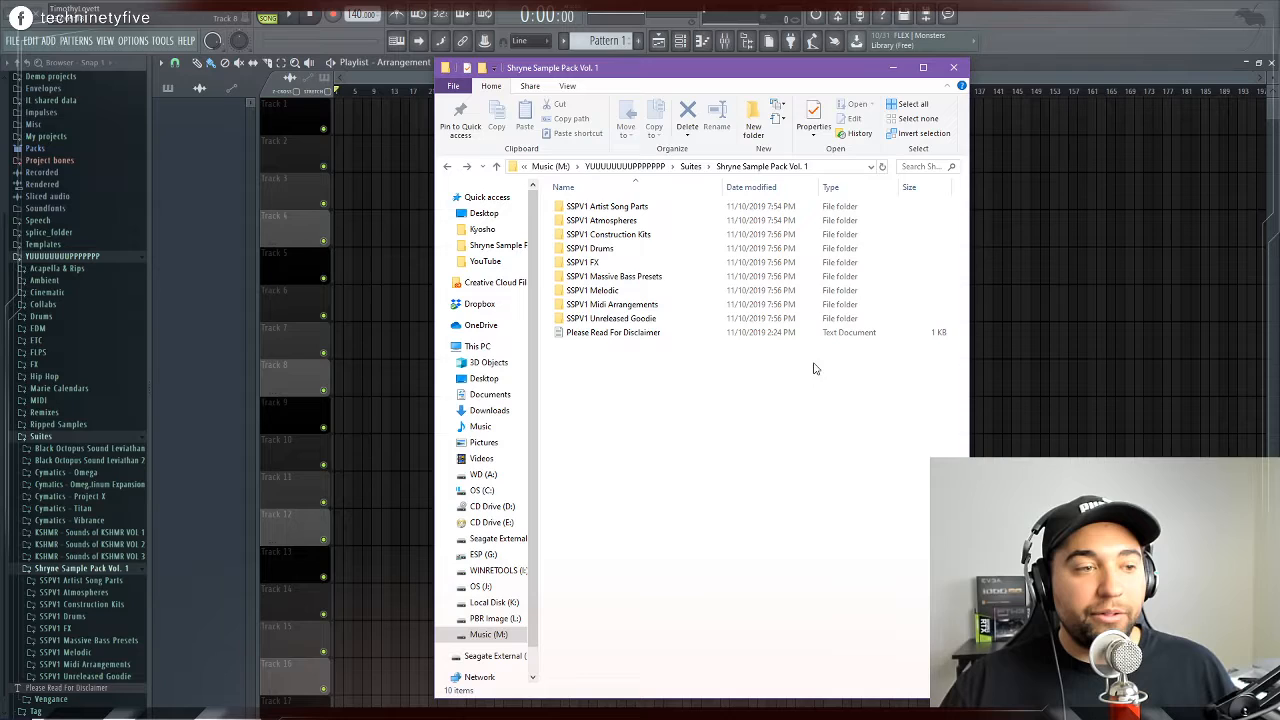
Open the pack's disclaimer note in Notepad, read it, then close it
left_click(612, 332)
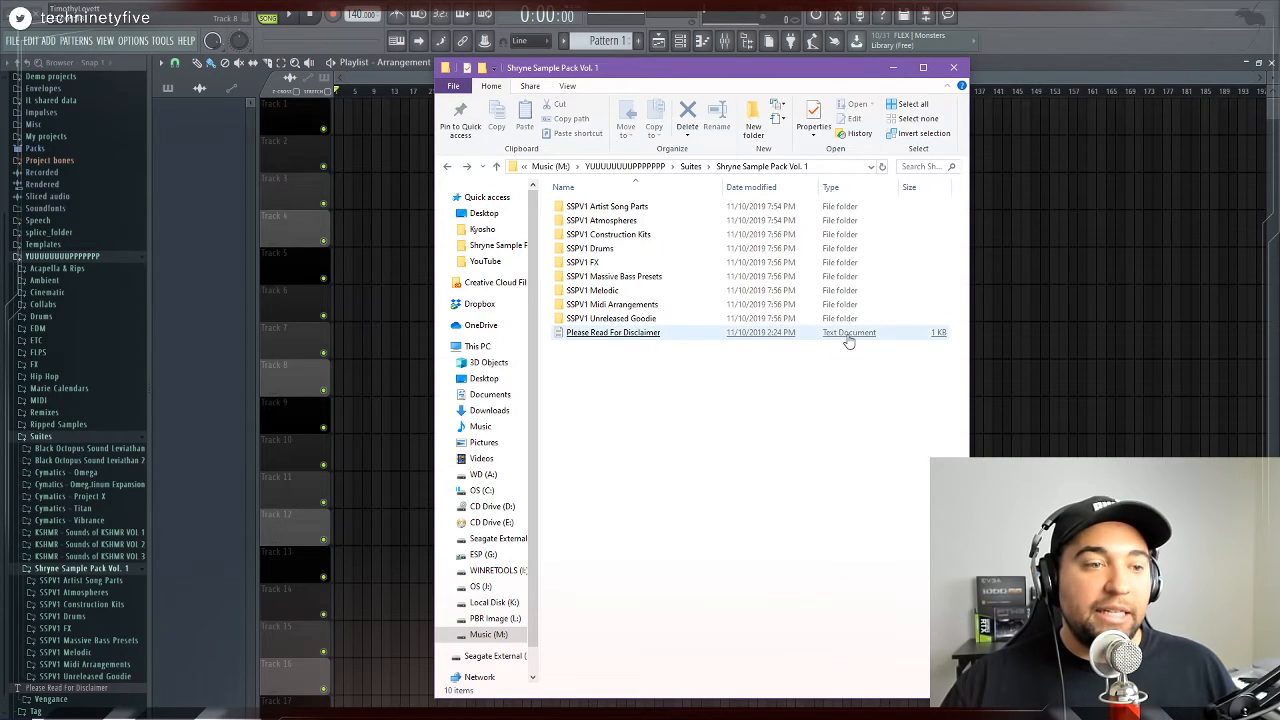
double_click(612, 332)
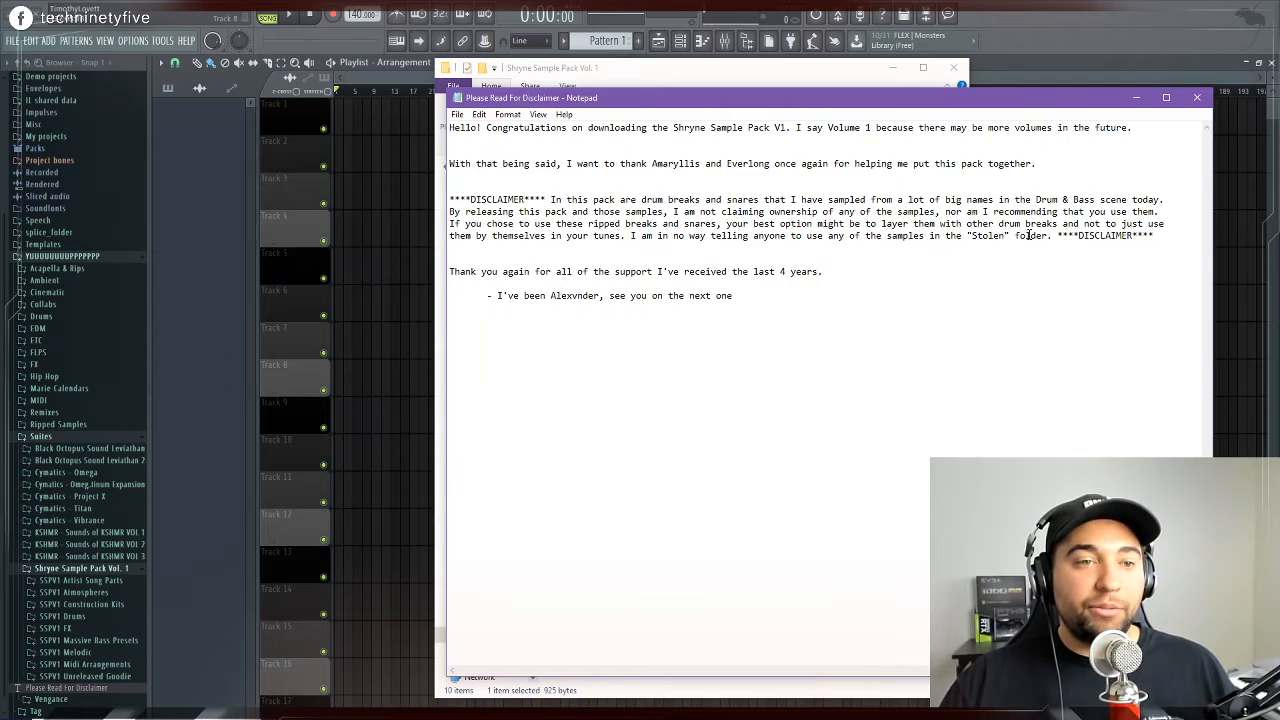
mouse_move(970, 296)
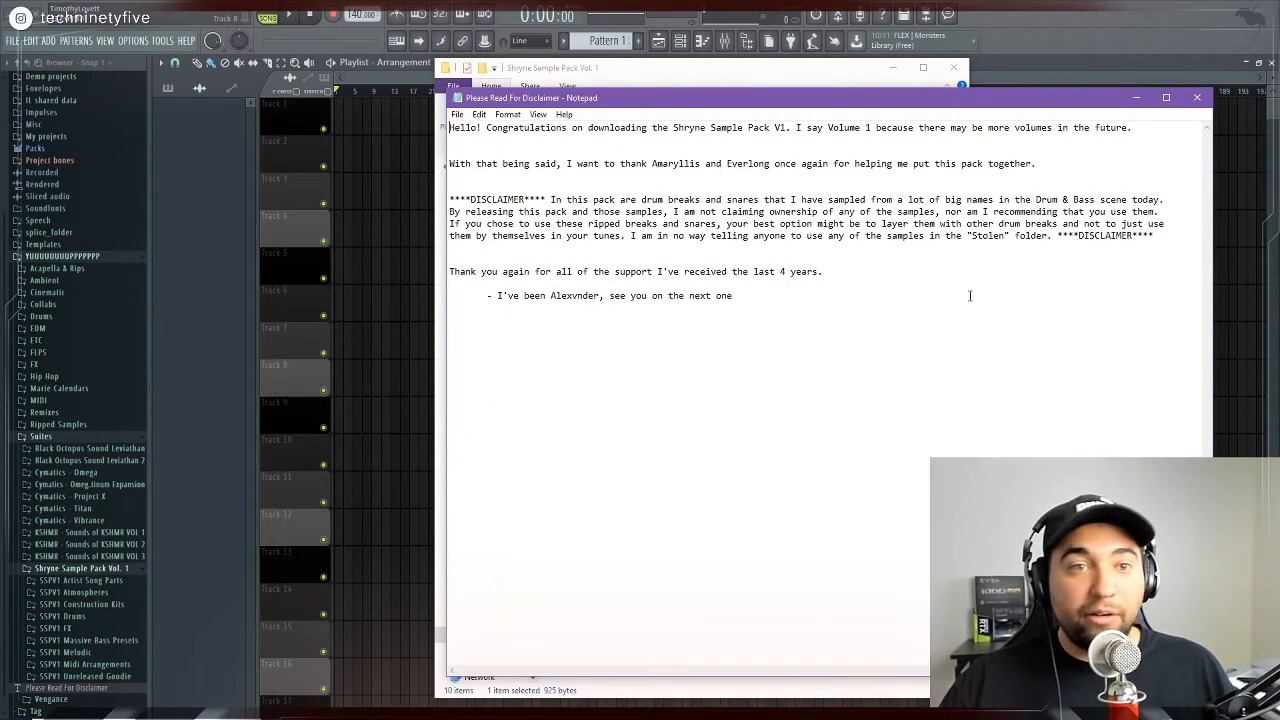
mouse_move(980, 252)
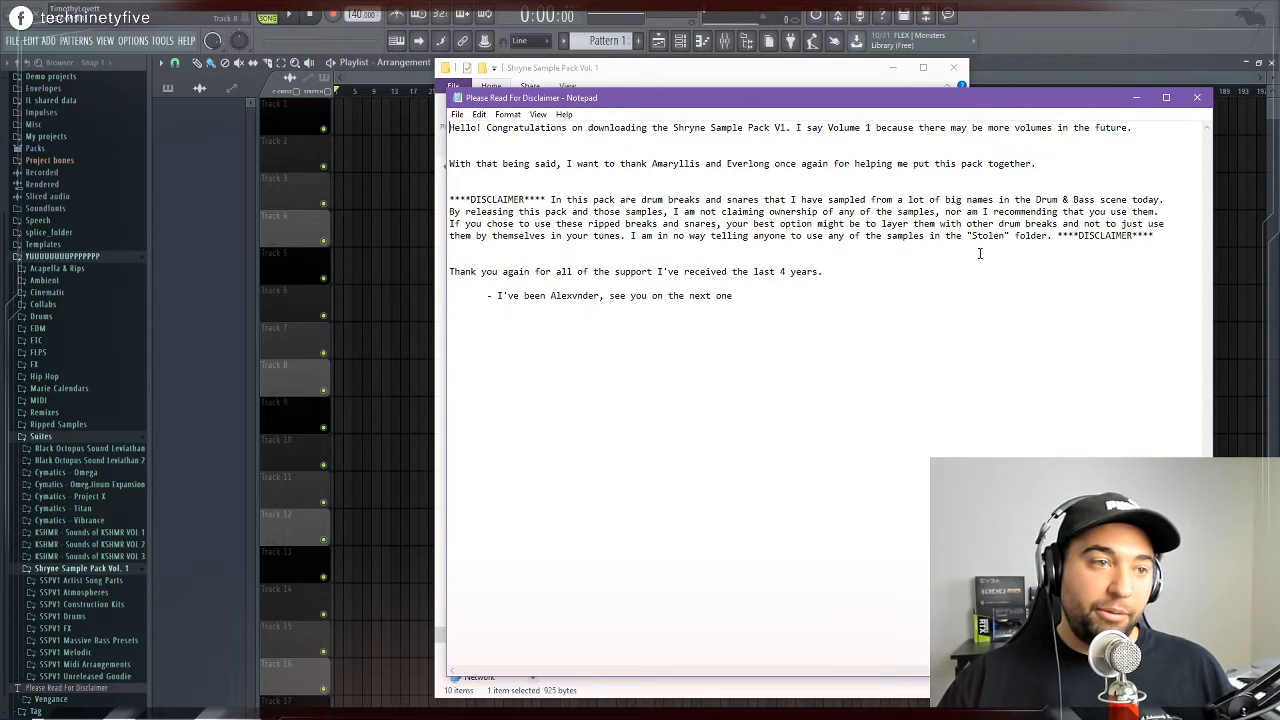
mouse_move(1196, 96)
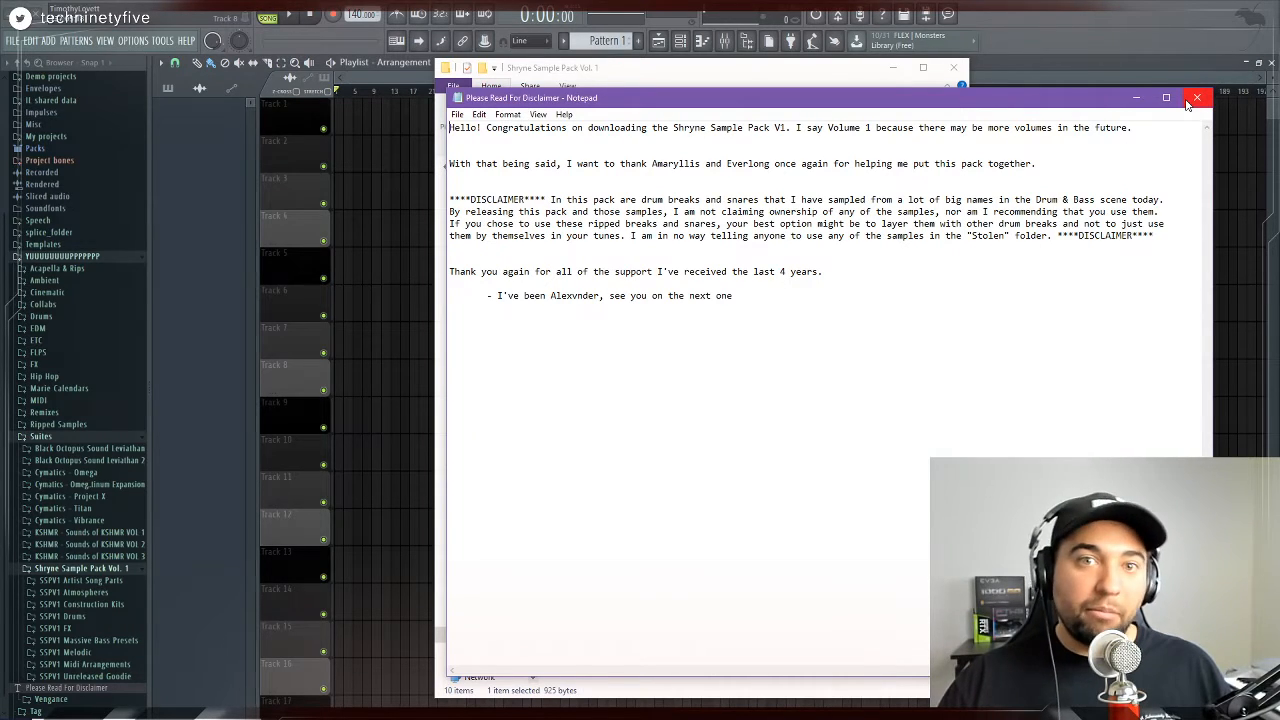
mouse_move(1196, 98)
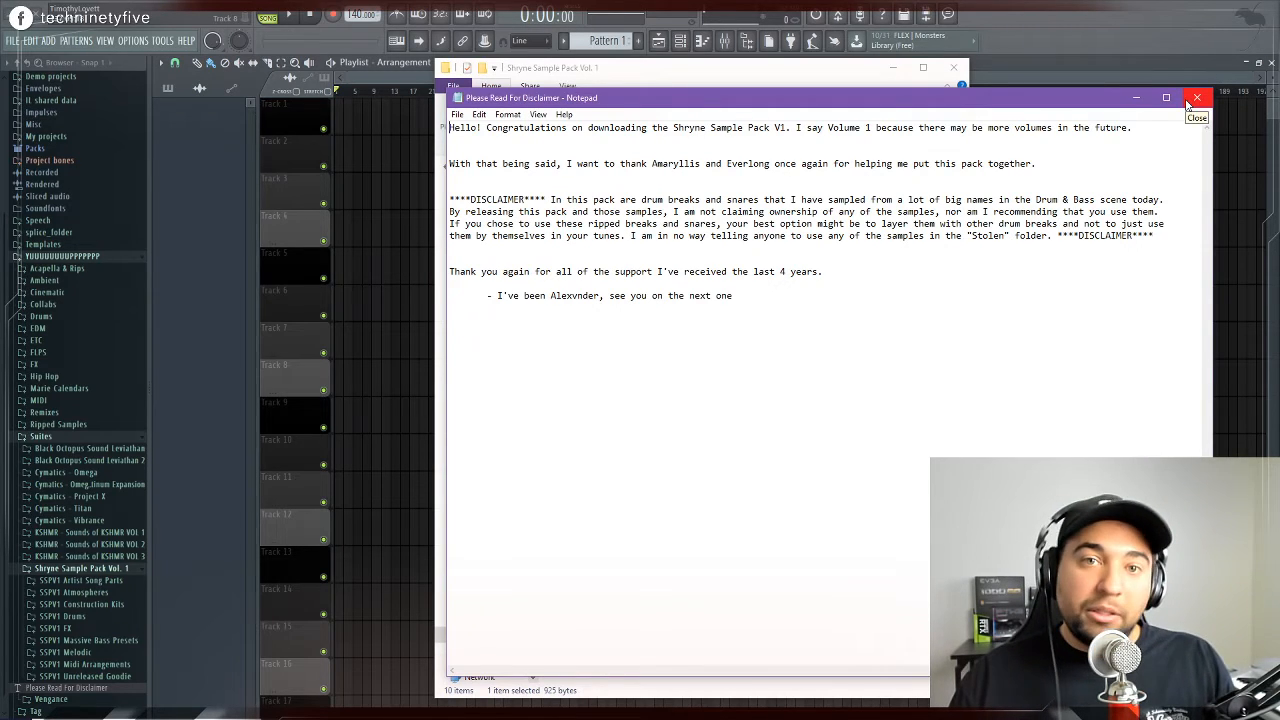
mouse_move(1196, 98)
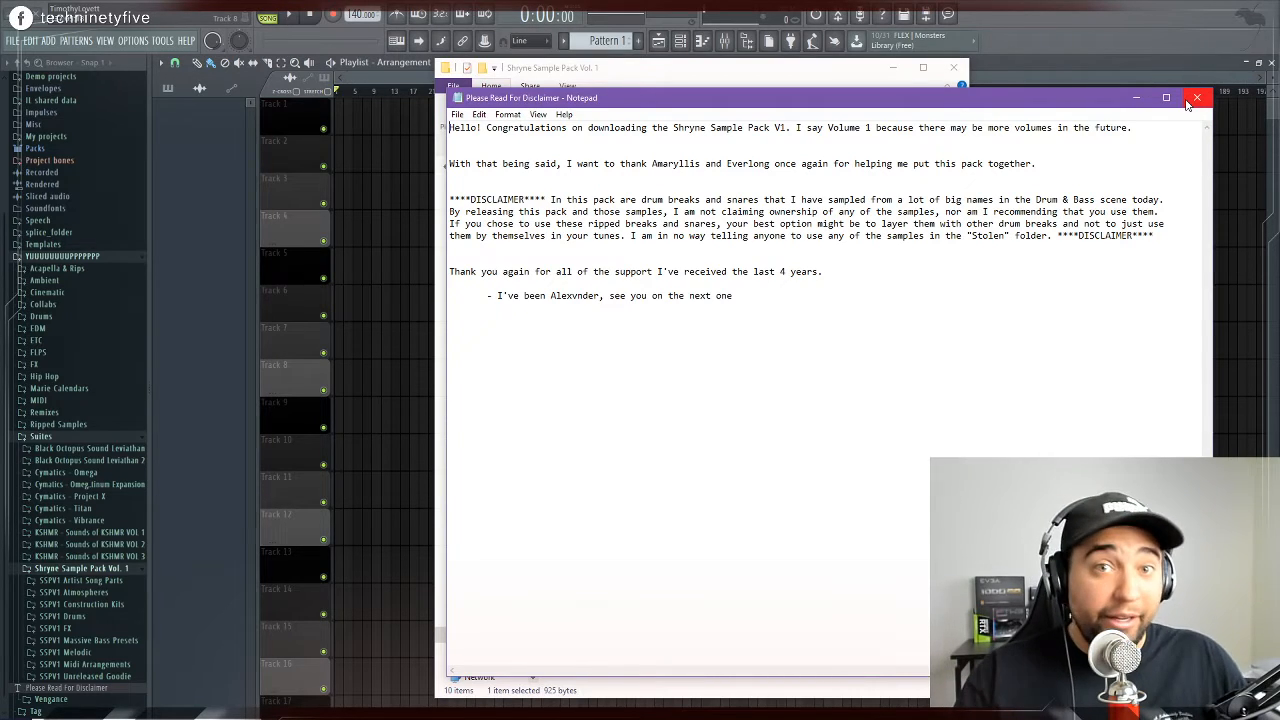
left_click(1196, 96)
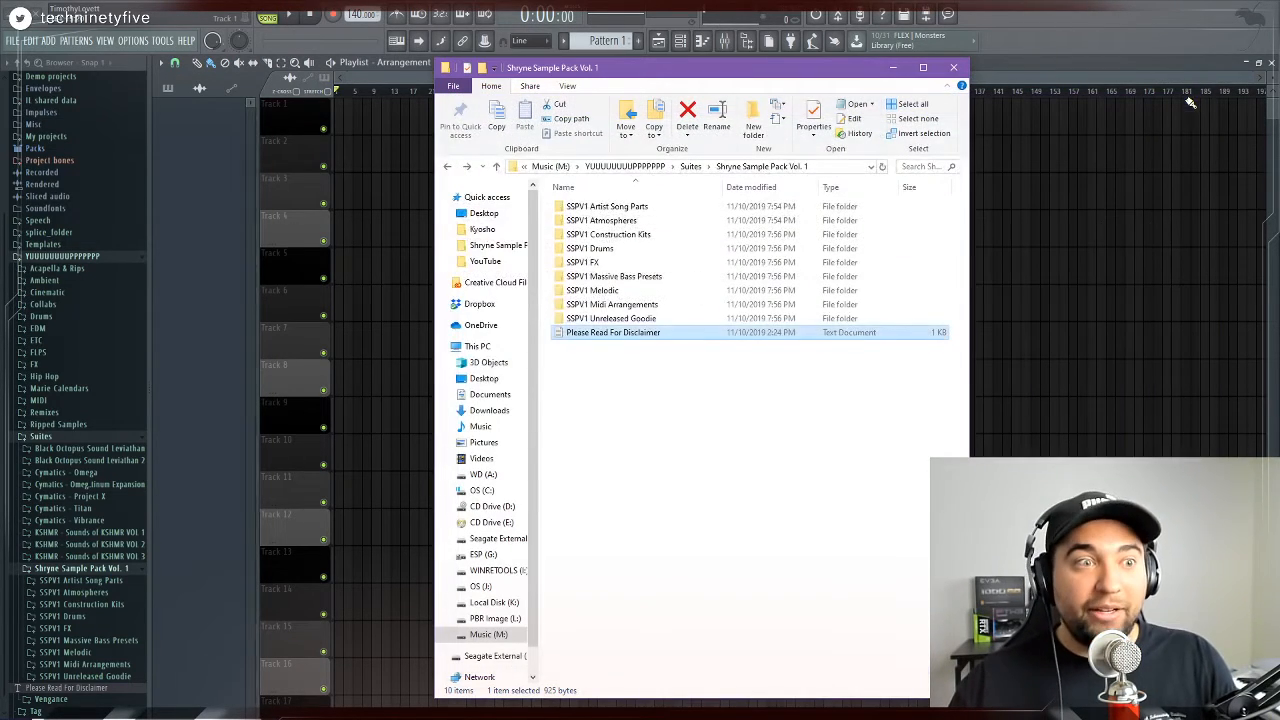
Clear the file selection by clicking empty space in the sample pack folder
left_click(740, 390)
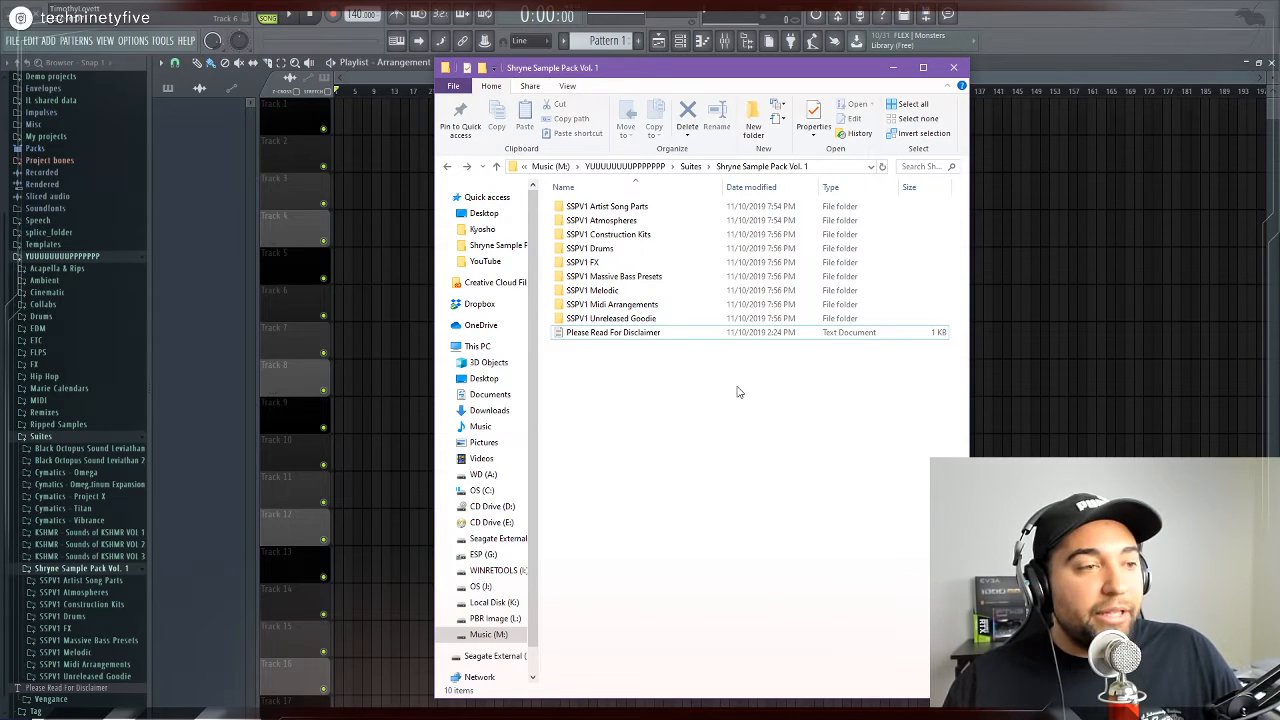
mouse_move(80, 604)
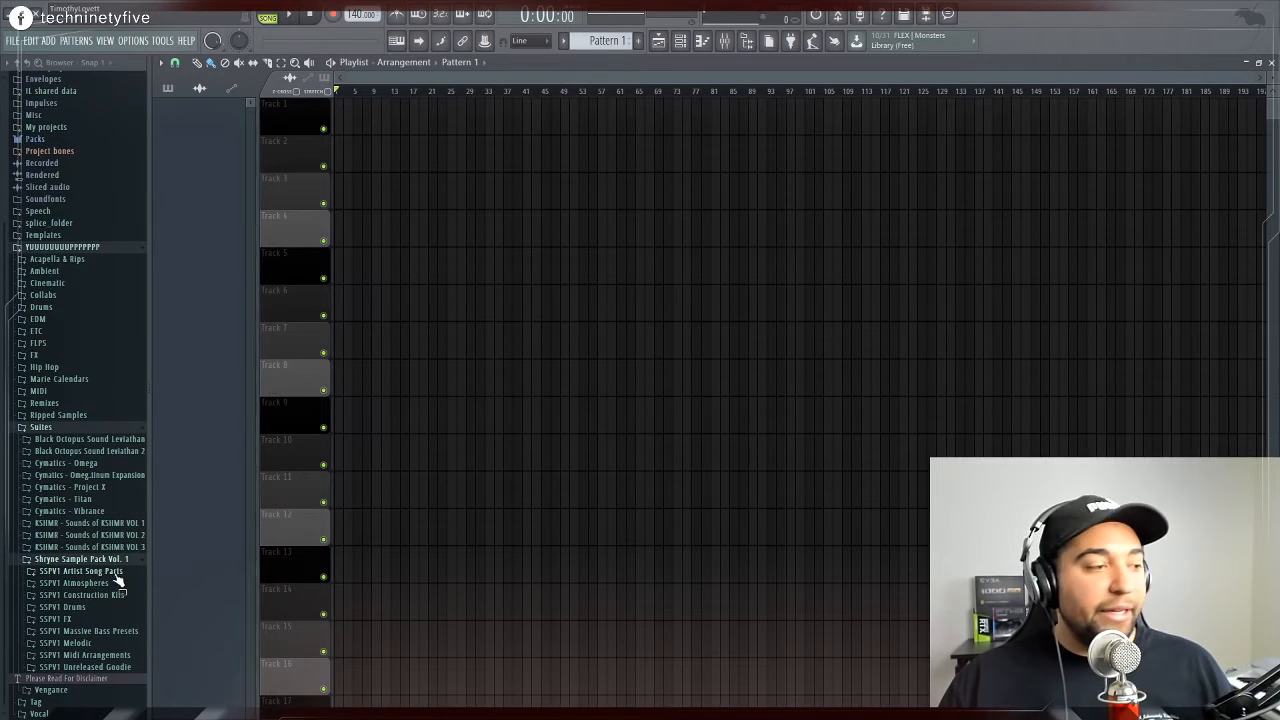
Expand SSPV1 Artist Song Parts > Alexander > Limbo to list the Limbo stem files
left_click(84, 572)
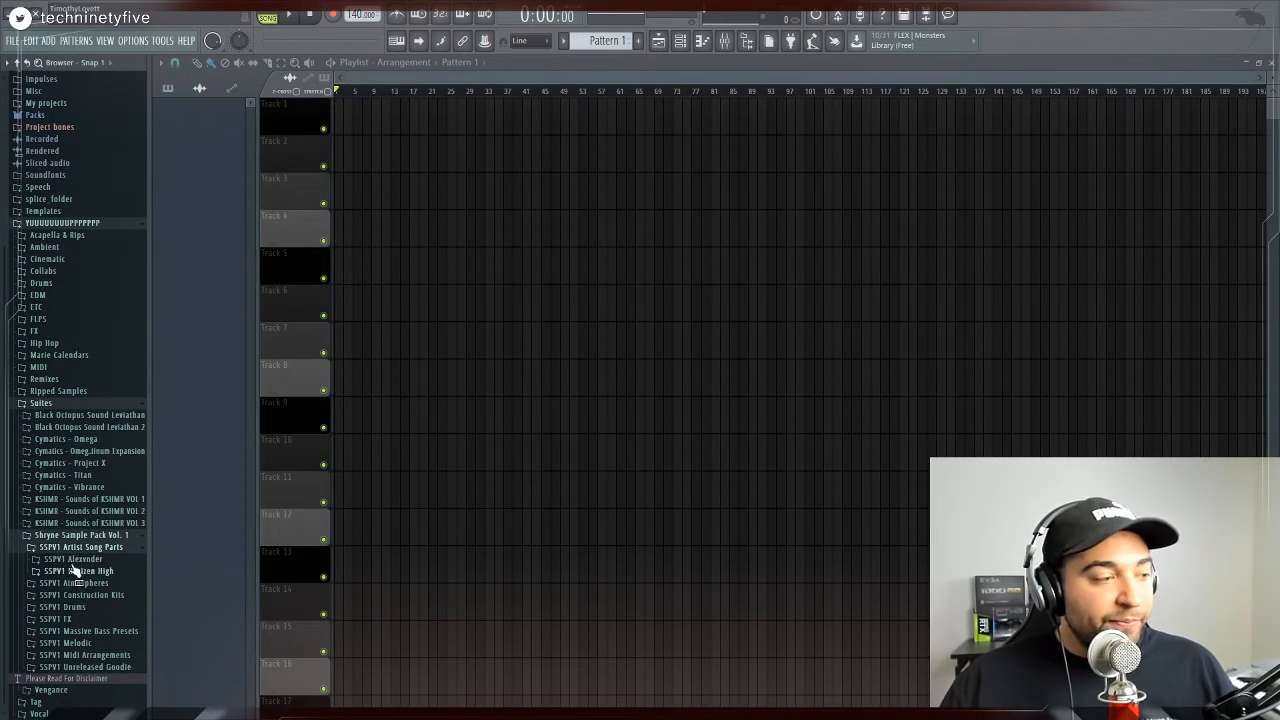
mouse_move(84, 570)
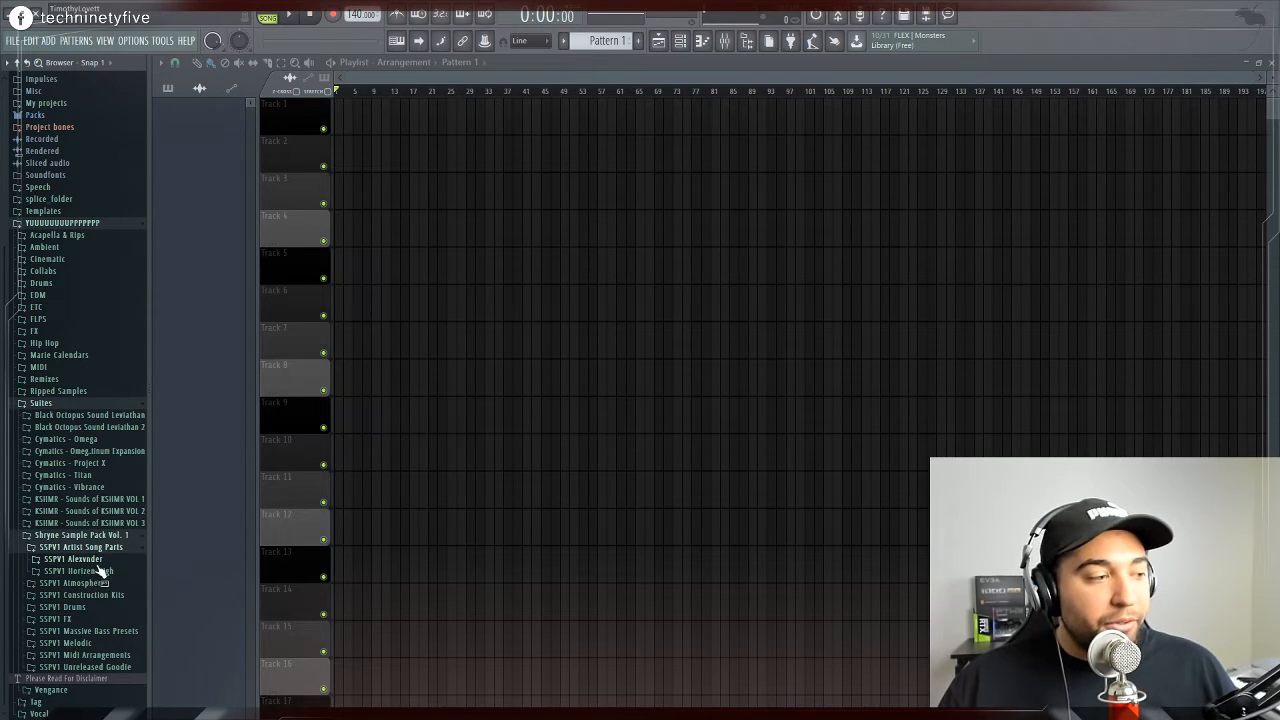
left_click(74, 560)
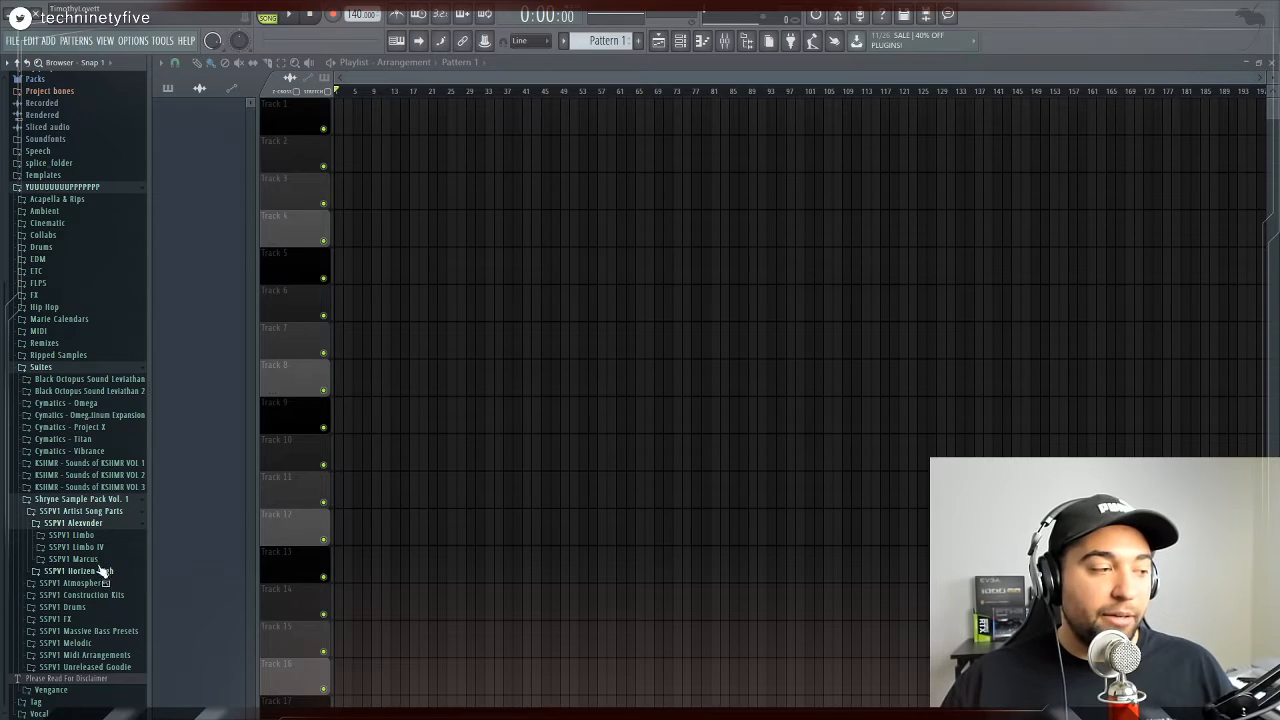
left_click(72, 534)
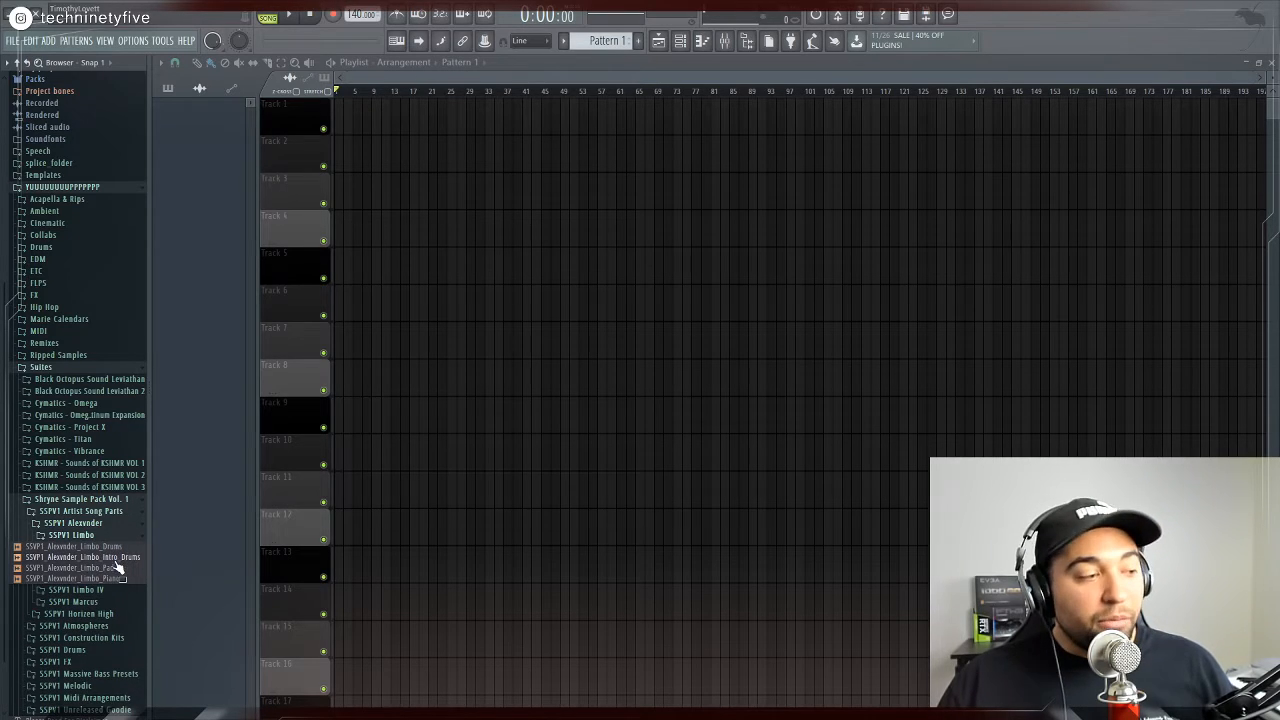
Preview a Limbo audio part and browse the Limbo IV folder's stems
left_click(76, 546)
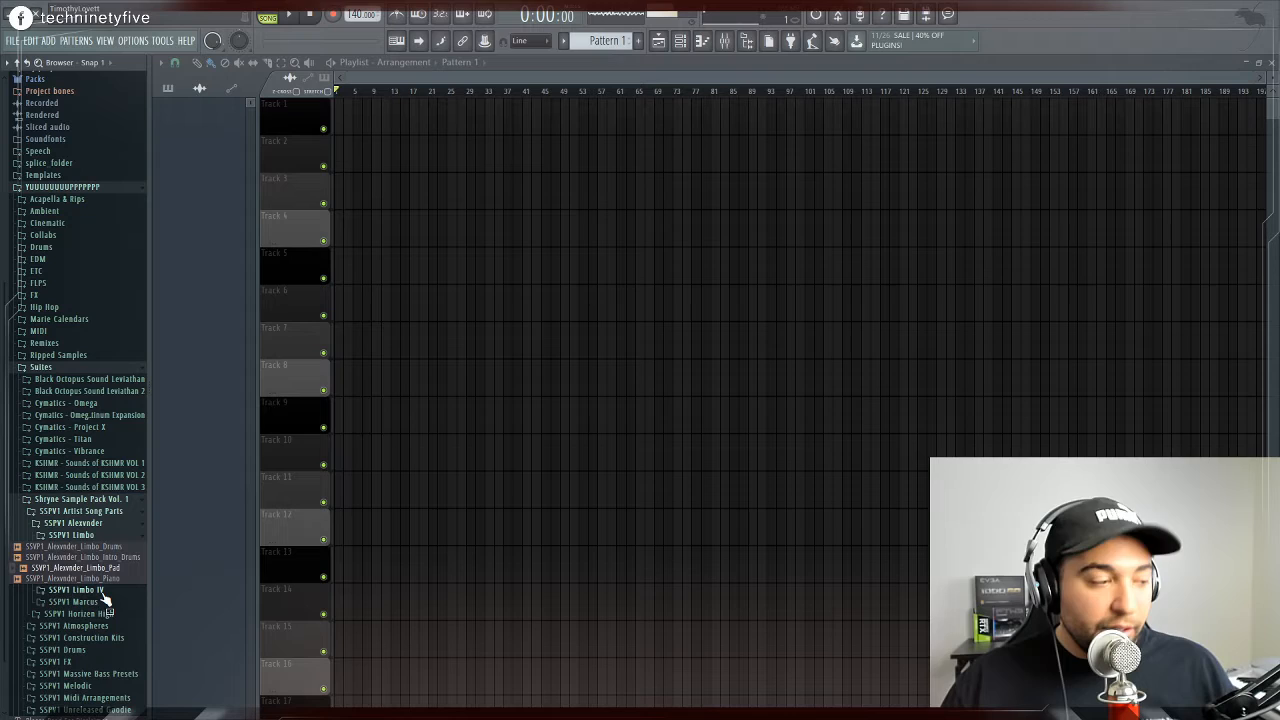
left_click(78, 560)
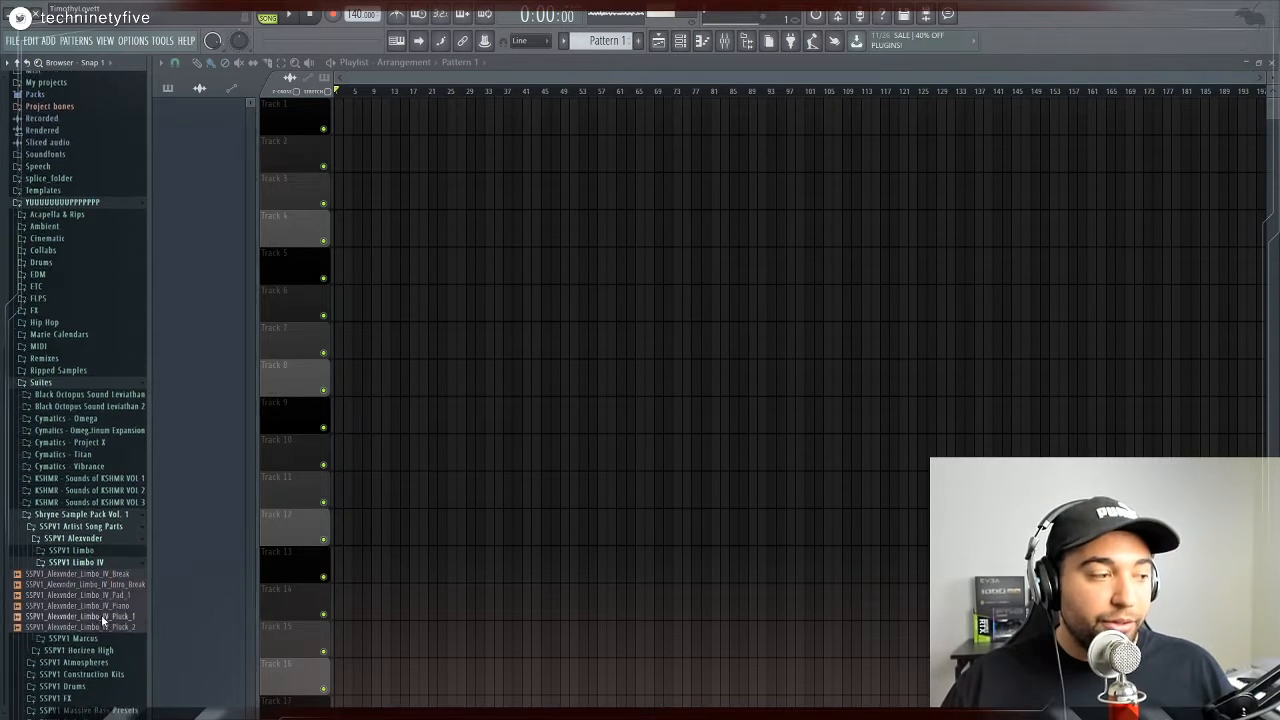
scroll("down", 3)
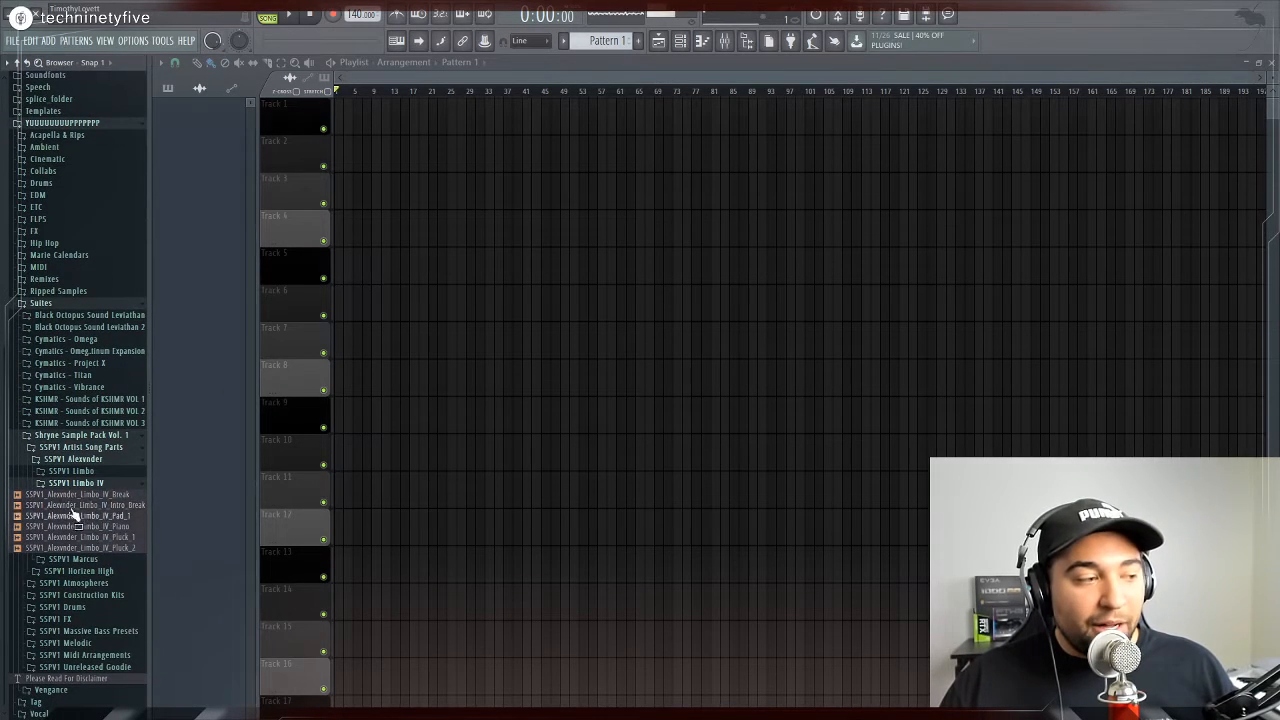
mouse_move(100, 486)
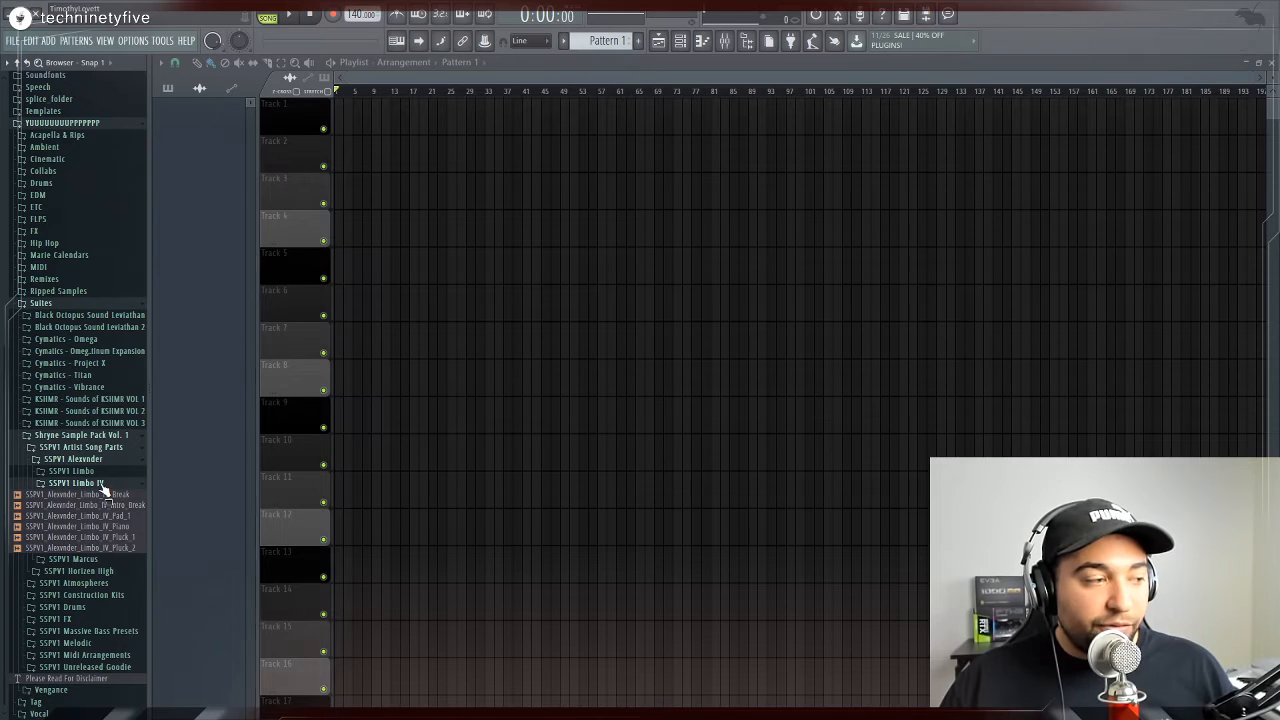
mouse_move(110, 490)
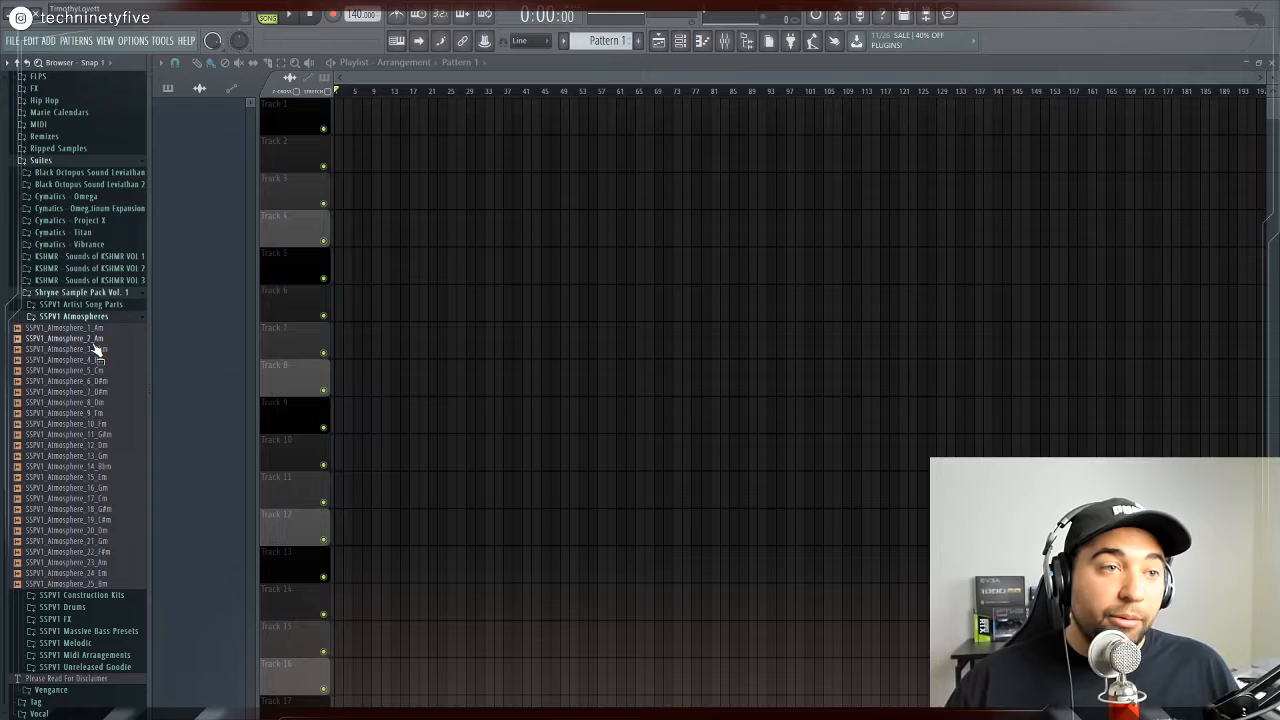
mouse_move(100, 356)
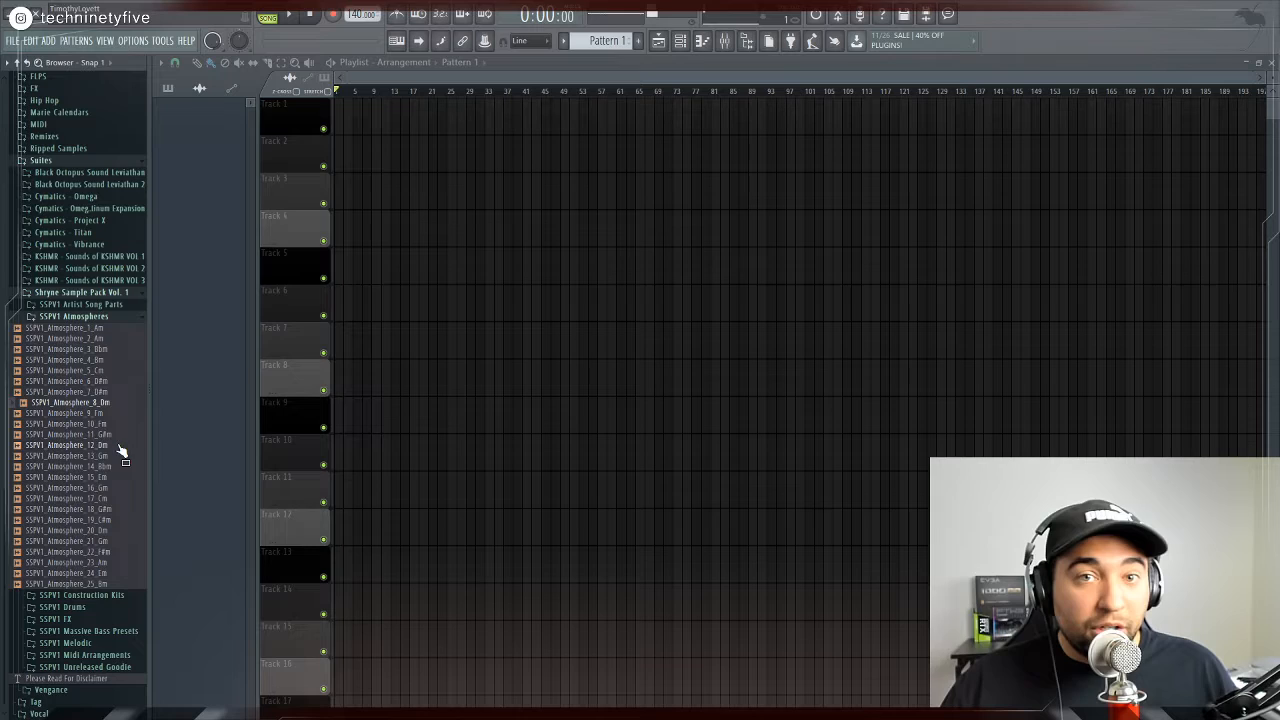
mouse_move(96, 462)
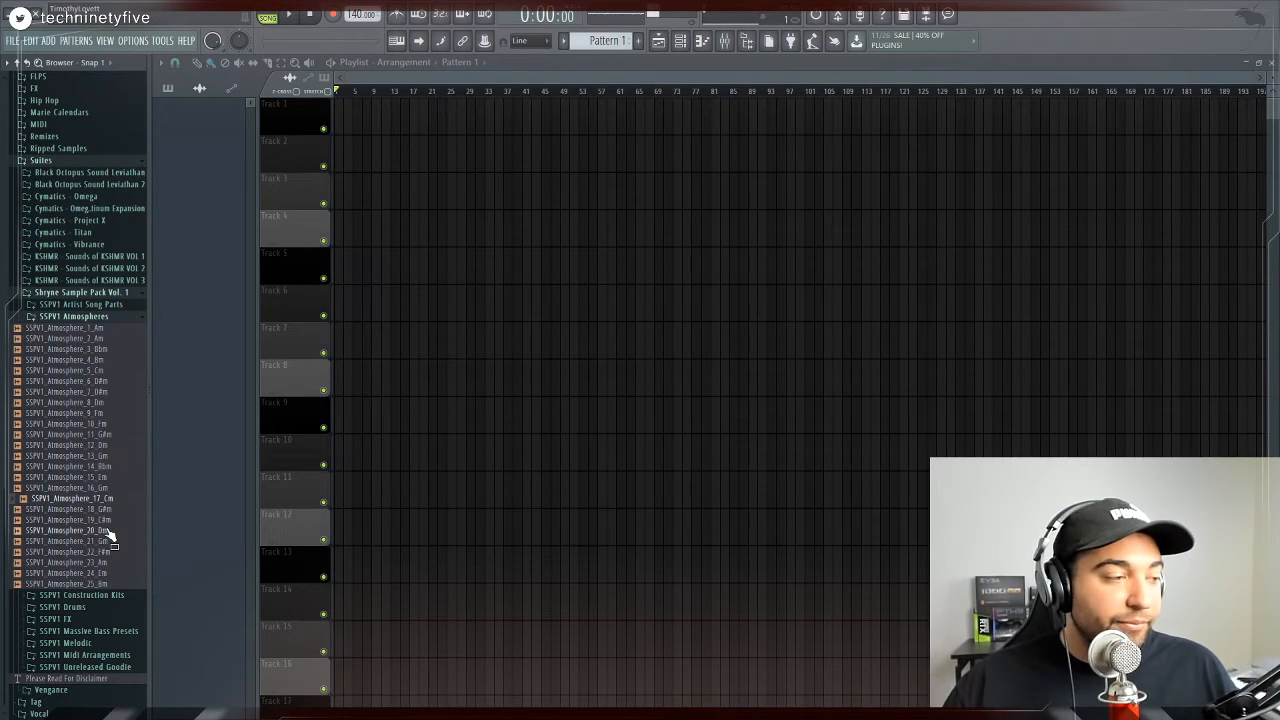
mouse_move(128, 550)
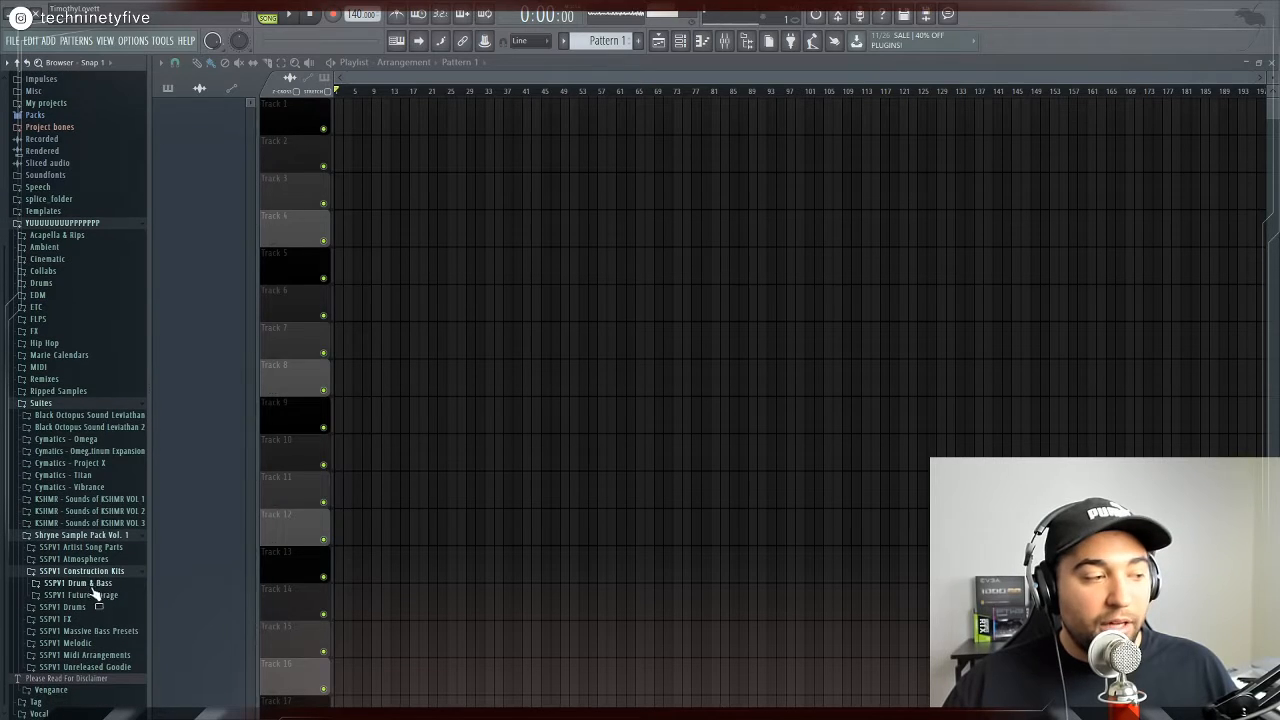
mouse_move(104, 612)
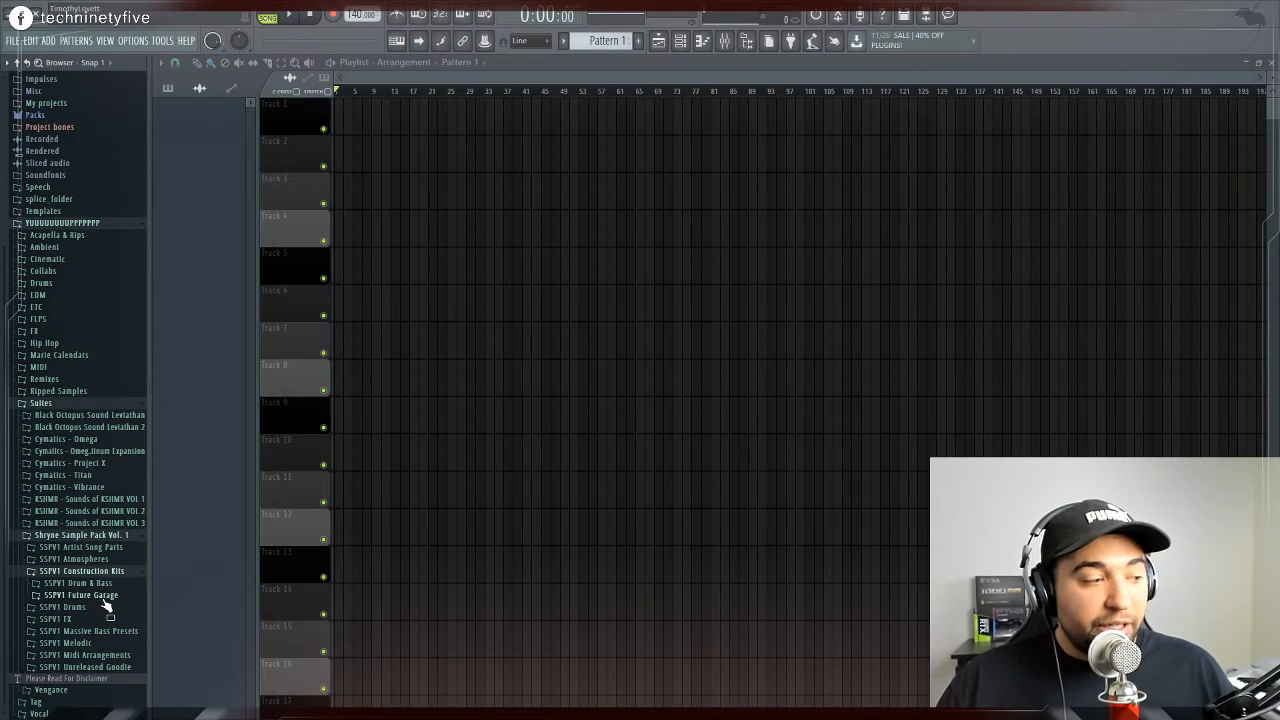
Load a Future Garage construction kit's full sample onto the playlist and view its settings
left_click(80, 596)
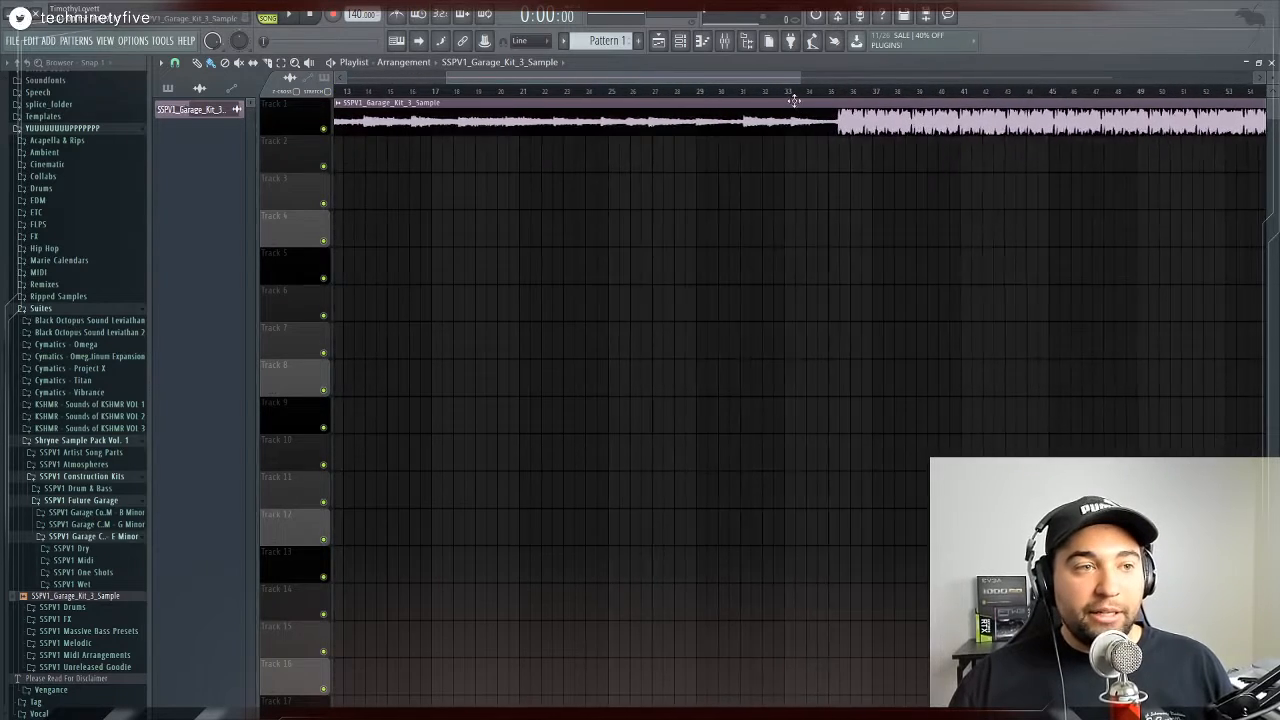
left_click(288, 16)
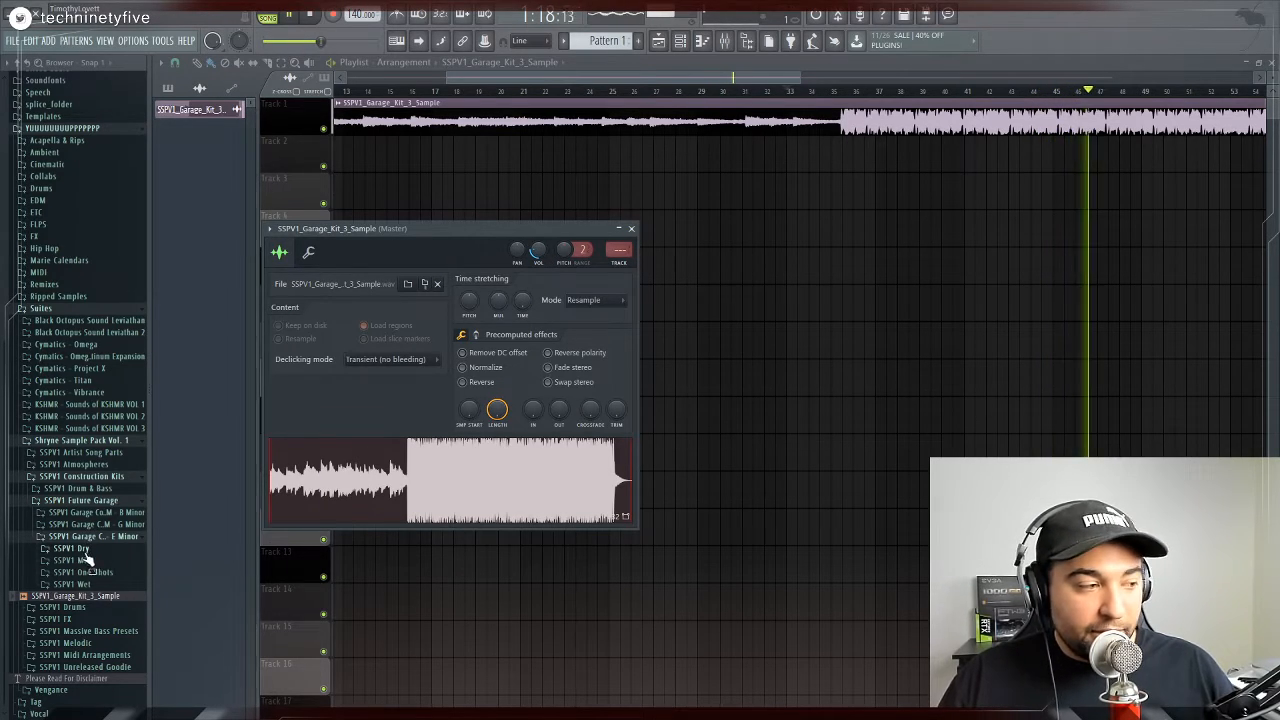
Replace the playlist sample with another Future Garage kit's full sample and view its settings
left_click(72, 548)
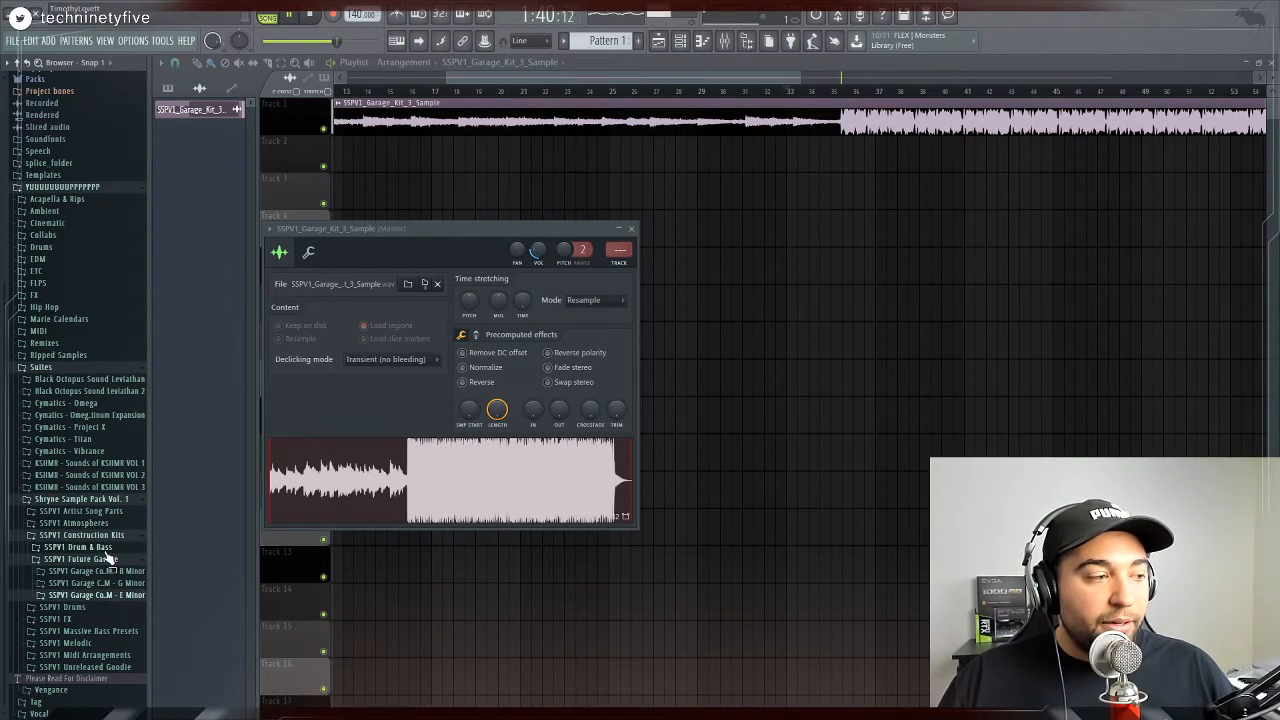
left_click(92, 608)
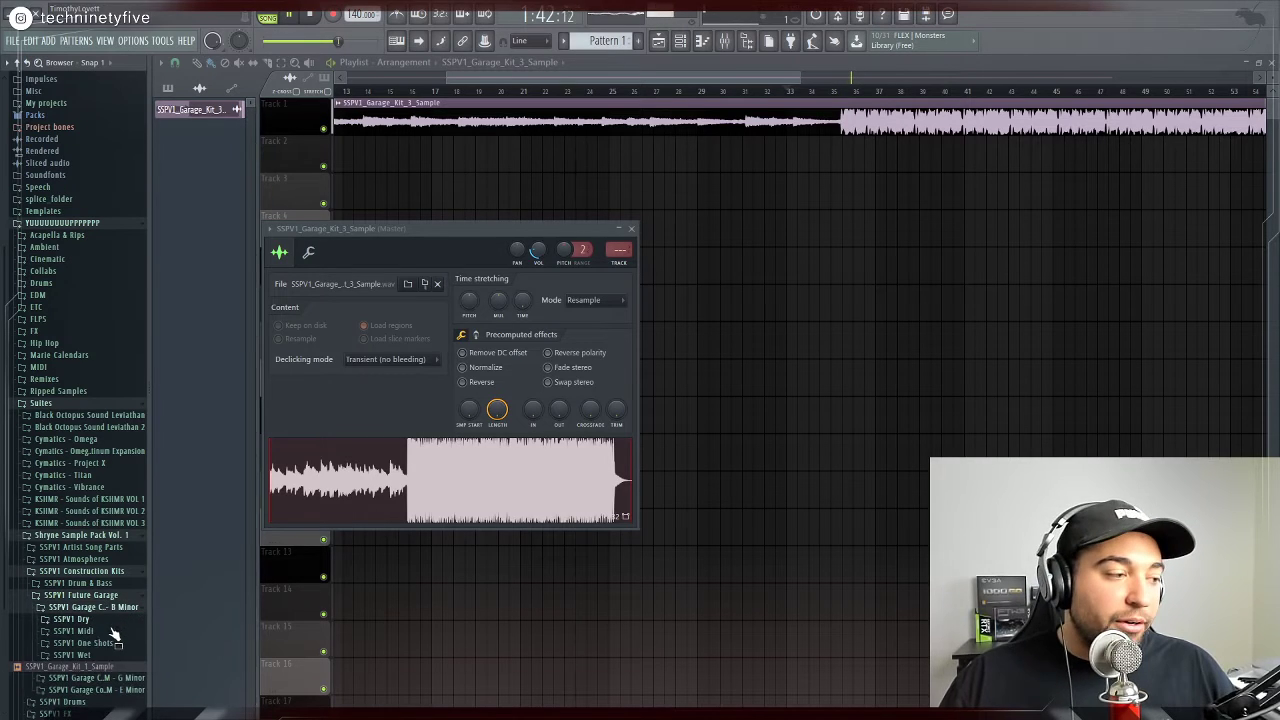
left_click(632, 228)
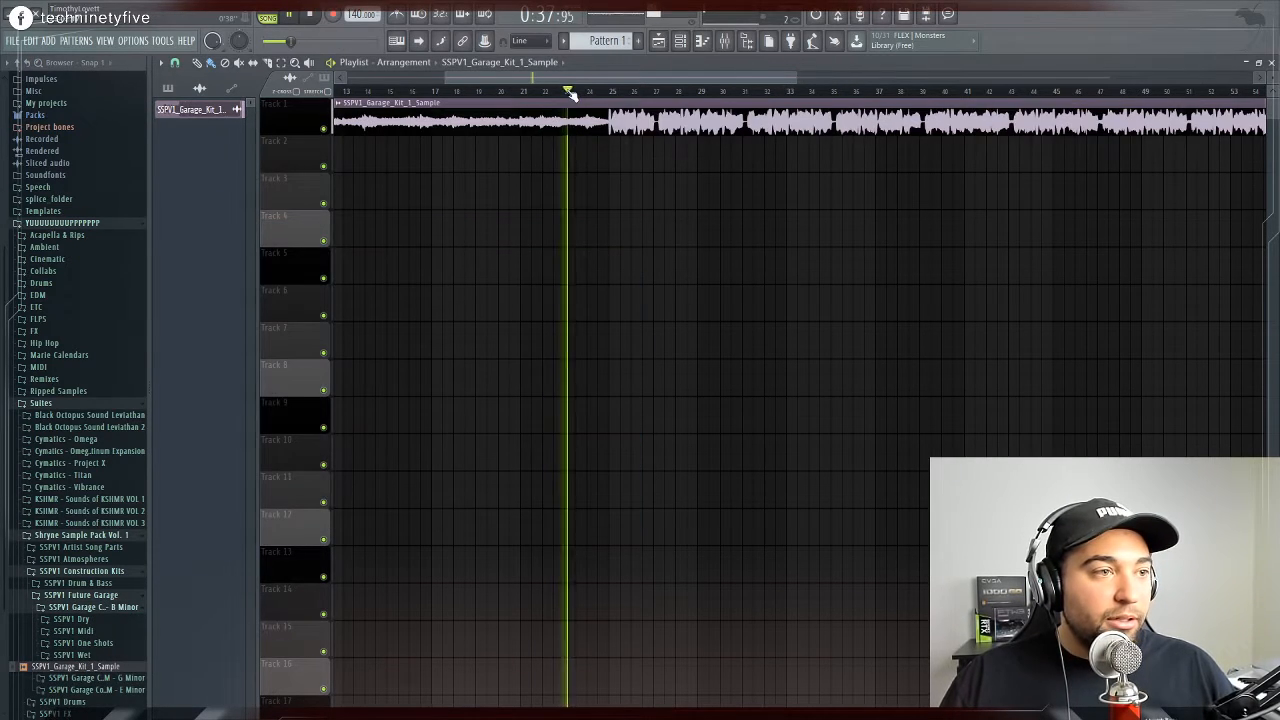
double_click(450, 120)
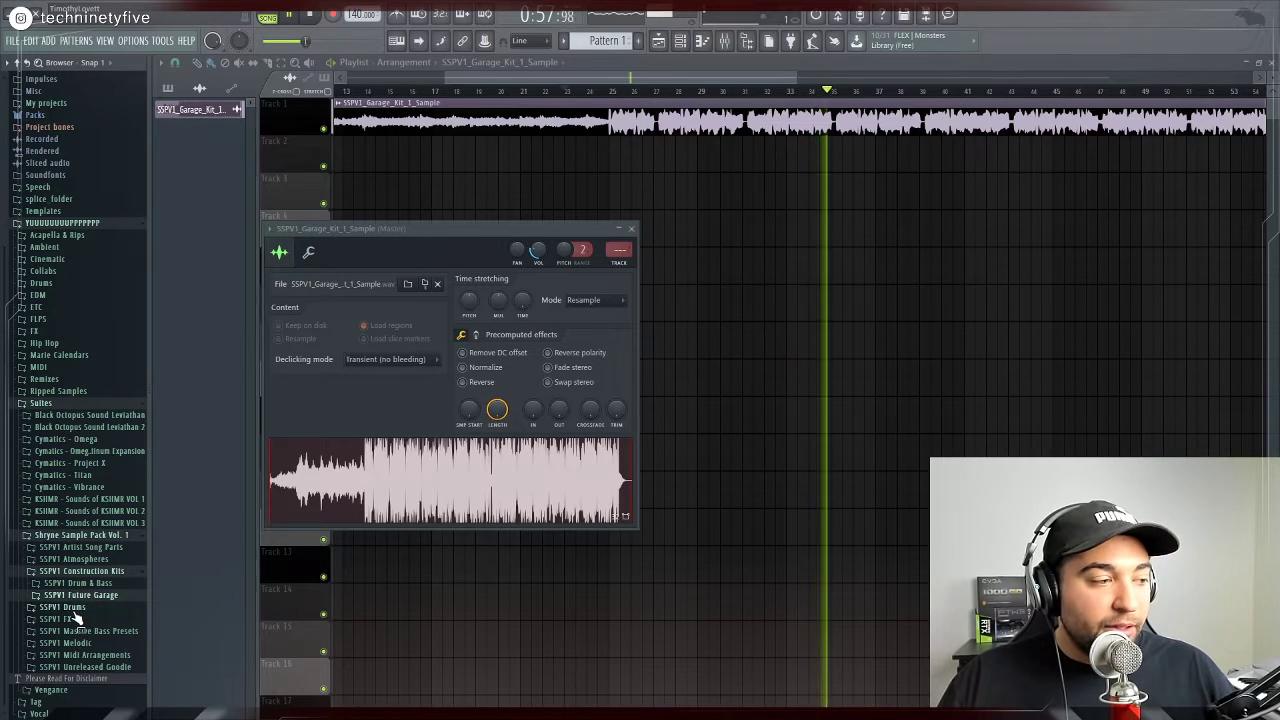
Audition Drum & Bass kits, leaving another kit's full sample on the playlist with settings shown
left_click(78, 440)
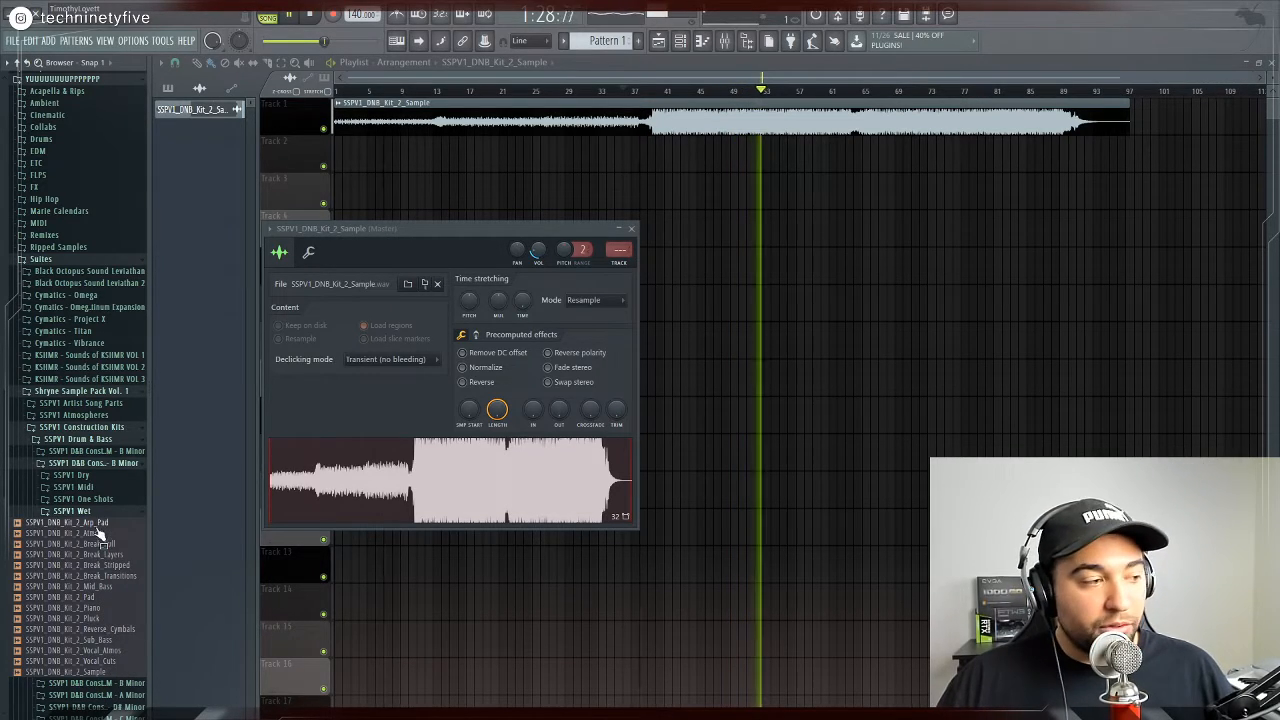
left_click(78, 462)
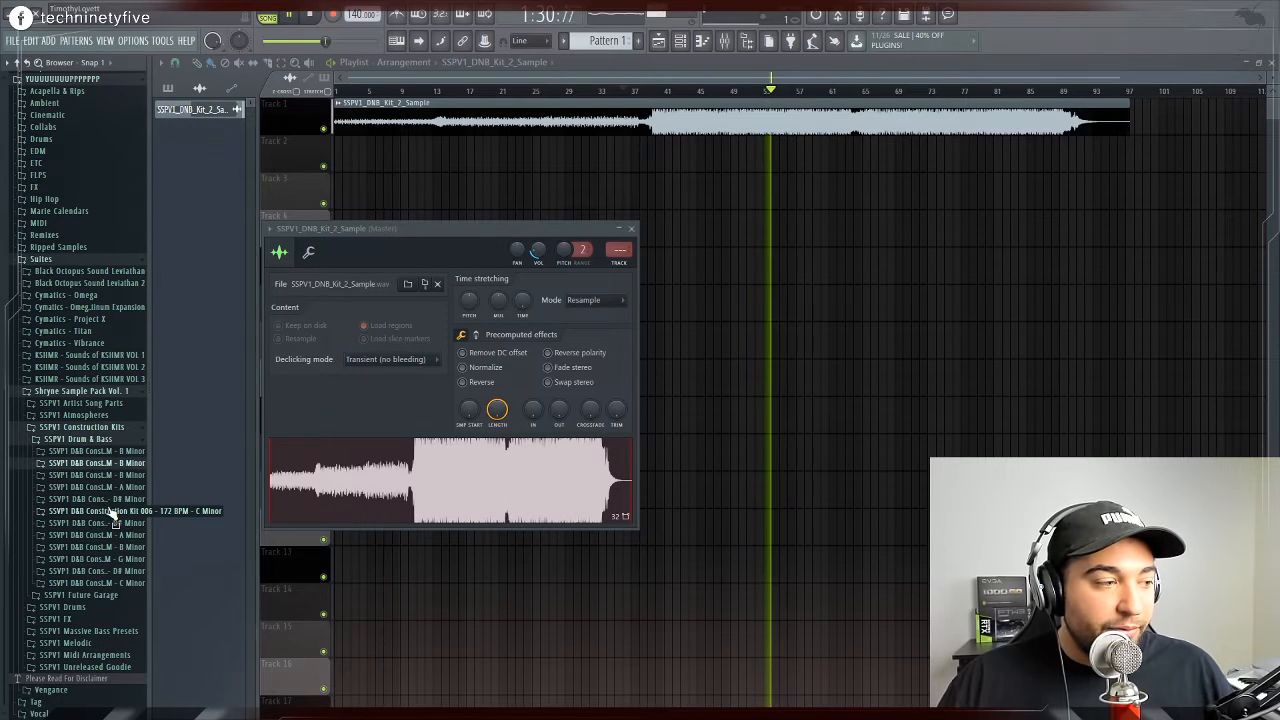
left_click_drag(136, 512, 508, 190)
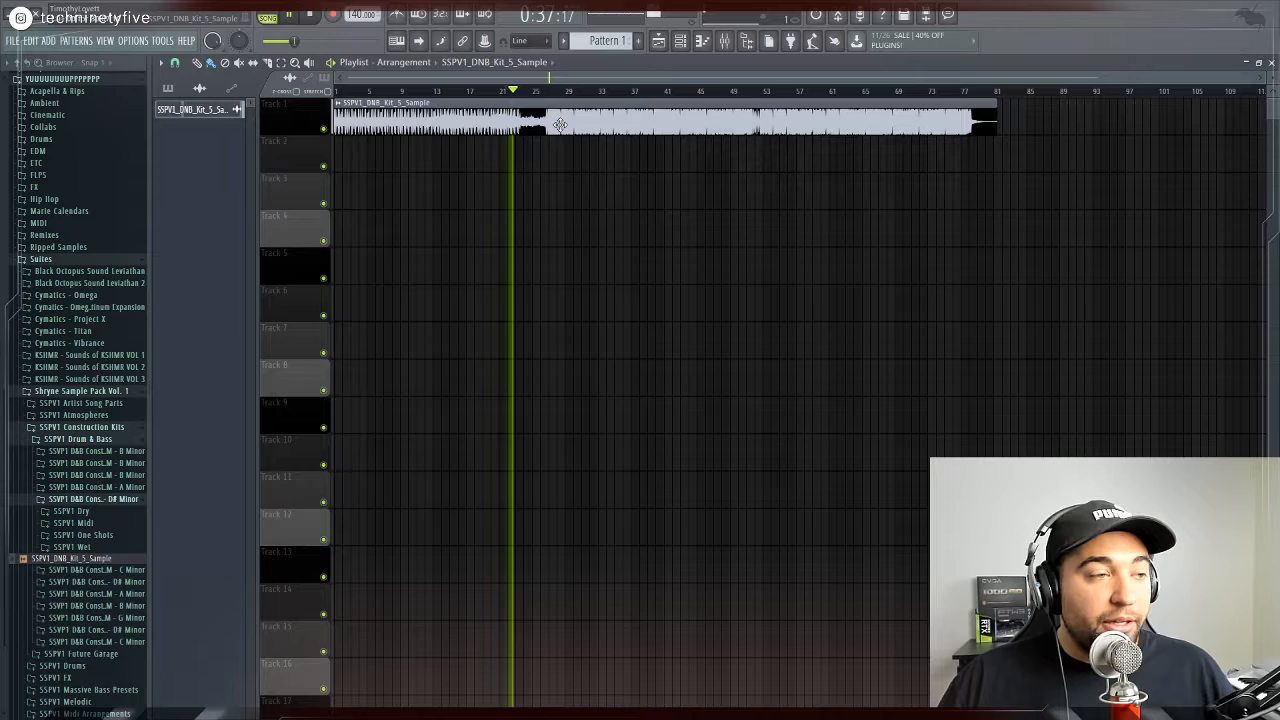
double_click(560, 124)
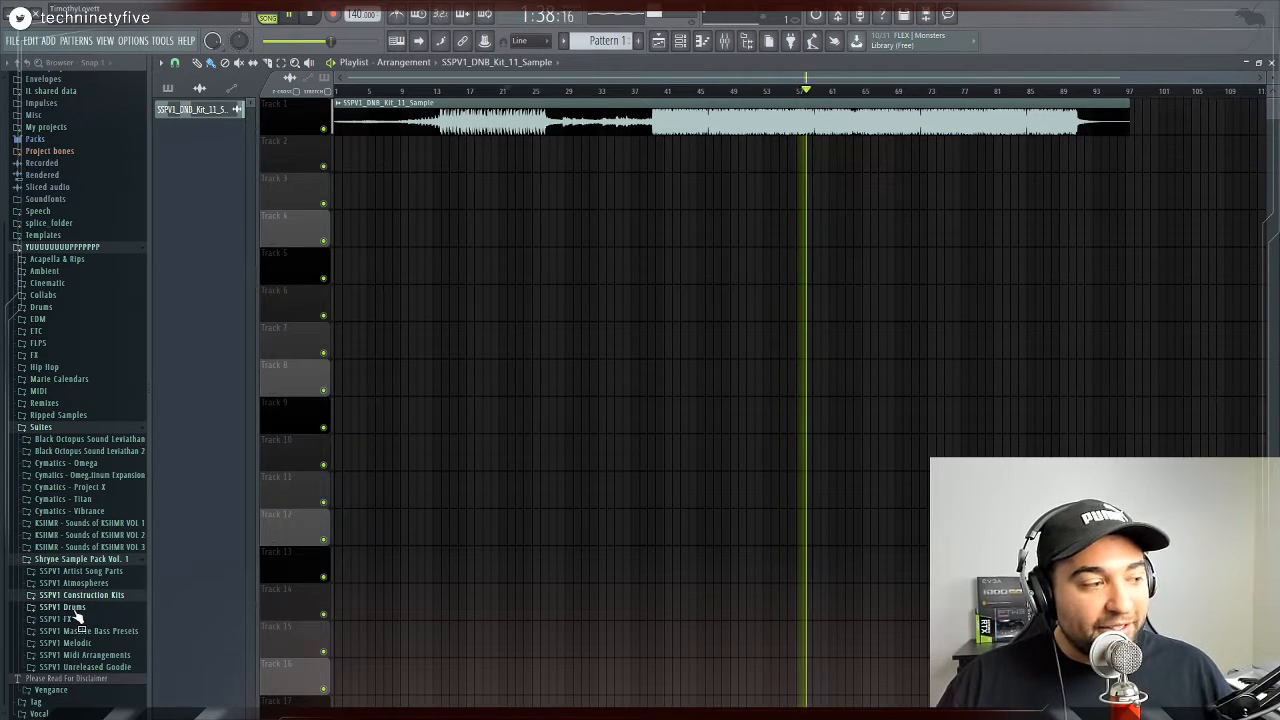
Delete the loaded Drum & Bass sample from the project, leaving the playlist empty
right_click(196, 108)
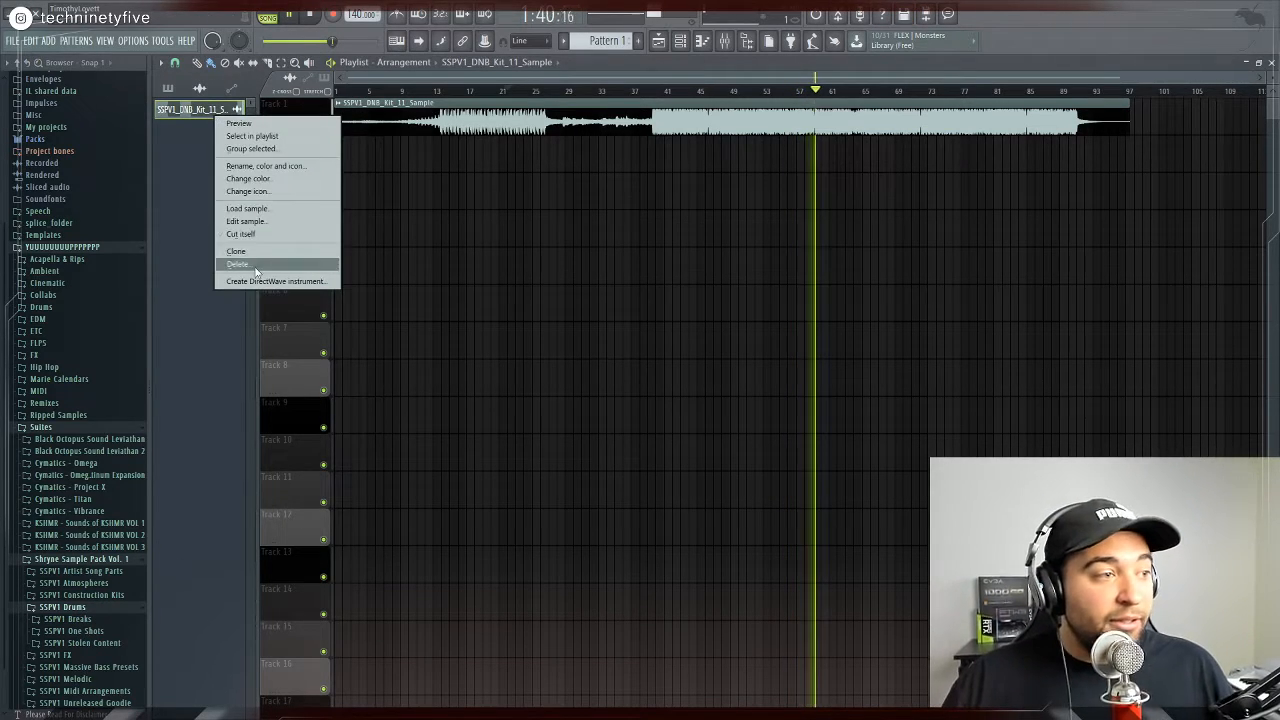
left_click(238, 264)
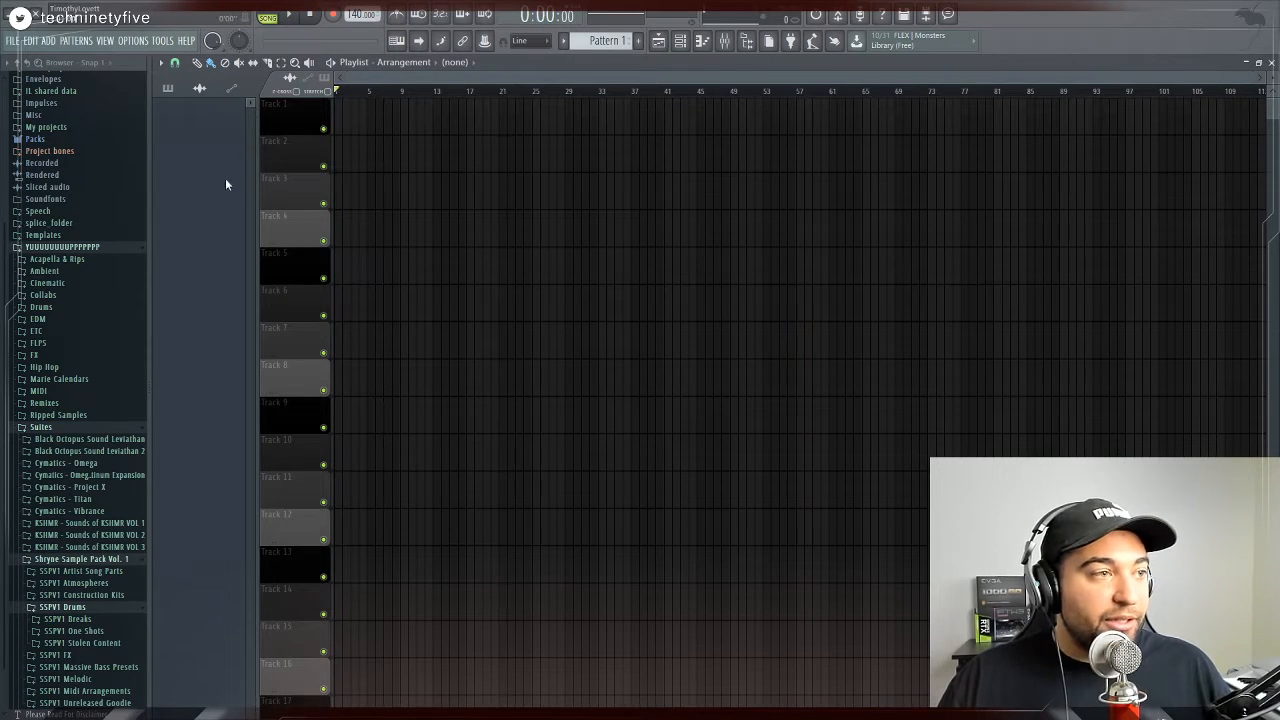
Expand SSPV1 Drums > Breaks and preview a couple of break loops from the list
left_click(62, 392)
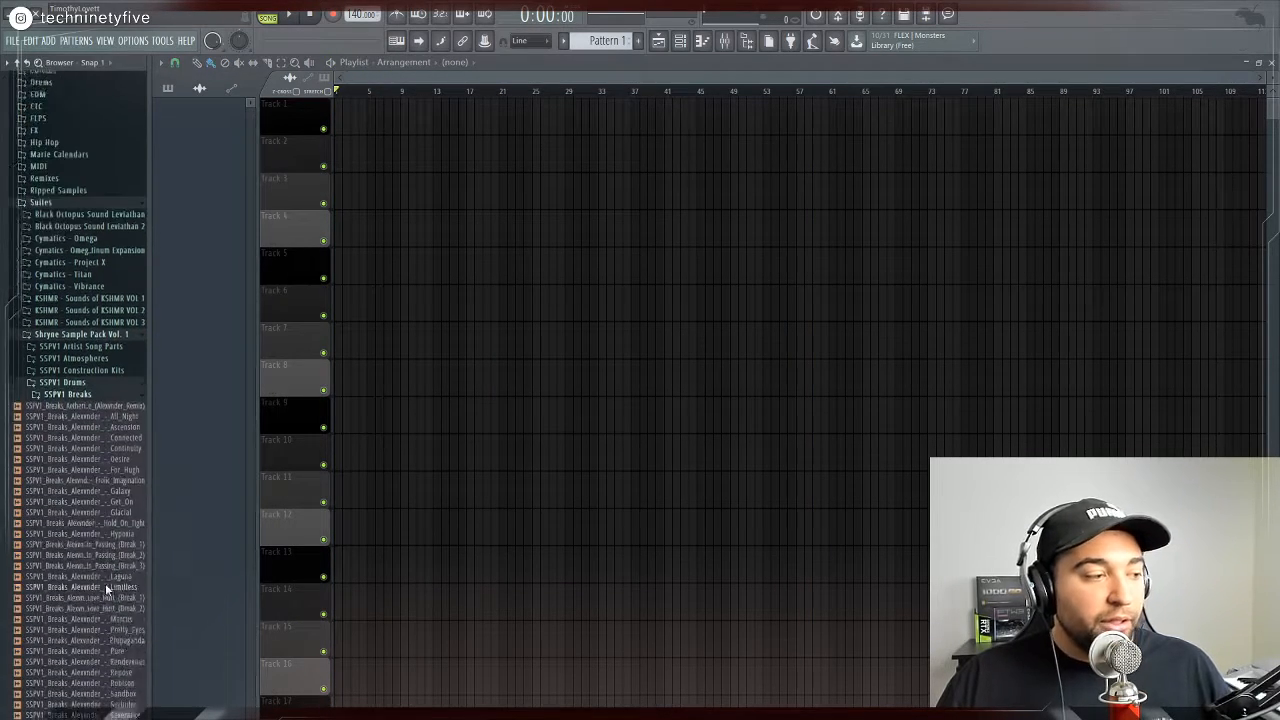
scroll("down", 3)
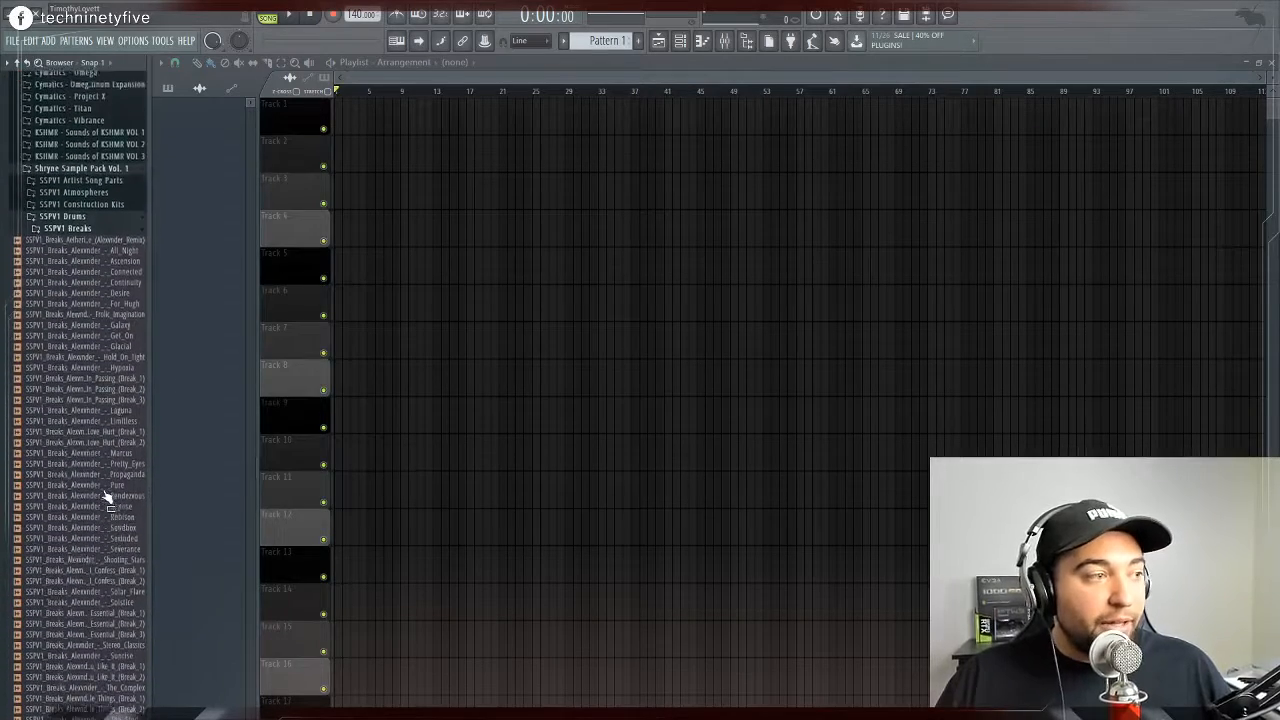
scroll("up", 3)
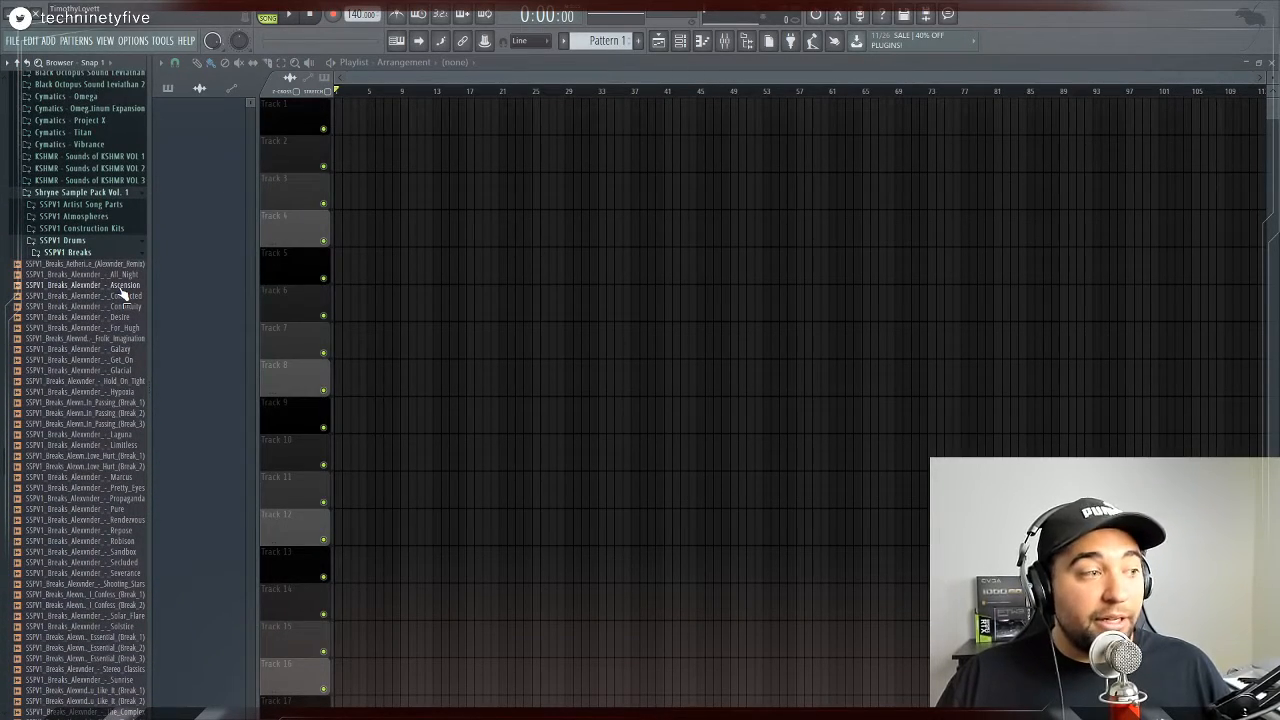
left_click(80, 284)
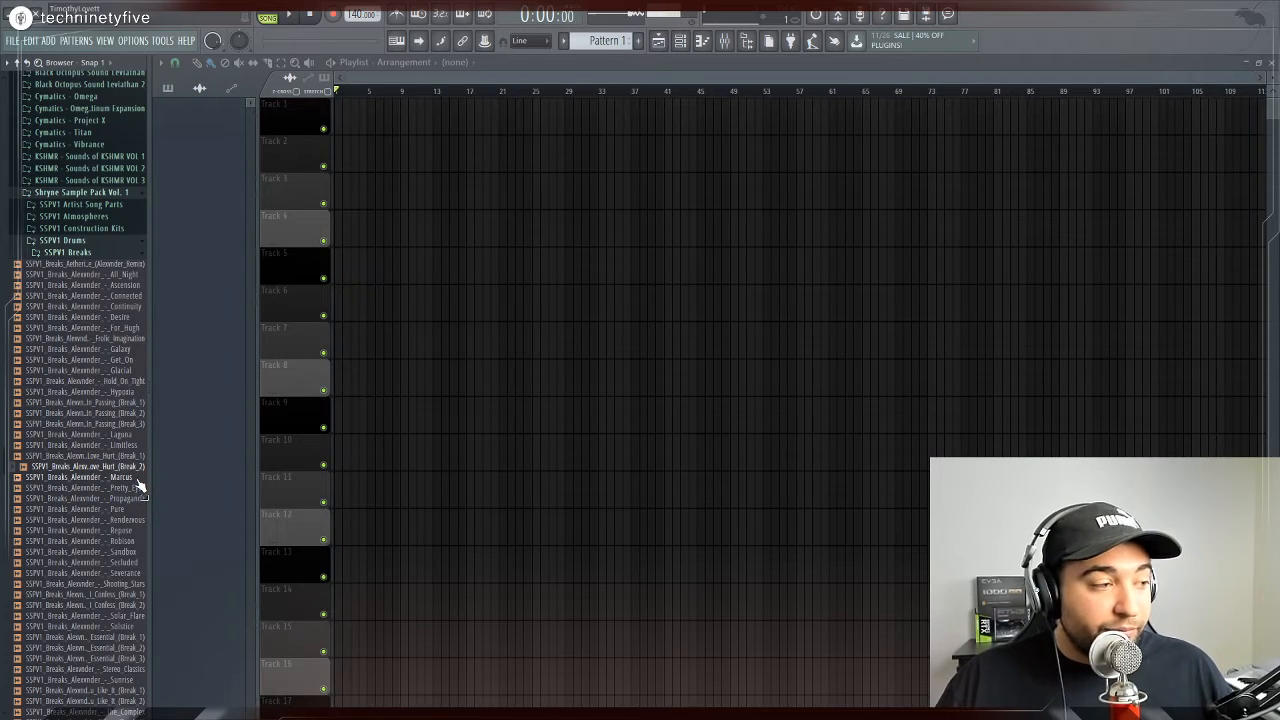
scroll("down", 3)
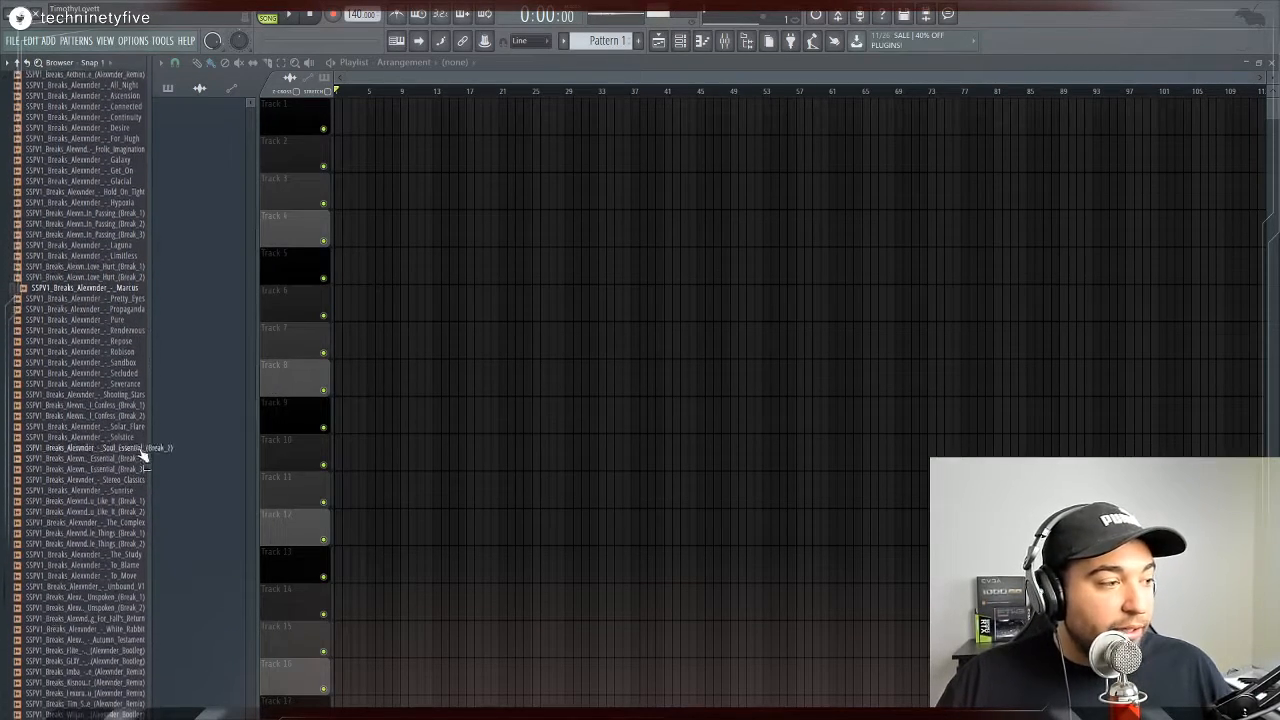
scroll("up", 3)
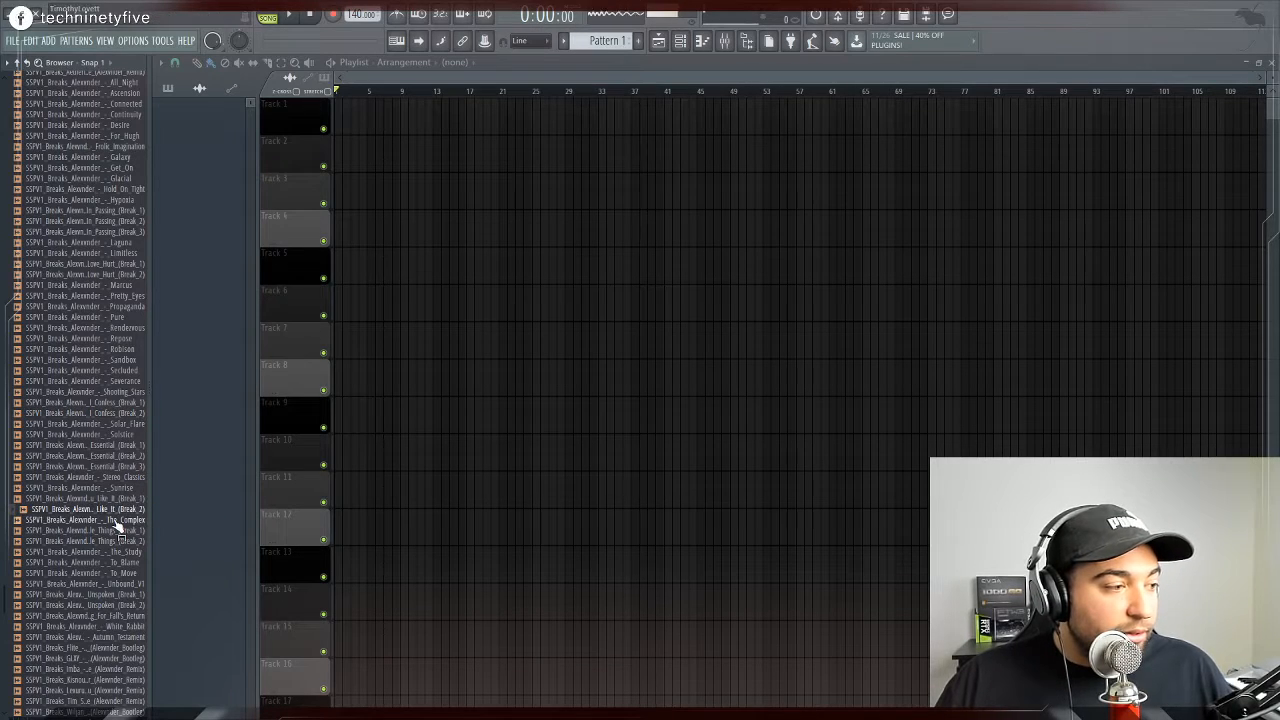
scroll("down", 3)
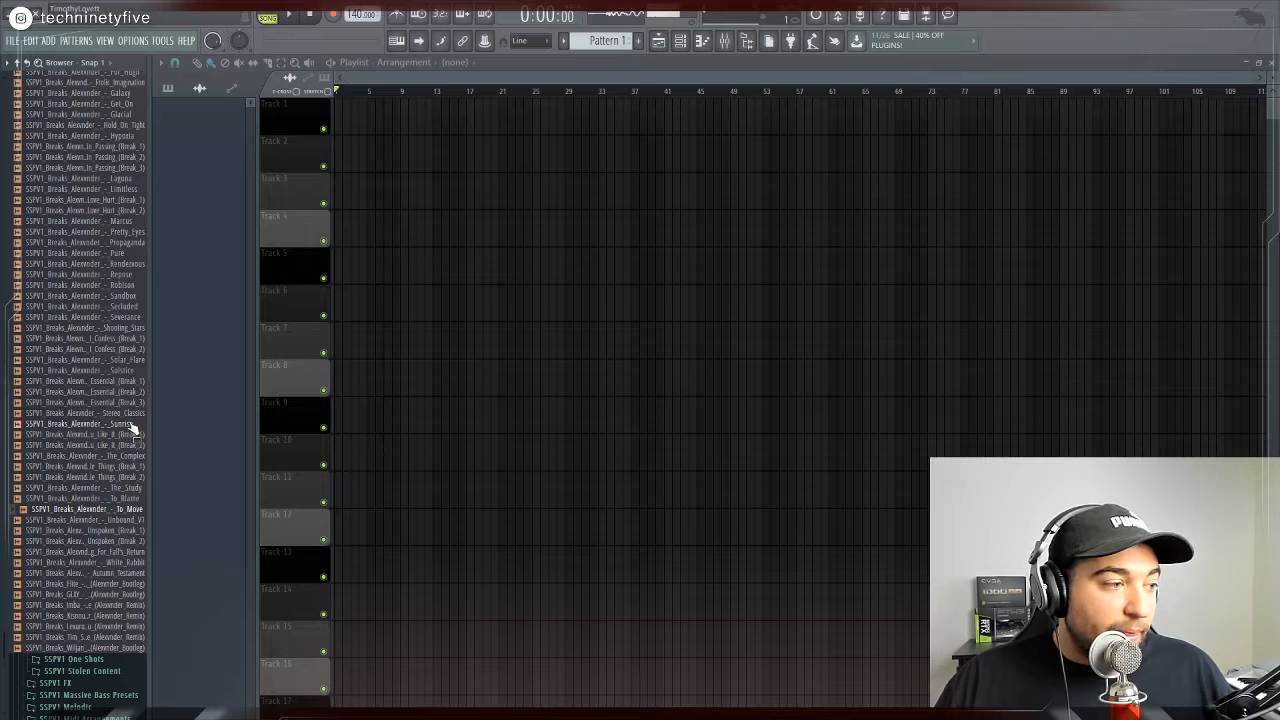
scroll("up", 3)
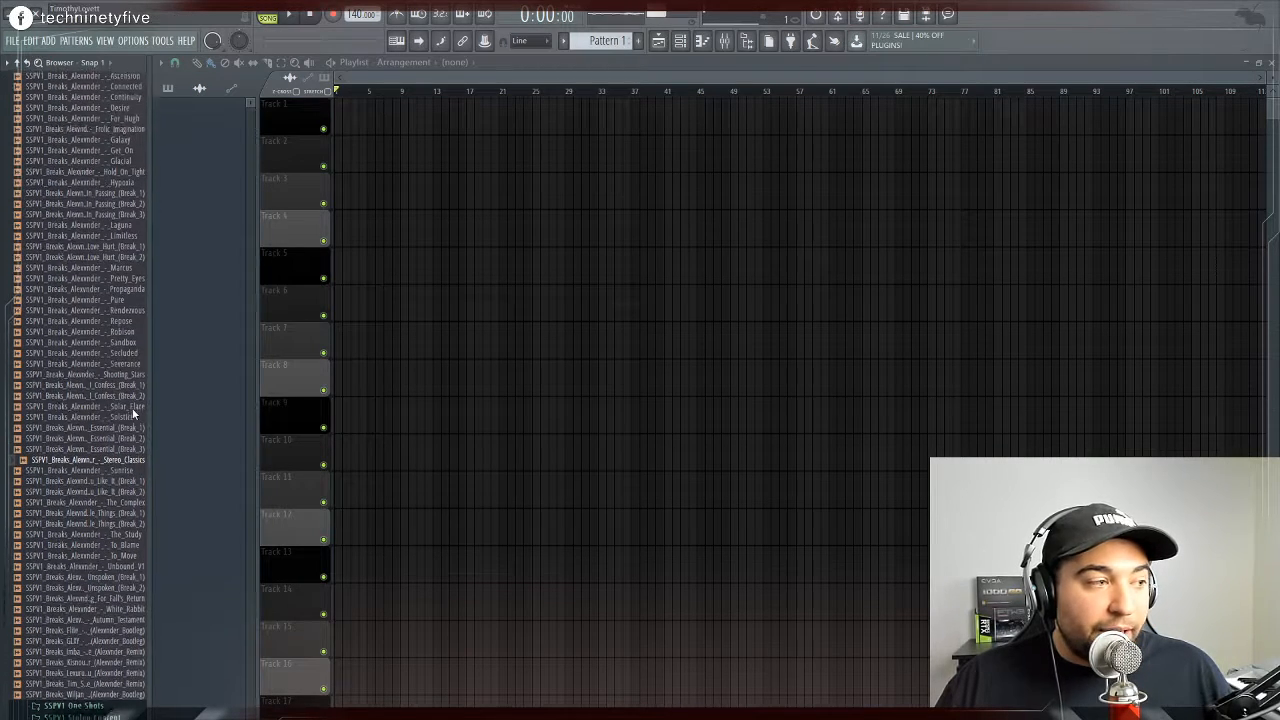
scroll("up", 3)
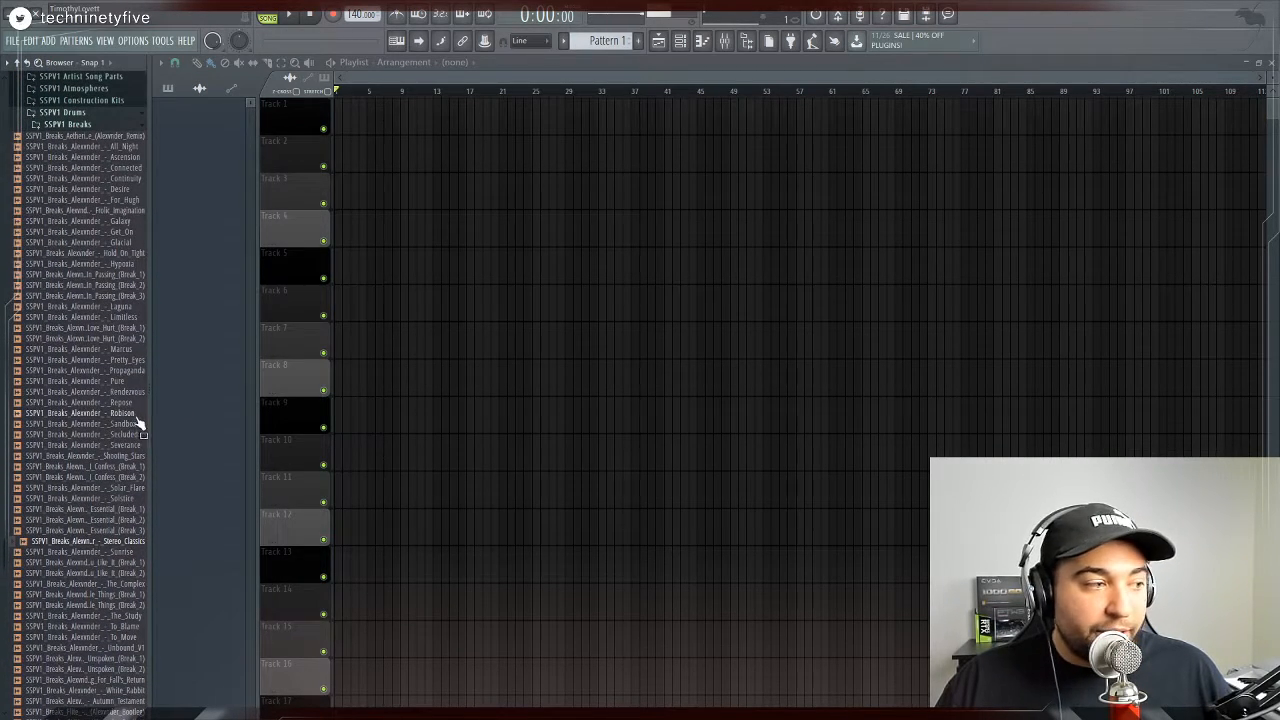
left_click(84, 424)
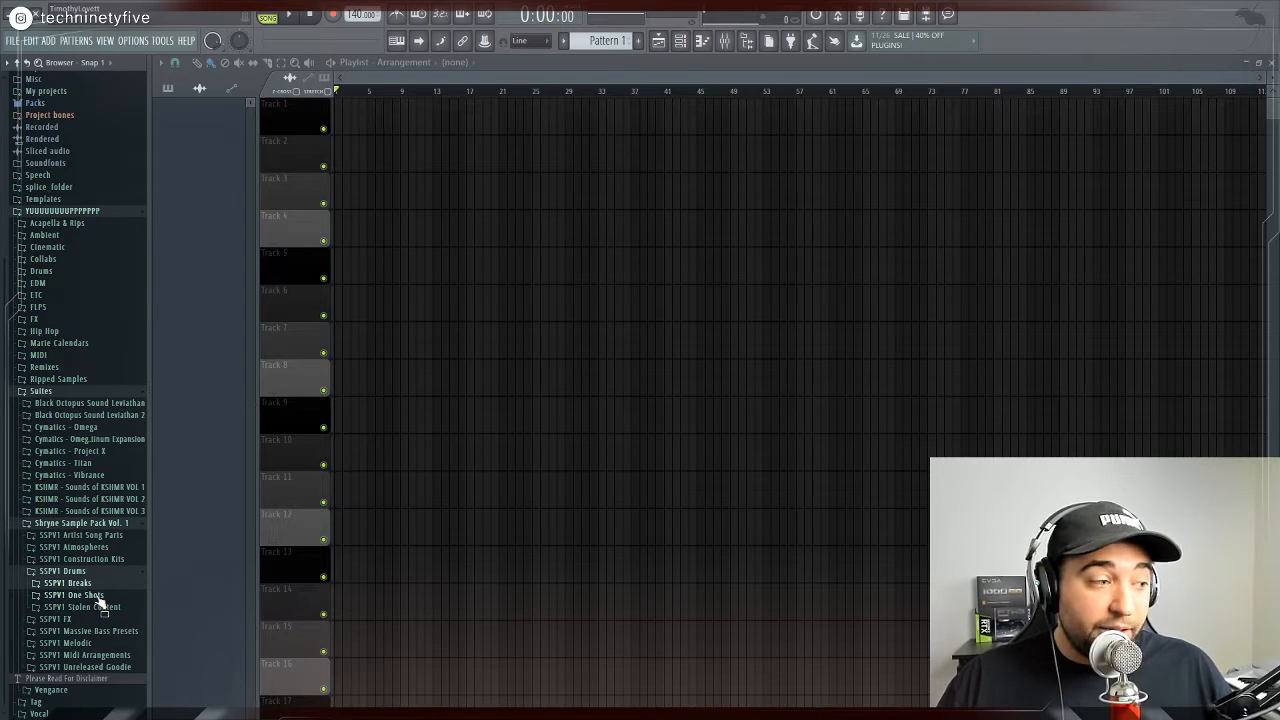
Expand Drums One Shots > Shuffle Percs and preview a shuffle percussion one-shot
left_click(74, 596)
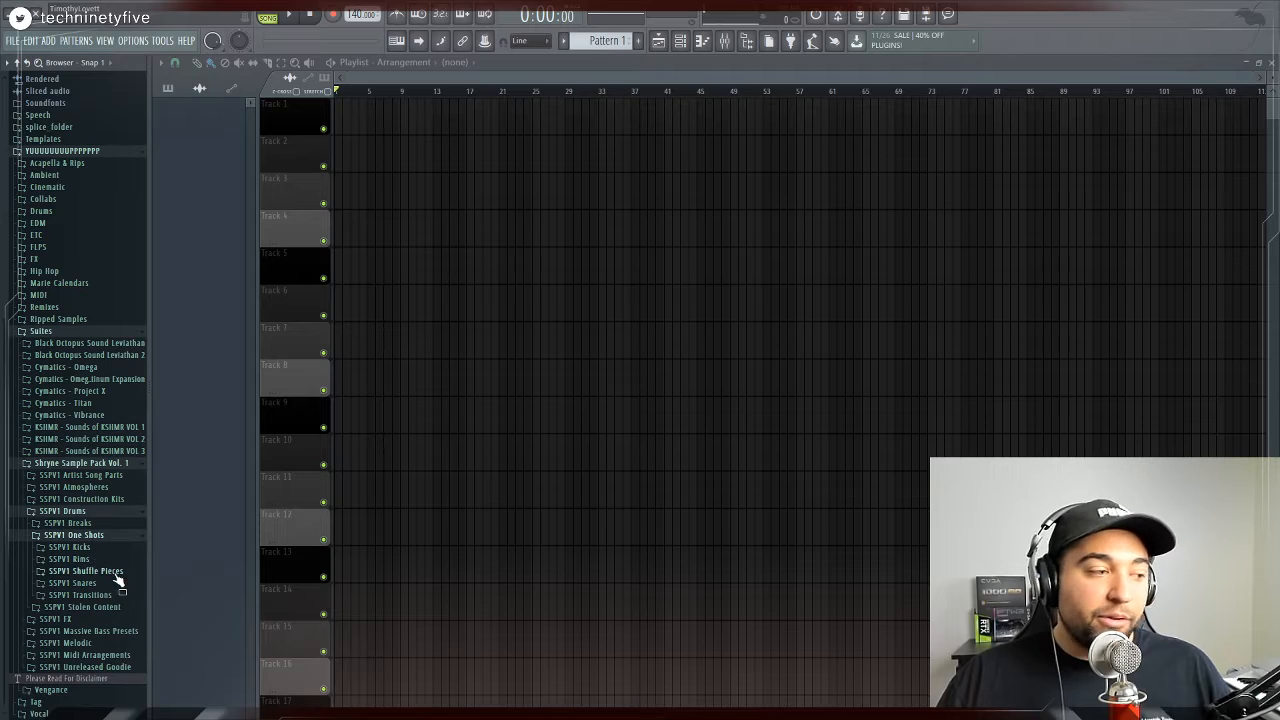
left_click(84, 570)
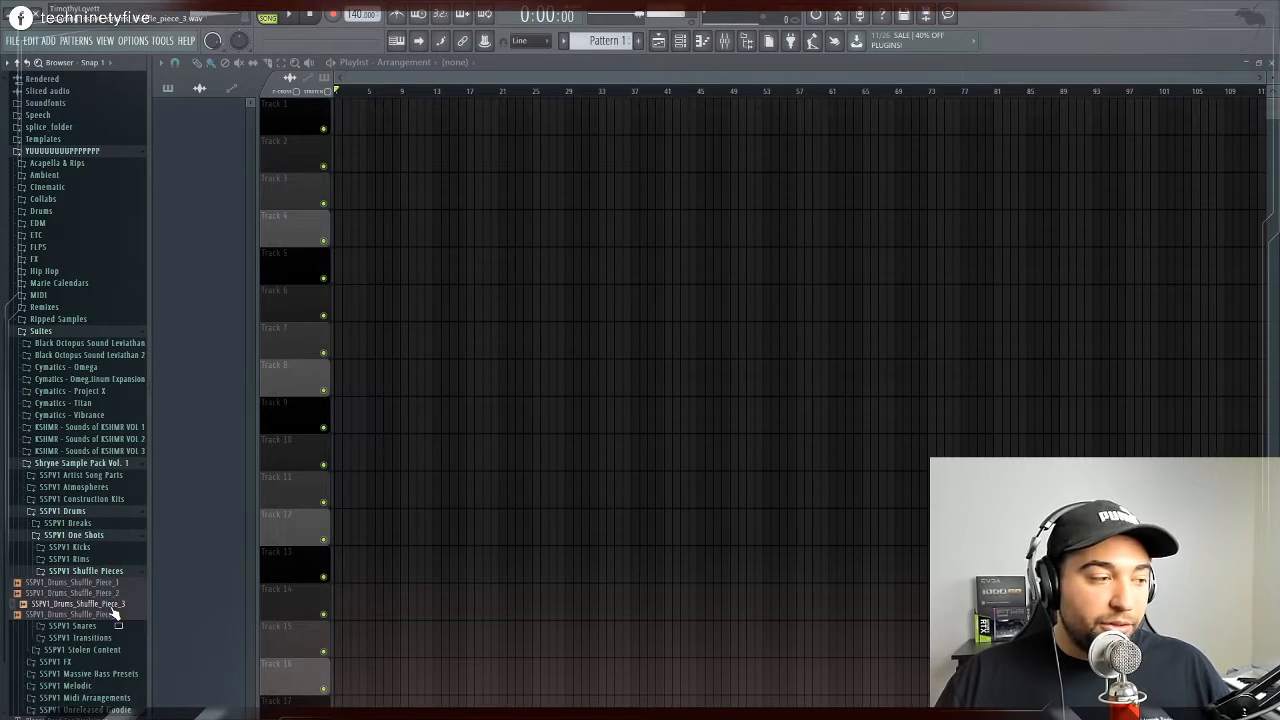
left_click(18, 614)
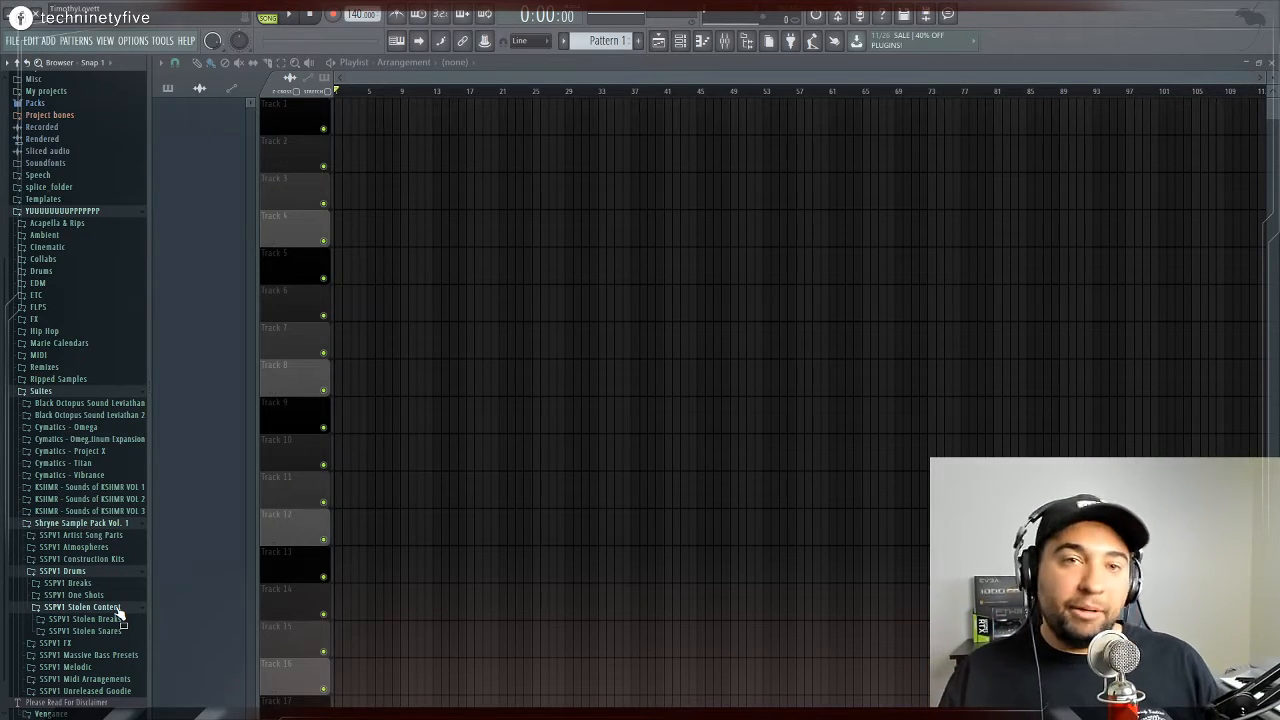
Expand SSPV1 Station Breaks, browse its long list and preview one break sample
left_click(84, 480)
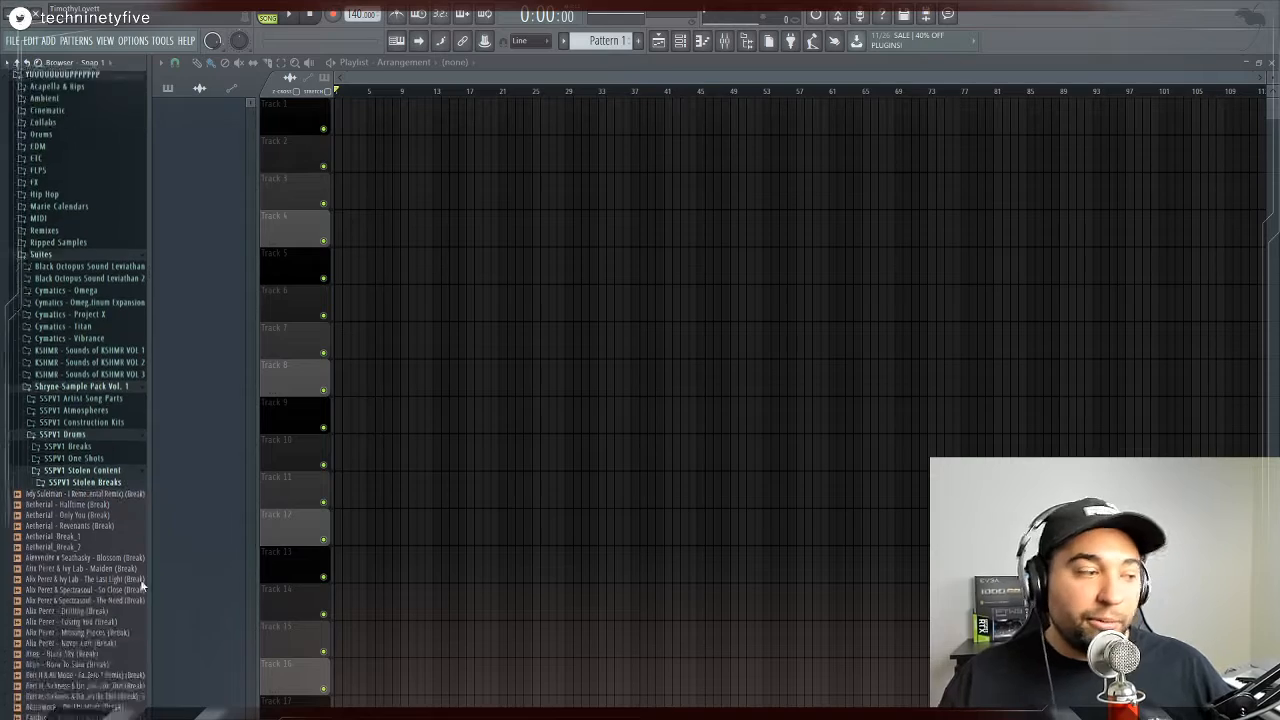
scroll("down", 3)
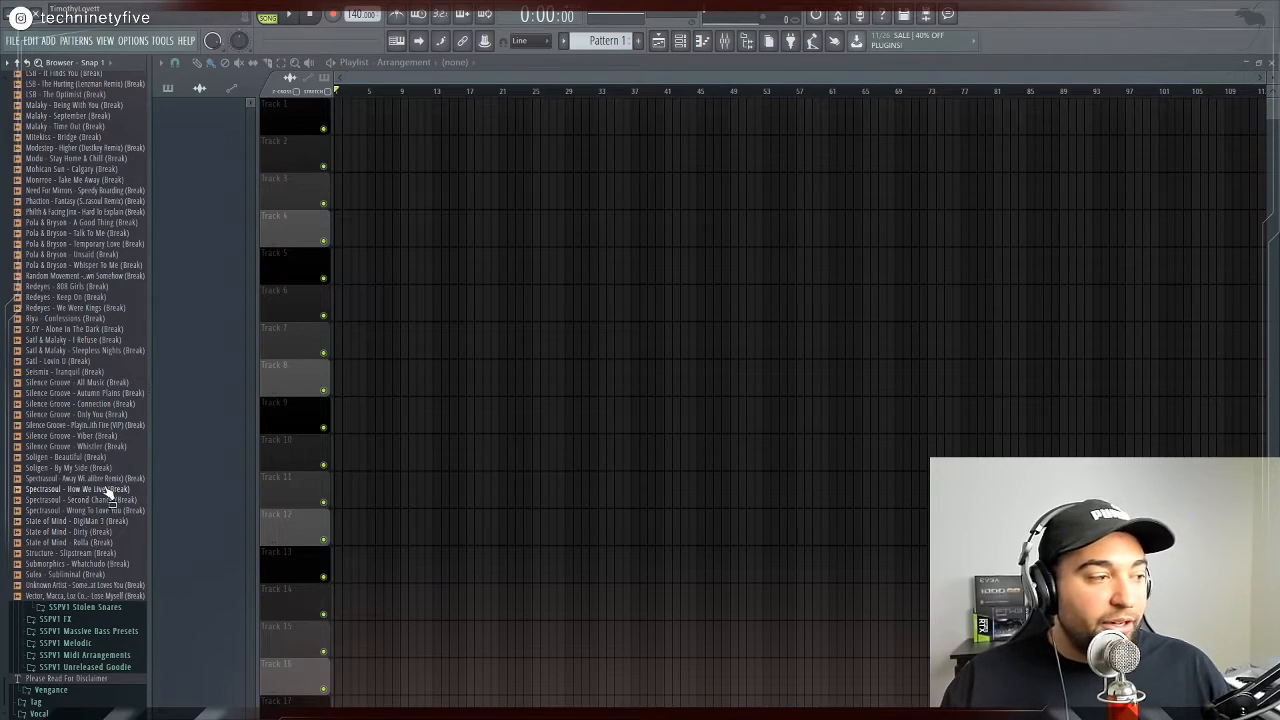
scroll("up", 3)
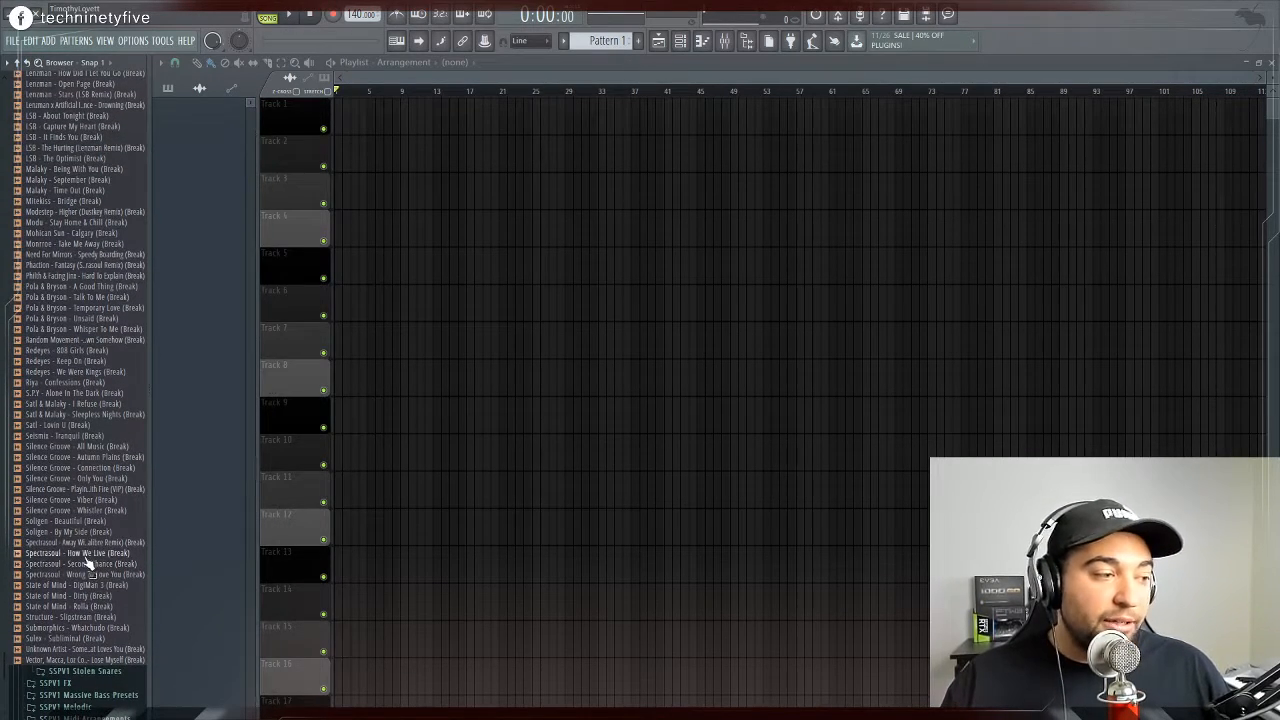
left_click(80, 456)
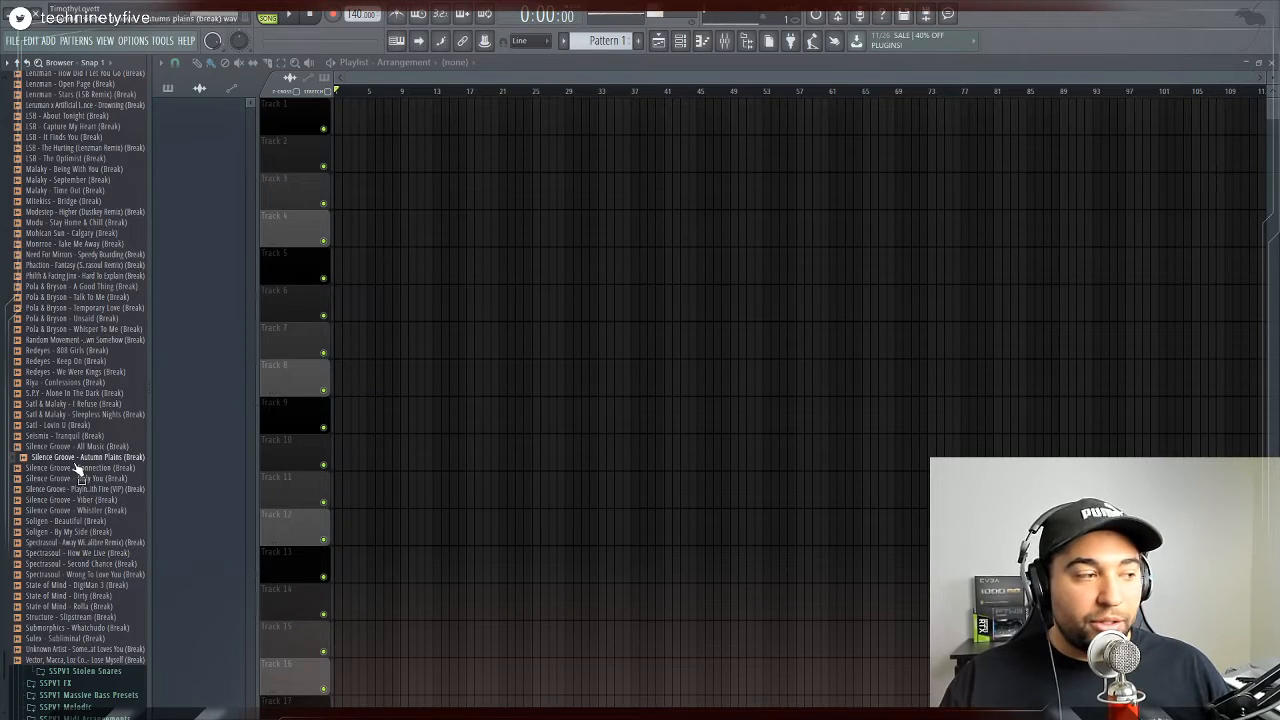
scroll("up", 3)
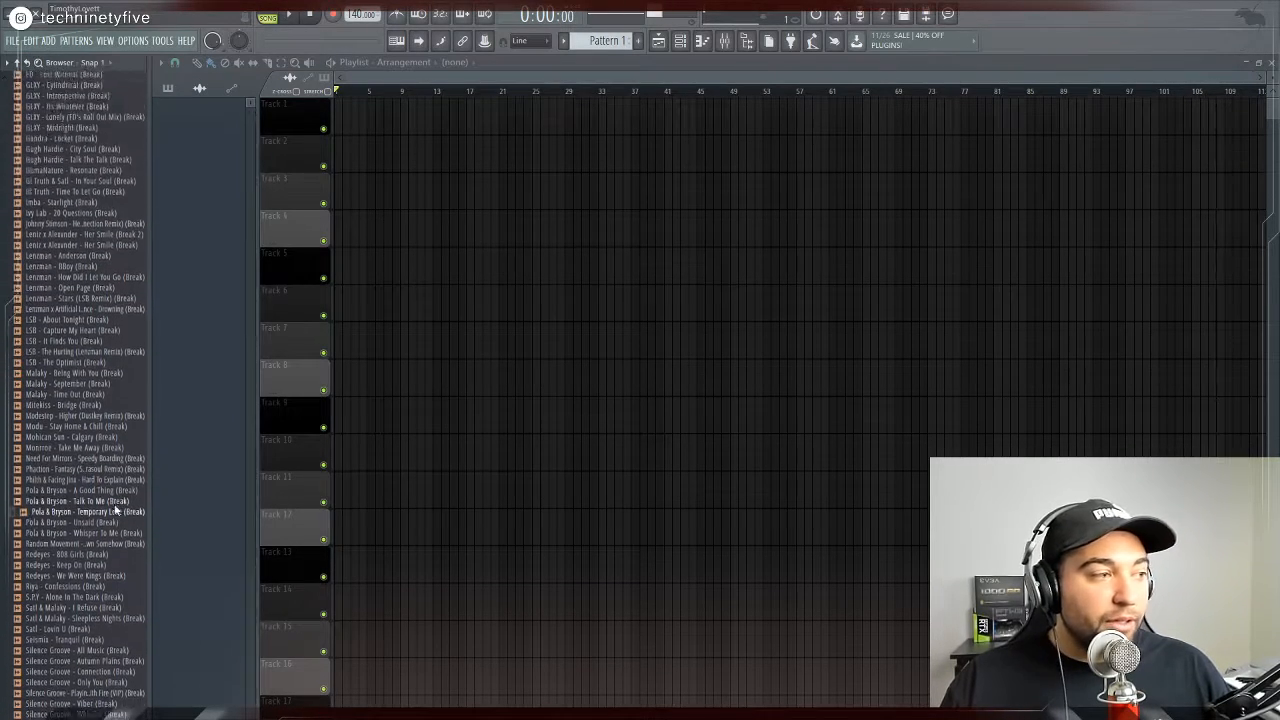
scroll("up", 3)
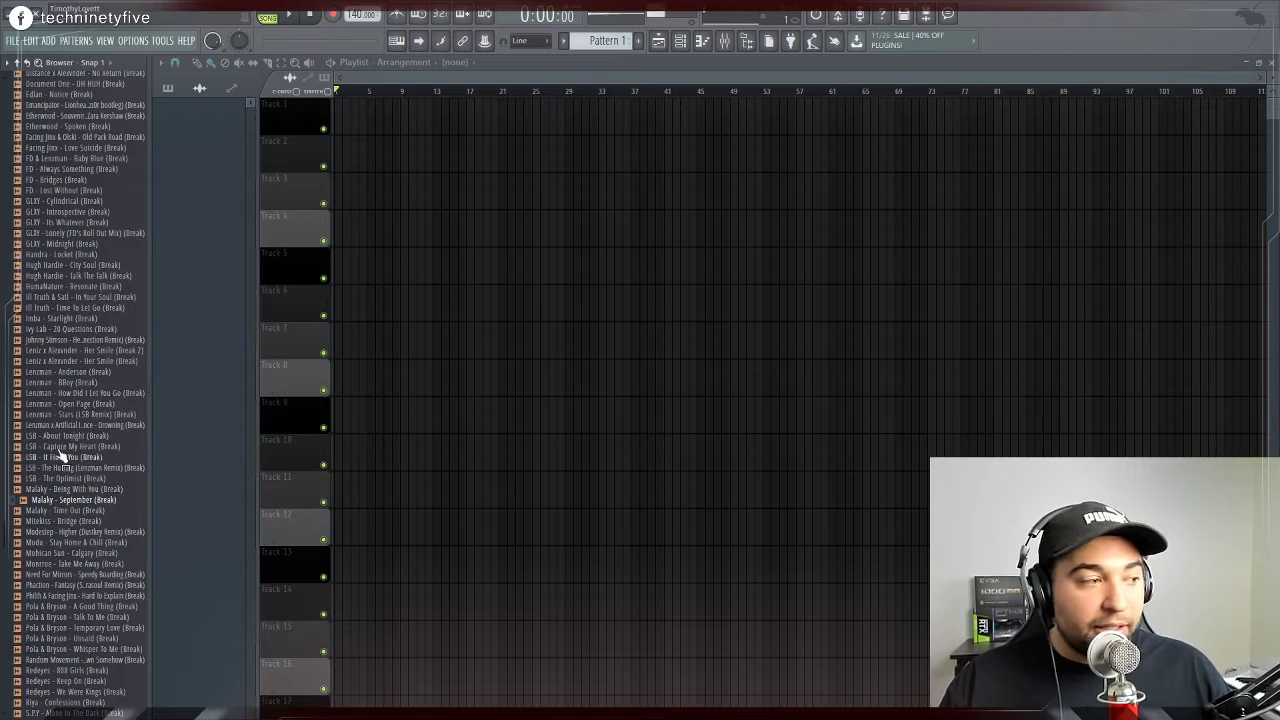
scroll("up", 3)
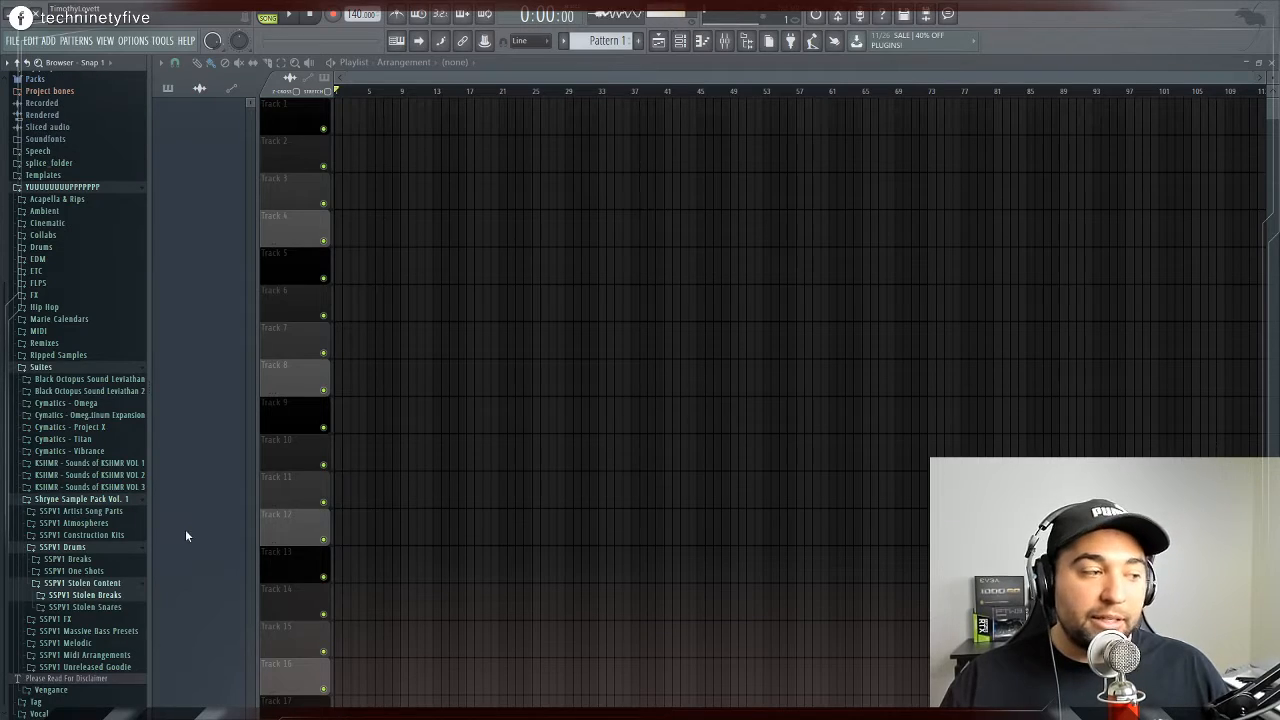
mouse_move(188, 584)
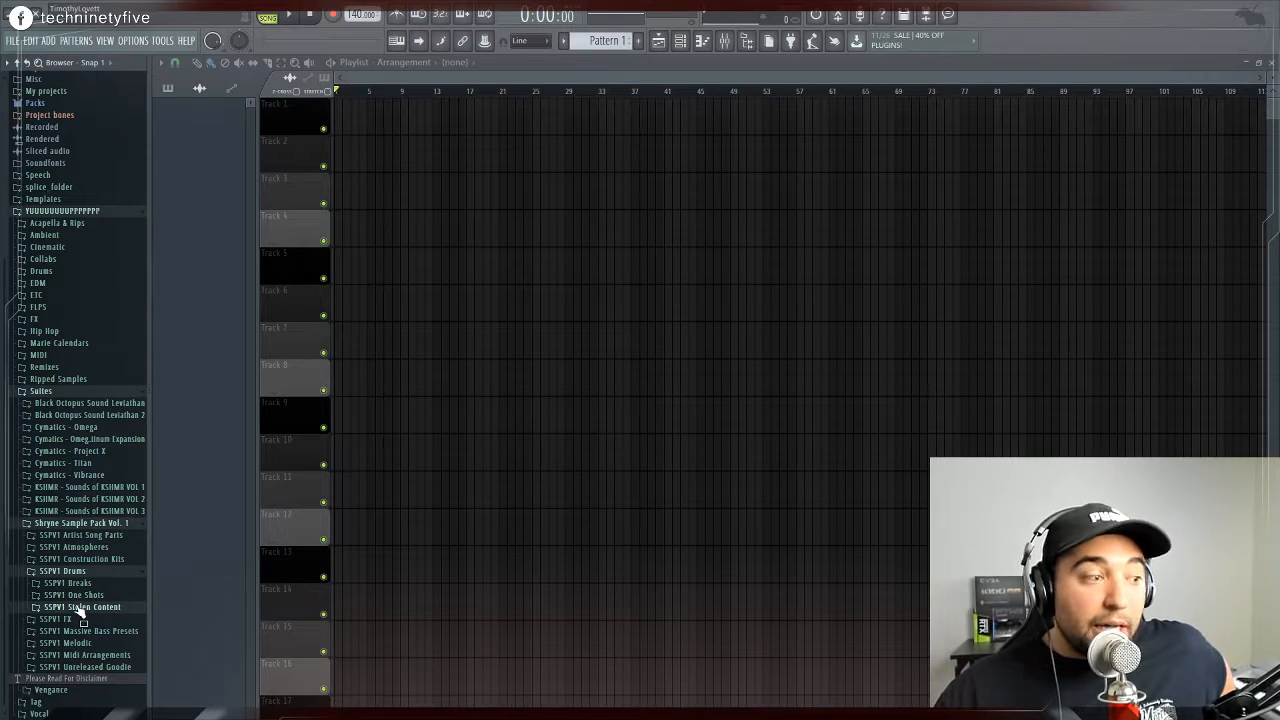
Scroll the browser to the SSPV1 Massive Bass Presets folder
scroll("up", 3)
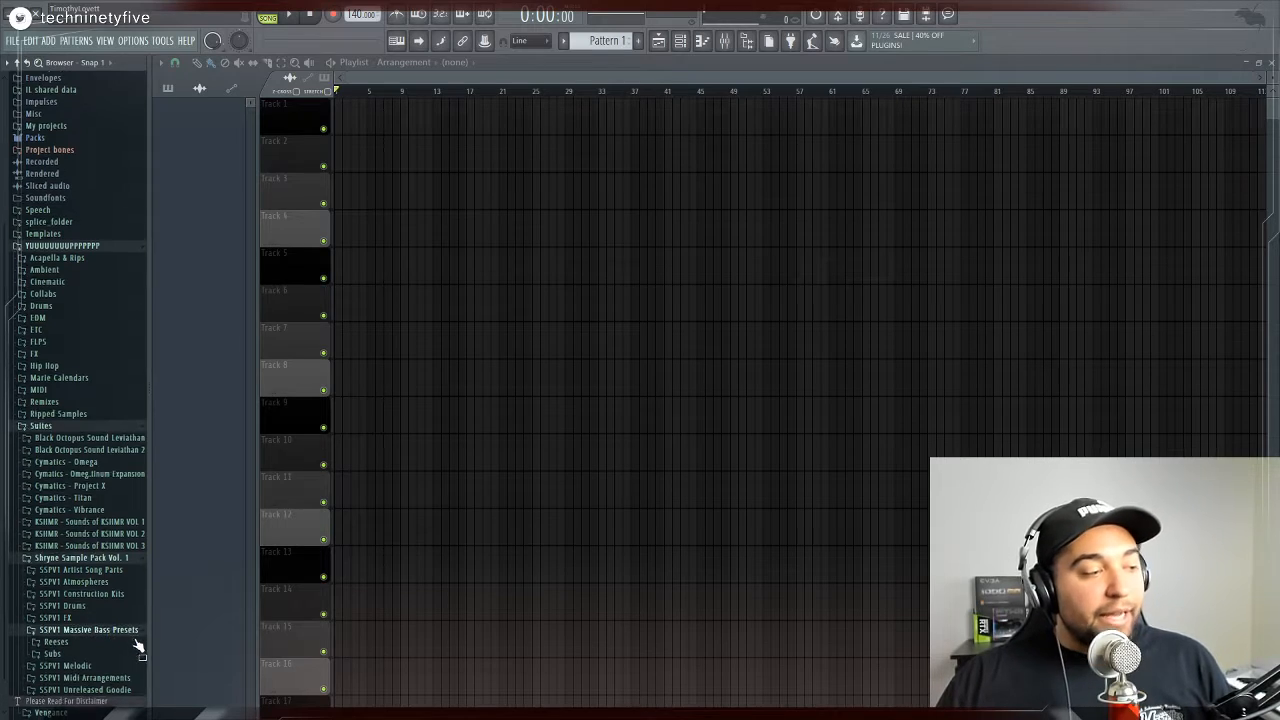
scroll("down", 3)
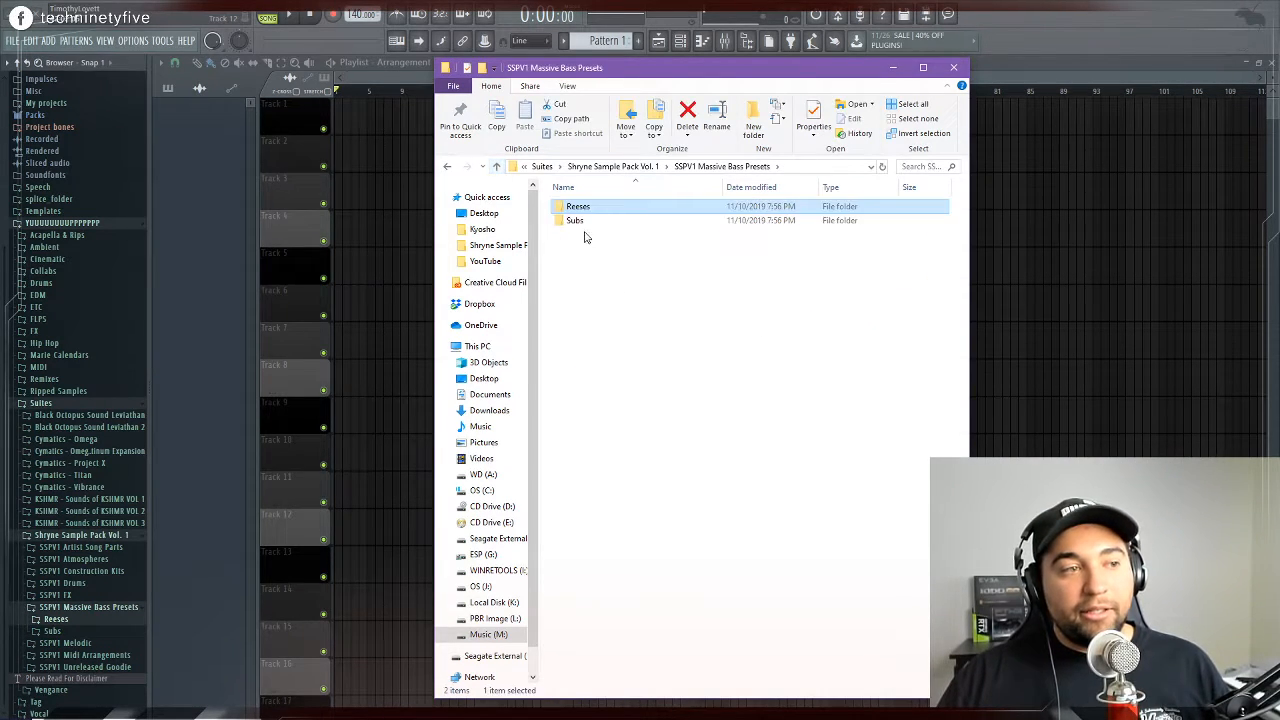
View the Subs sub-bass presets, return to the Shryne Sample Pack Vol. 1 folder, and close Explorer
double_click(576, 220)
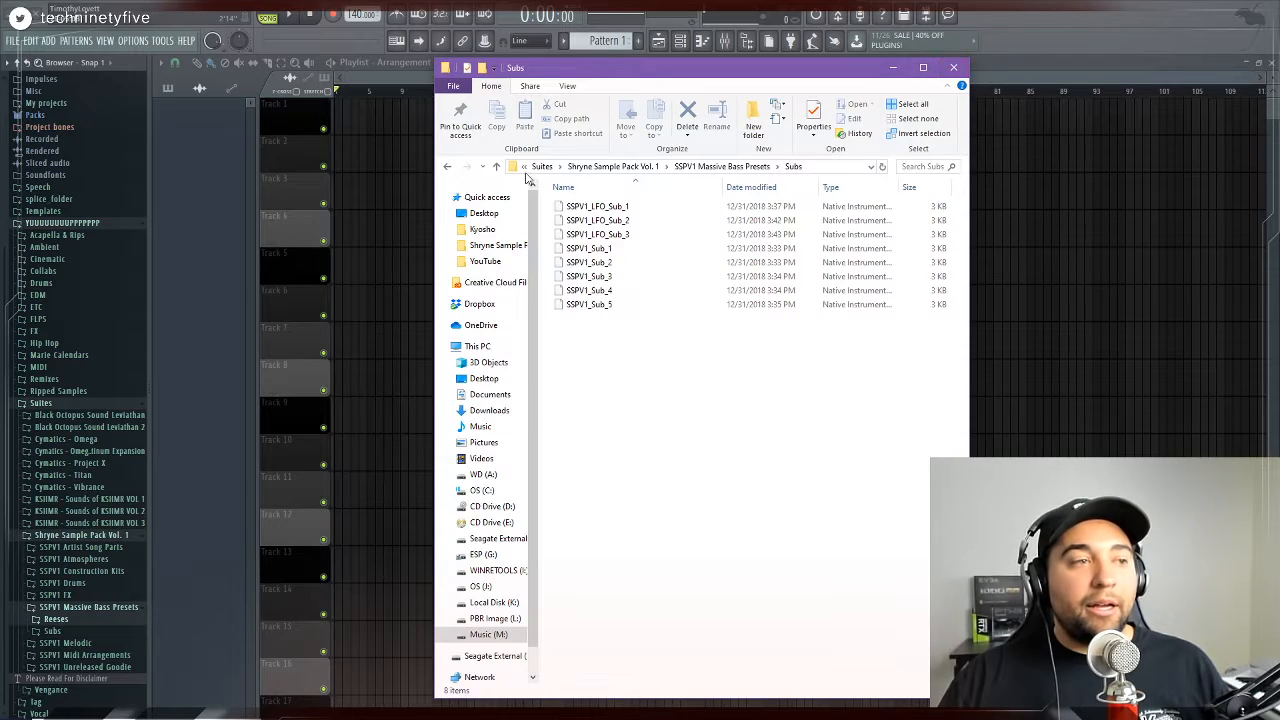
left_click(482, 166)
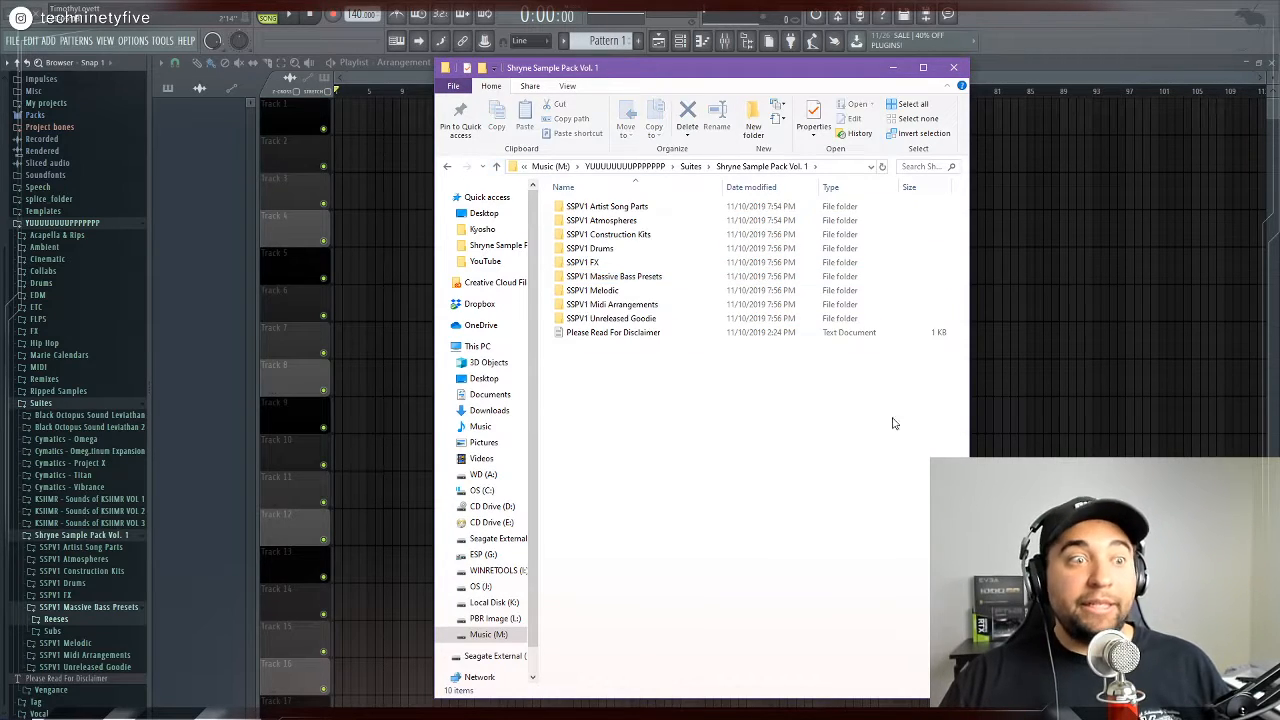
left_click(952, 68)
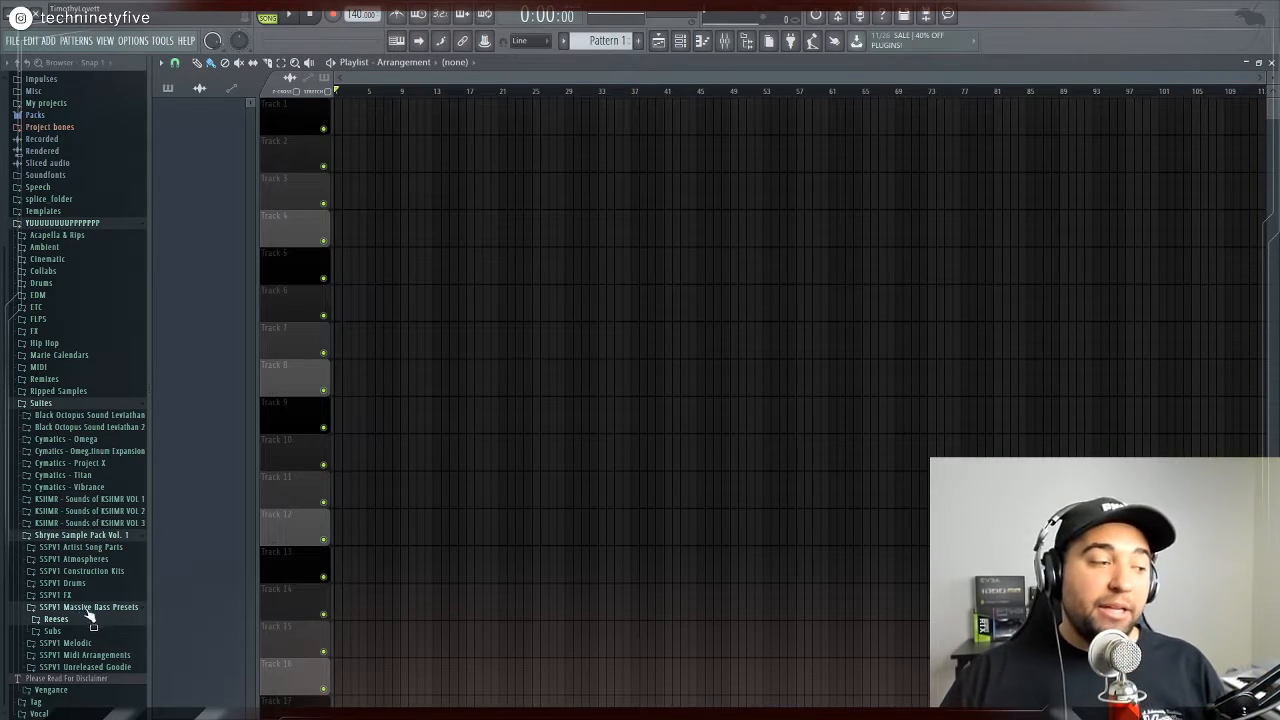
mouse_move(76, 632)
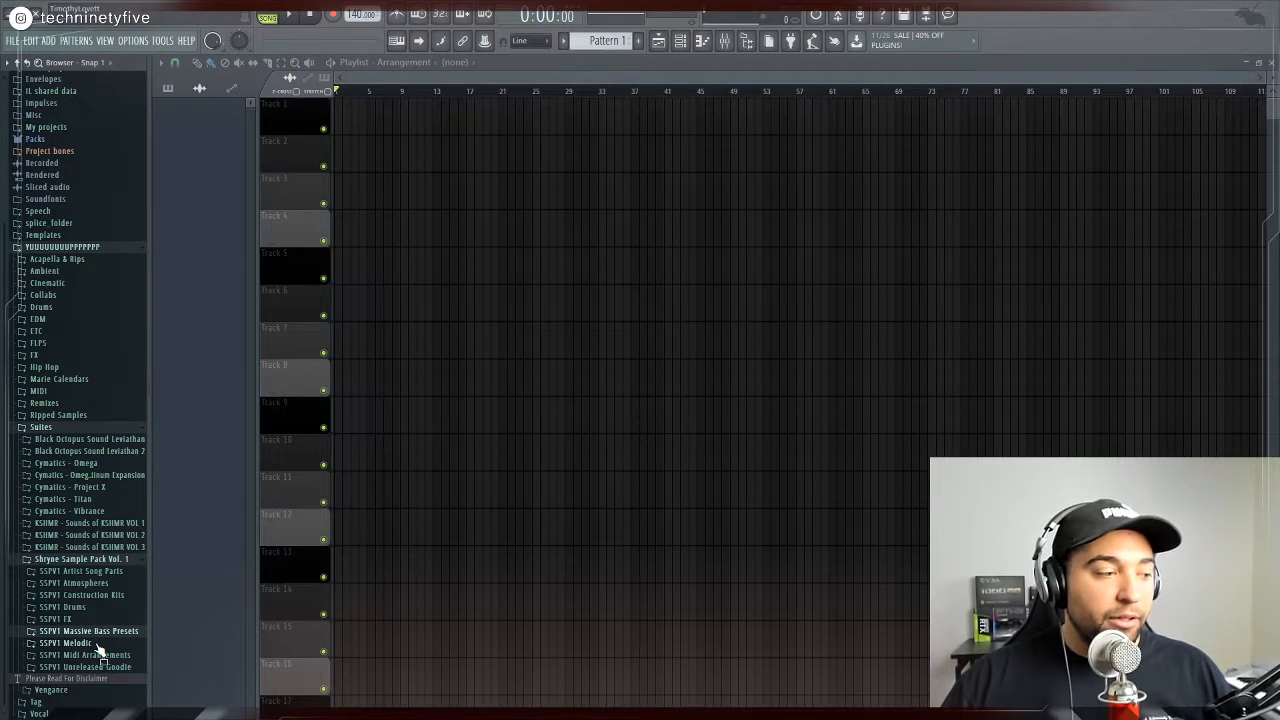
Expand the SSPV1 Melodic folder and its Loops subfolder in the Browser
left_click(64, 644)
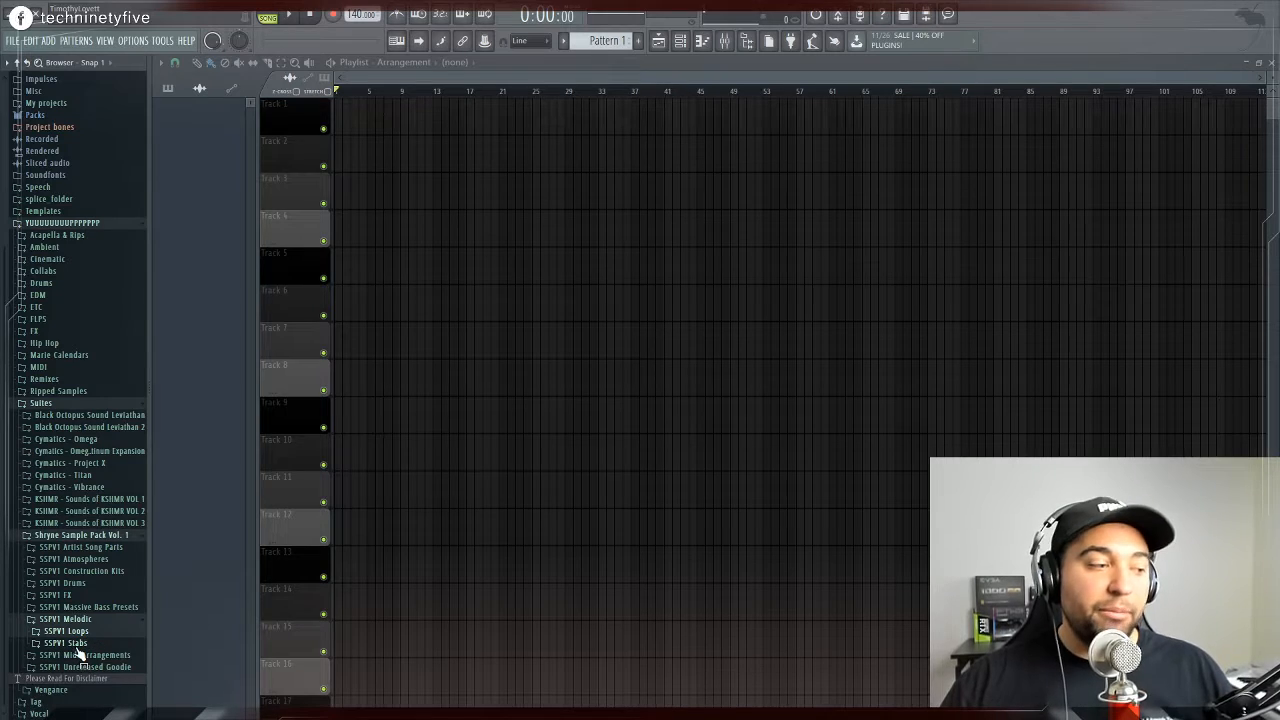
mouse_move(90, 632)
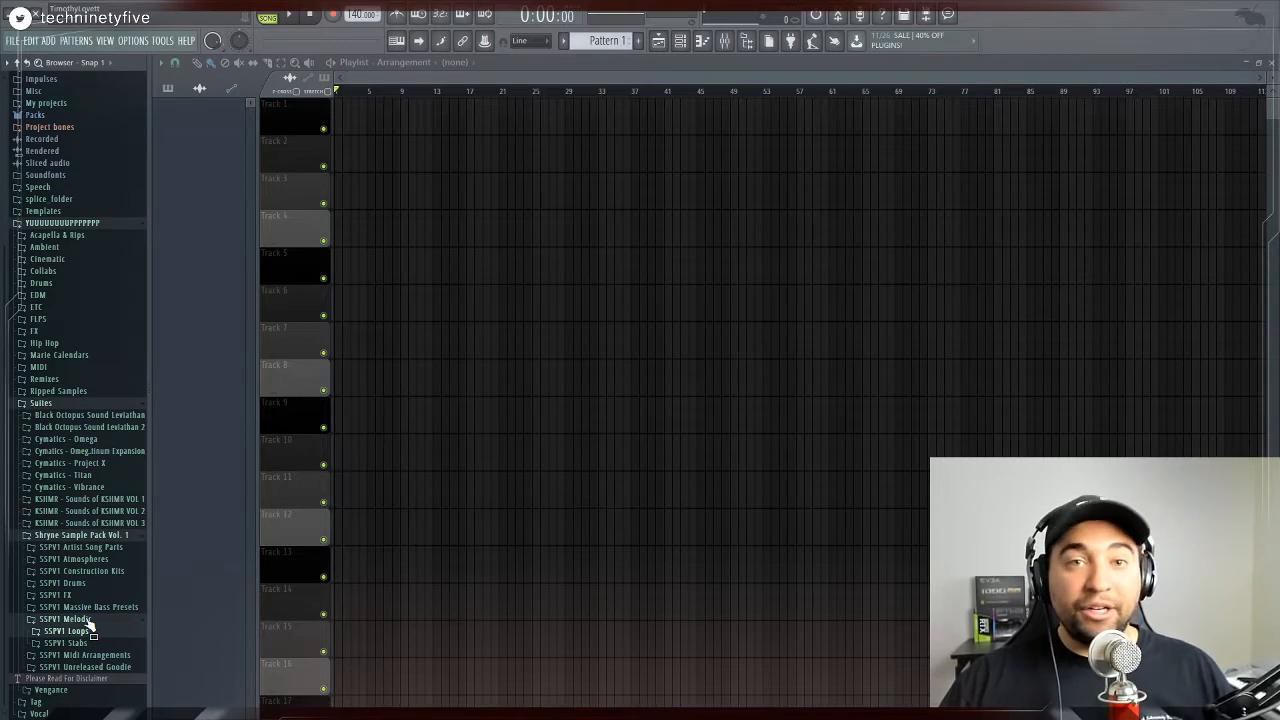
left_click(84, 652)
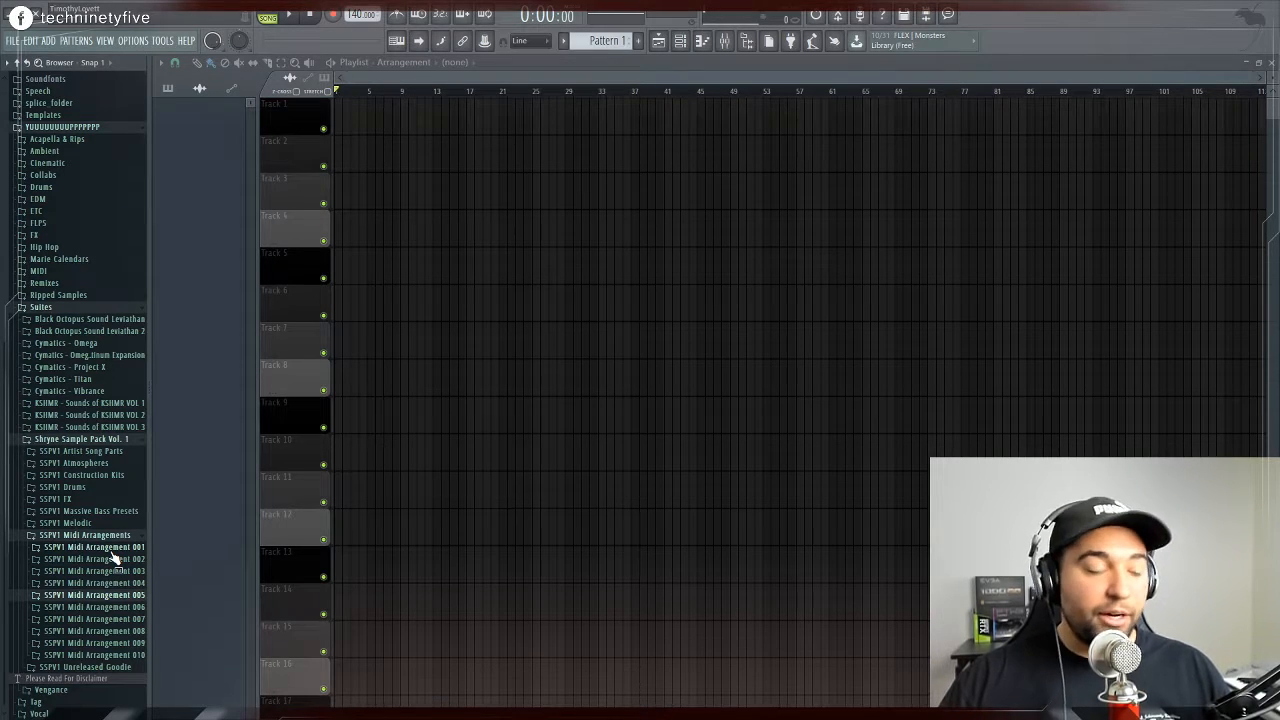
scroll("up", 3)
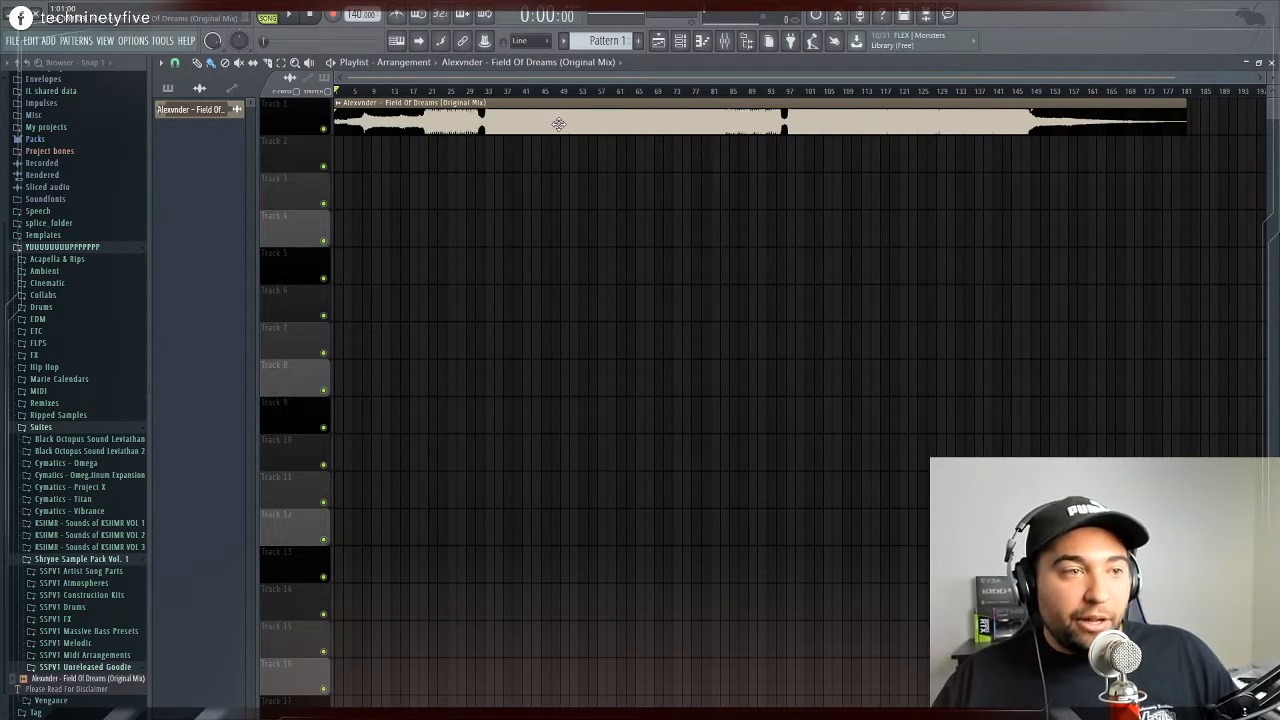
mouse_move(524, 128)
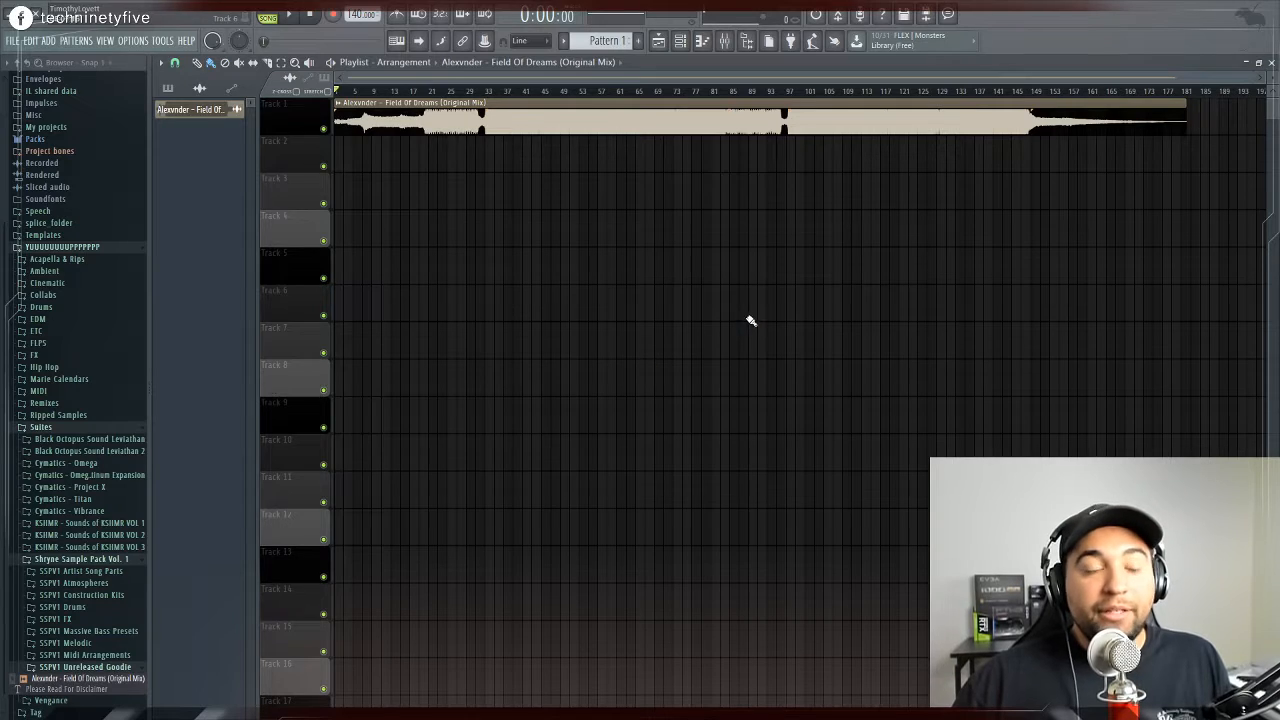
mouse_move(538, 112)
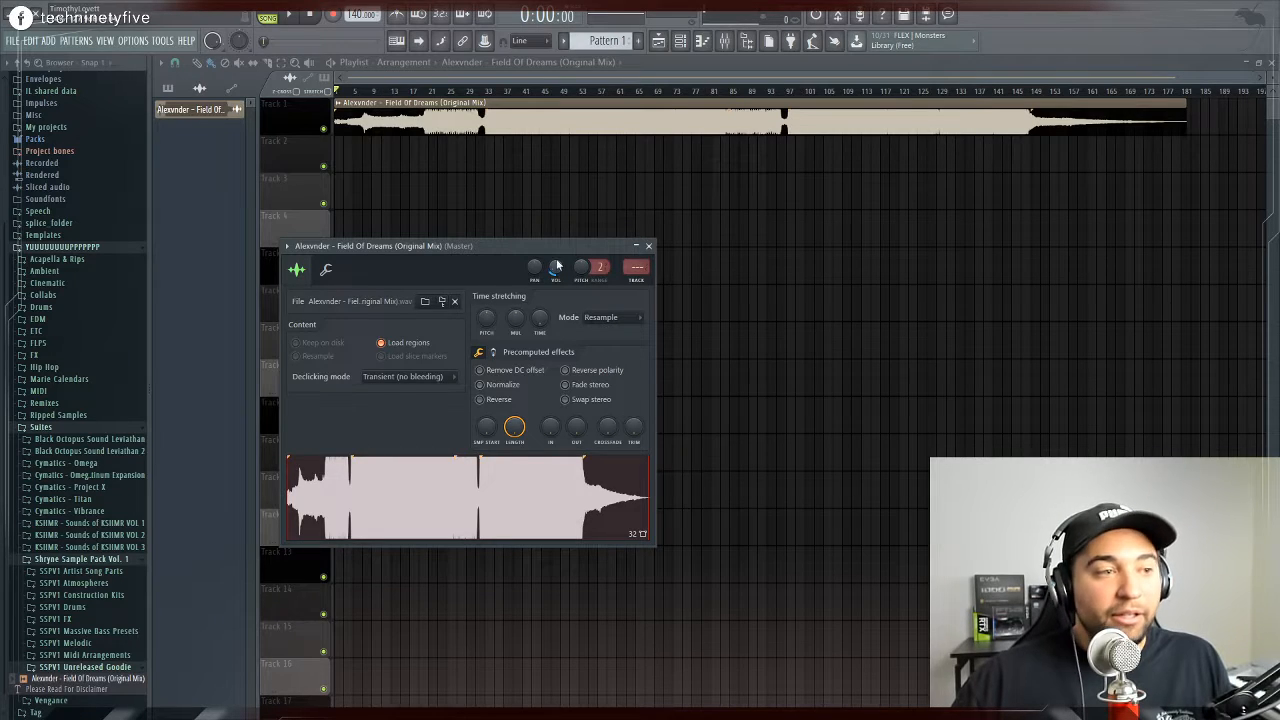
Bring up the audio clip settings window for the Field Of Dreams clip
left_click(288, 16)
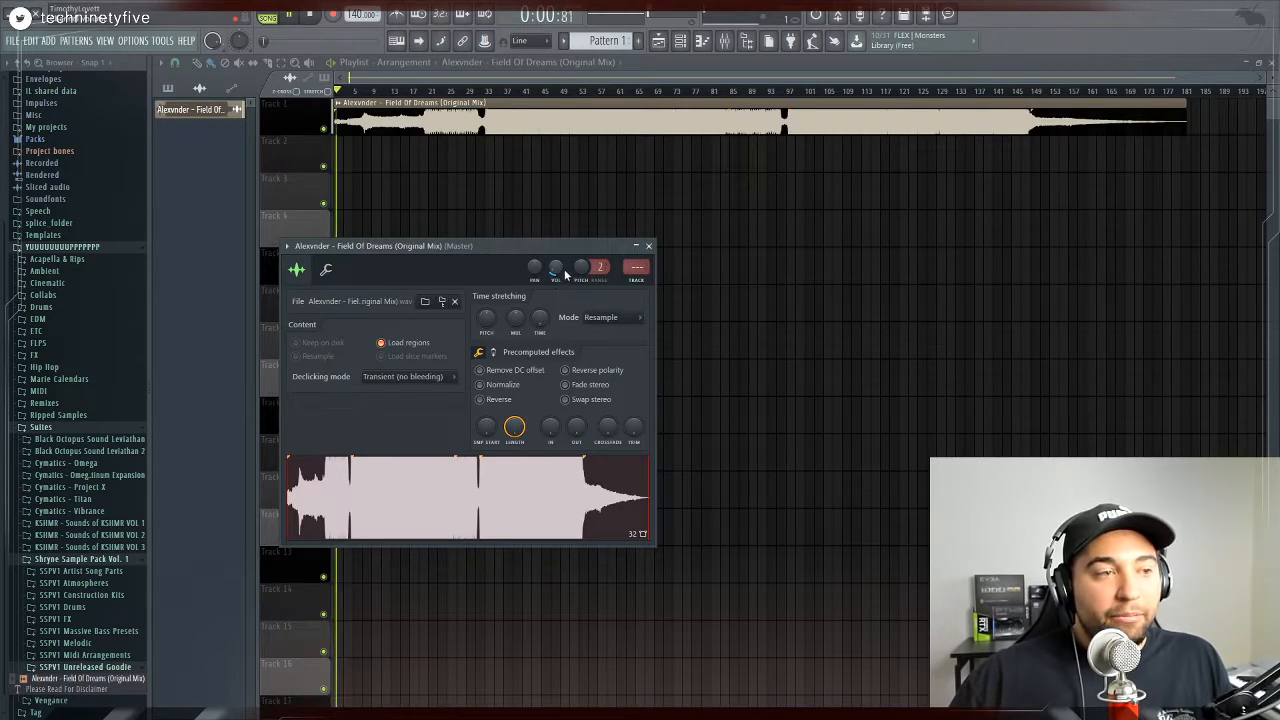